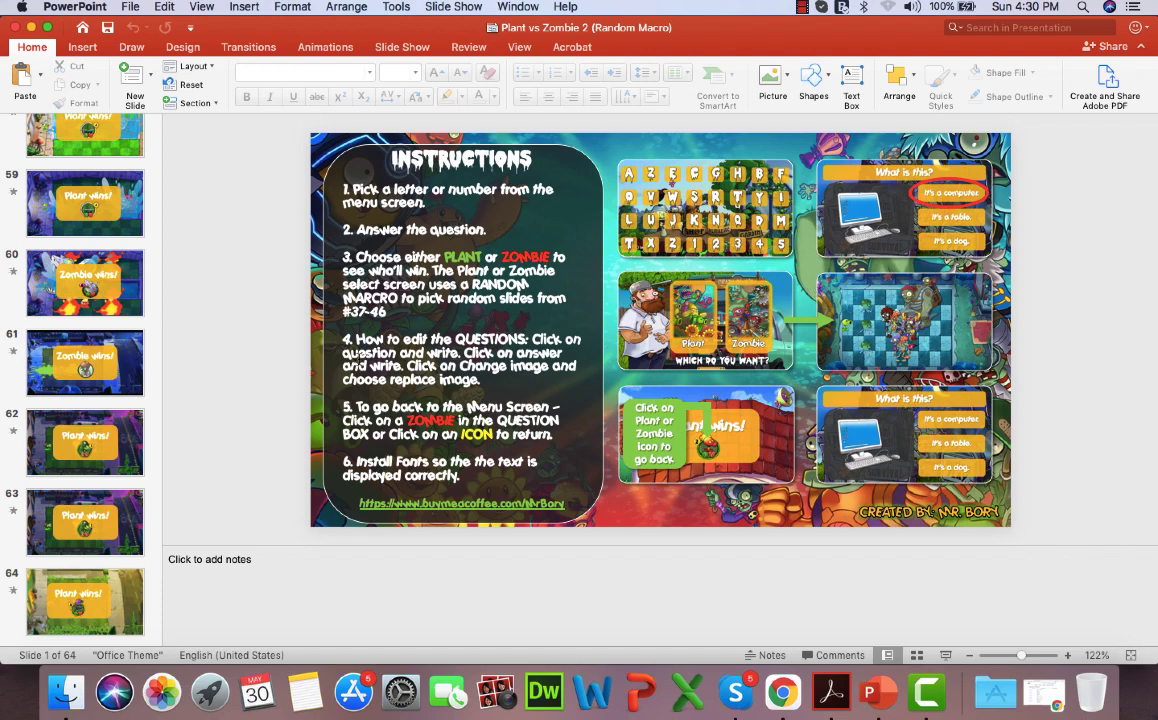
Scroll back to slide 37 and give its winner icon a click action hyperlinking to Slide 3
scroll("up", 3)
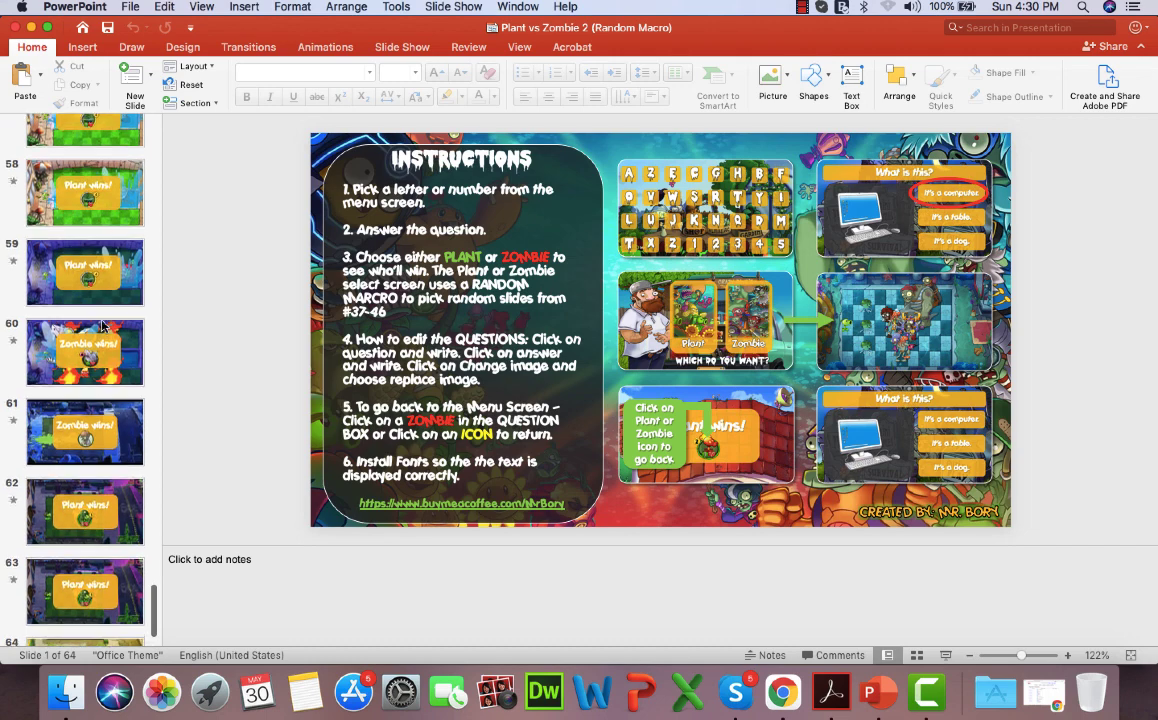
scroll("up", 3)
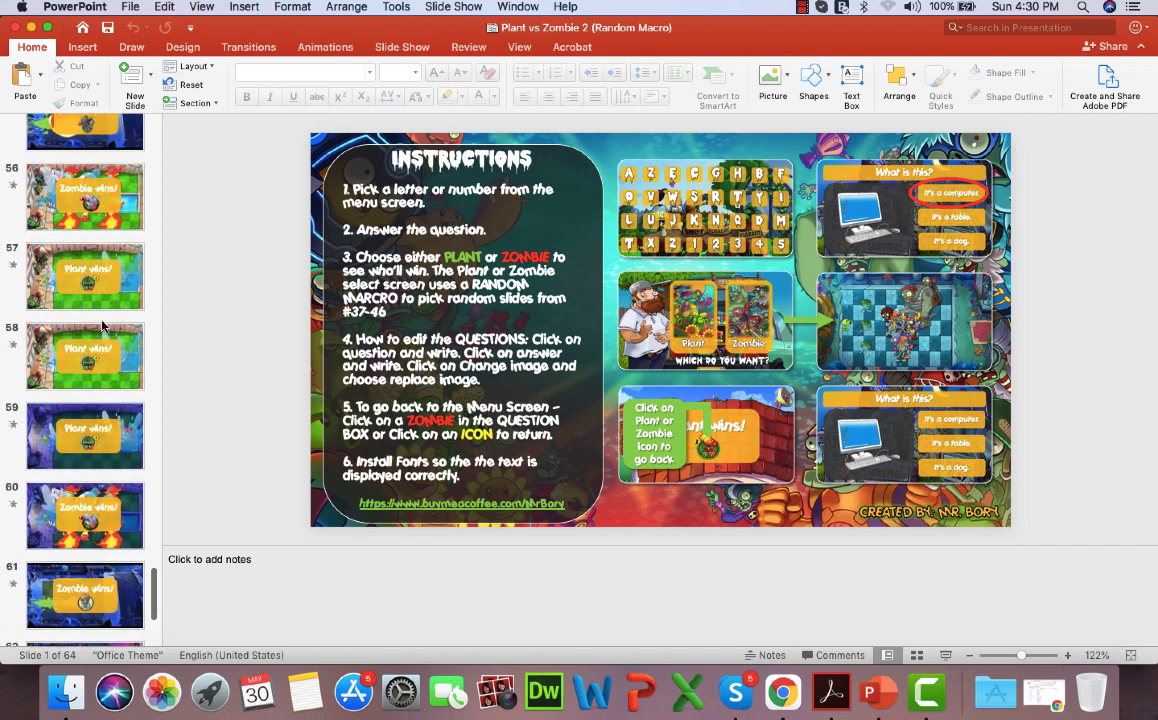
scroll("up", 3)
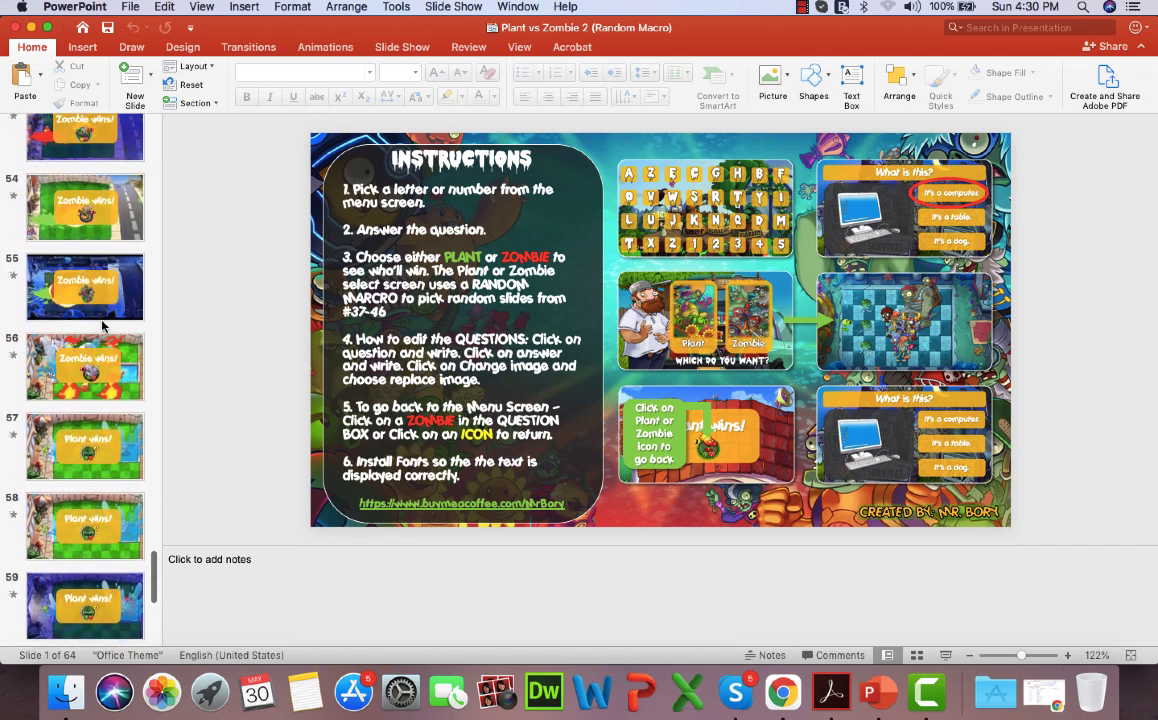
scroll("up", 3)
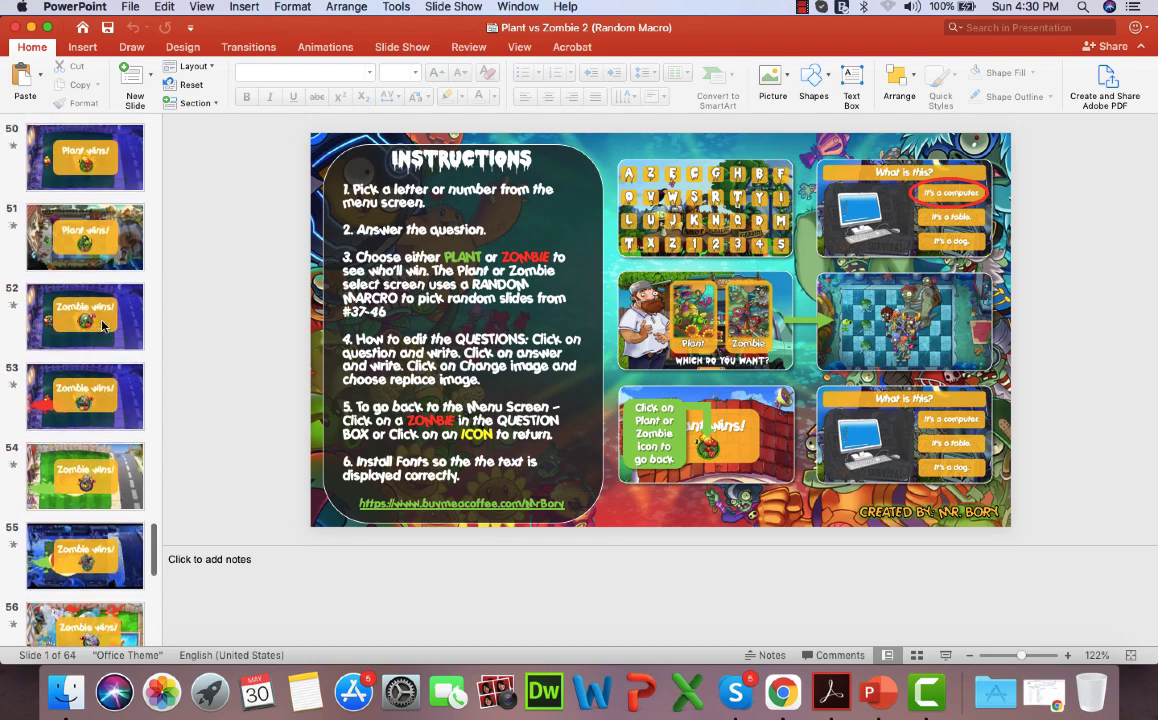
scroll("up", 3)
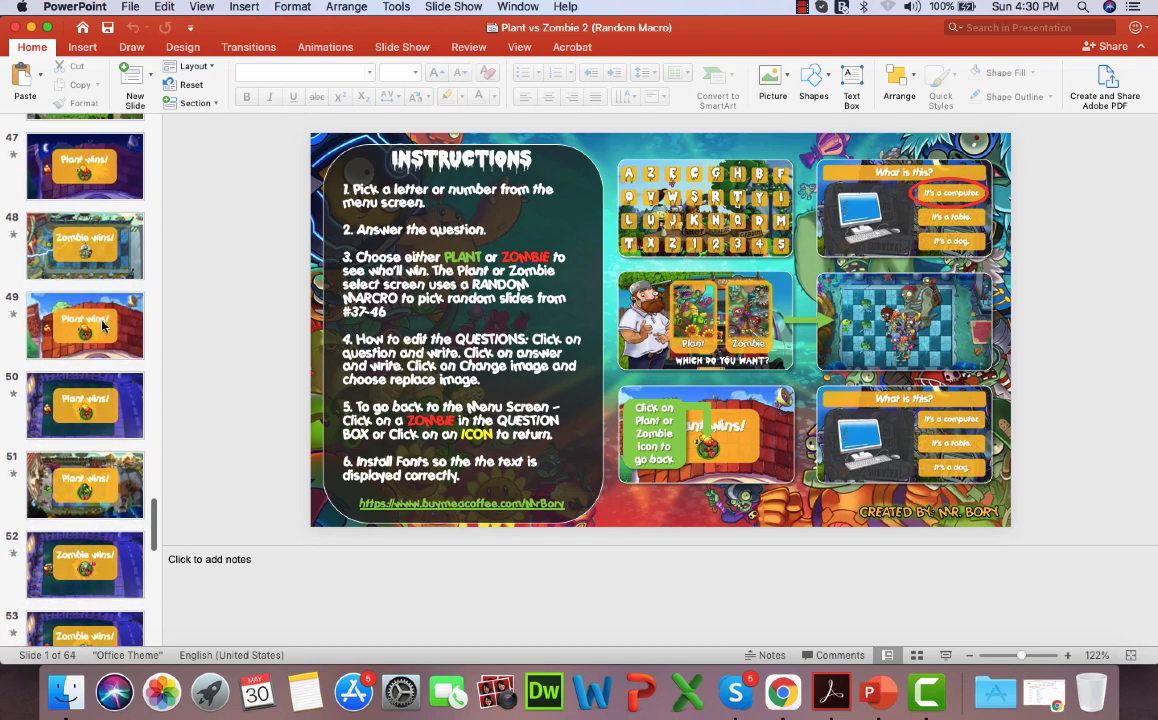
scroll("up", 3)
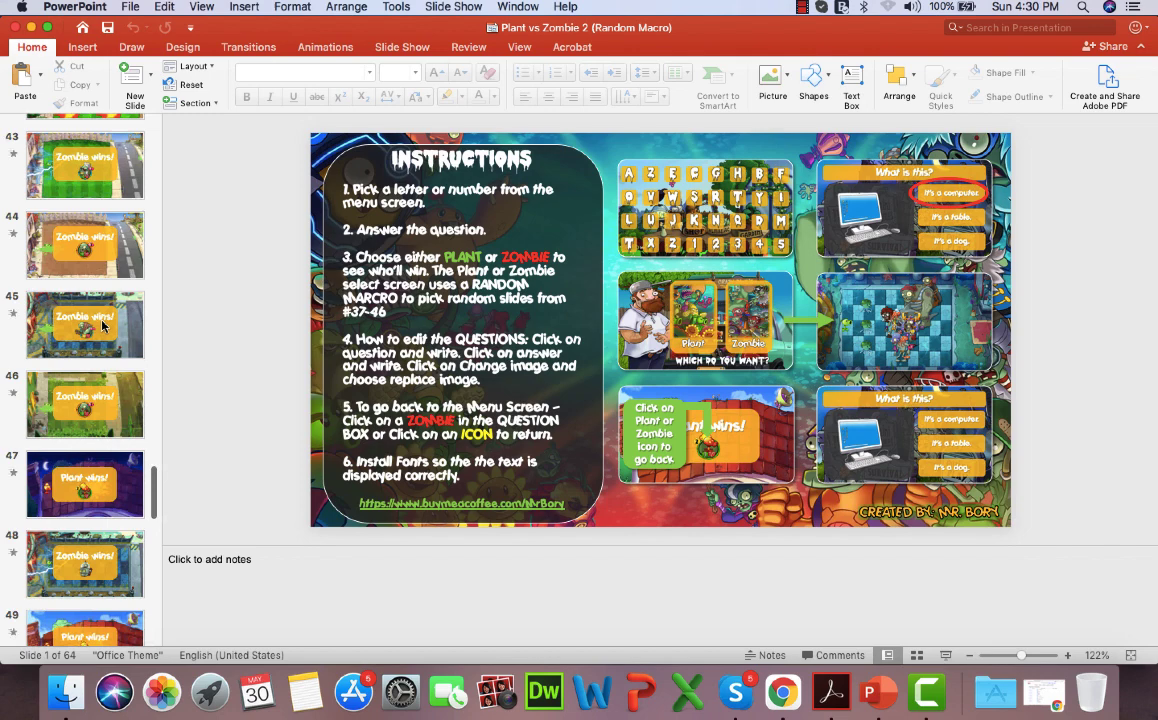
scroll("up", 3)
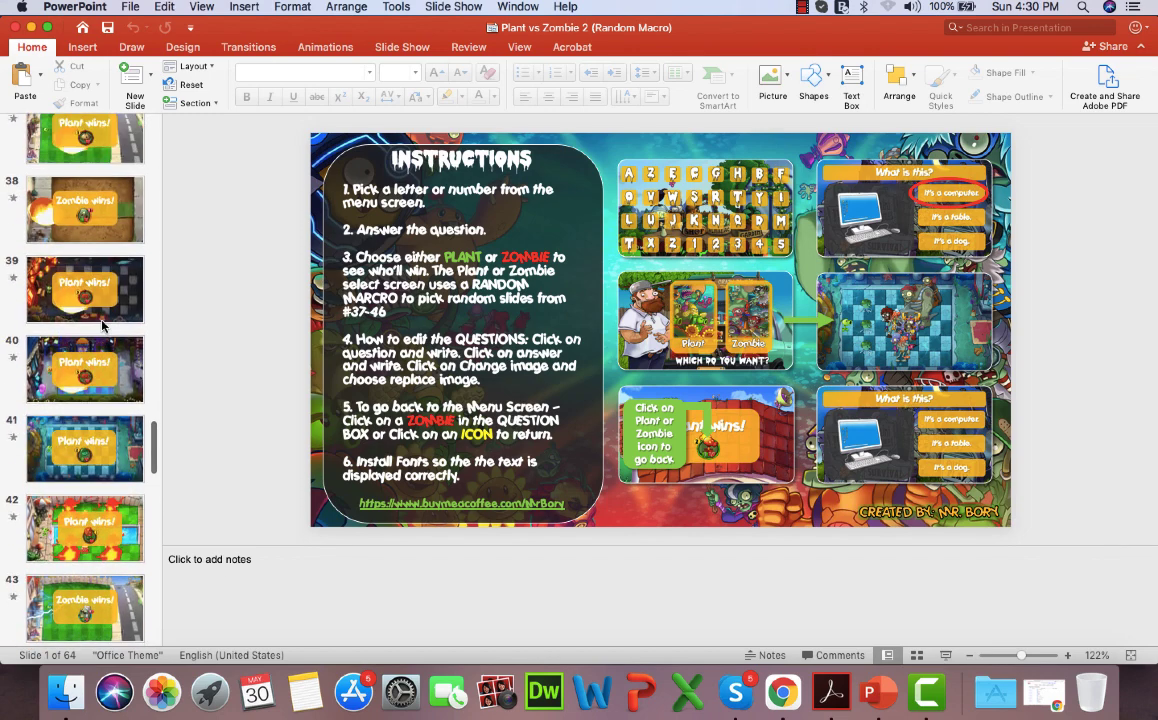
scroll("up", 3)
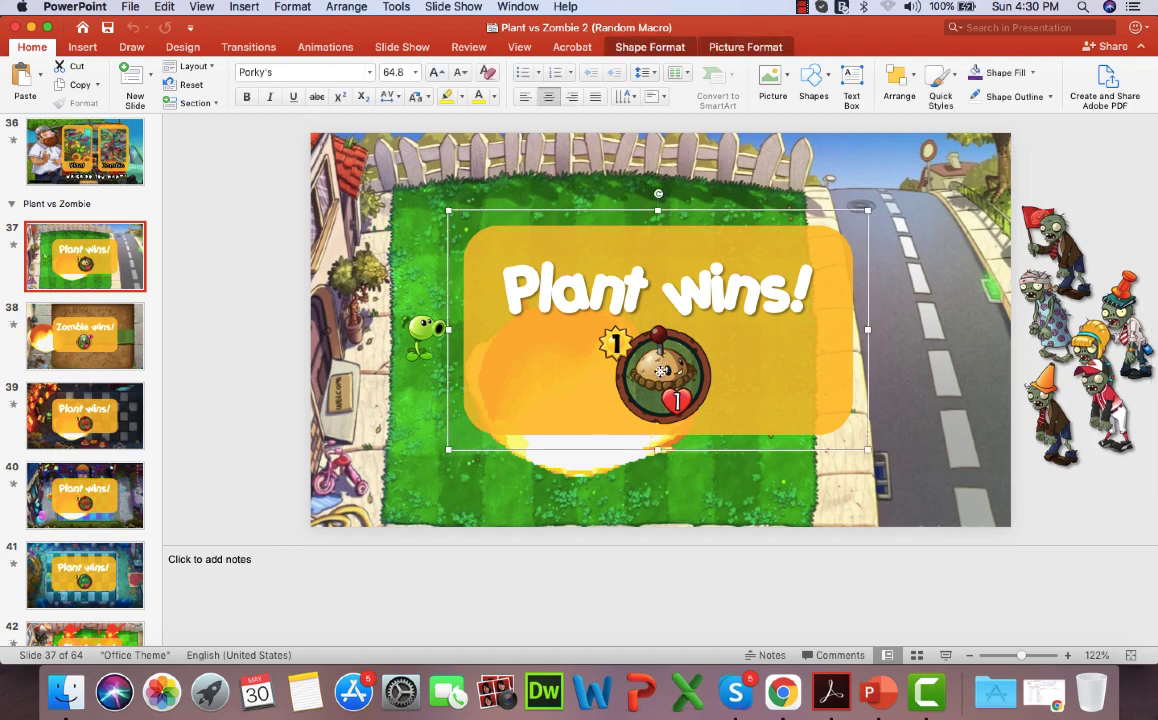
left_click(658, 374)
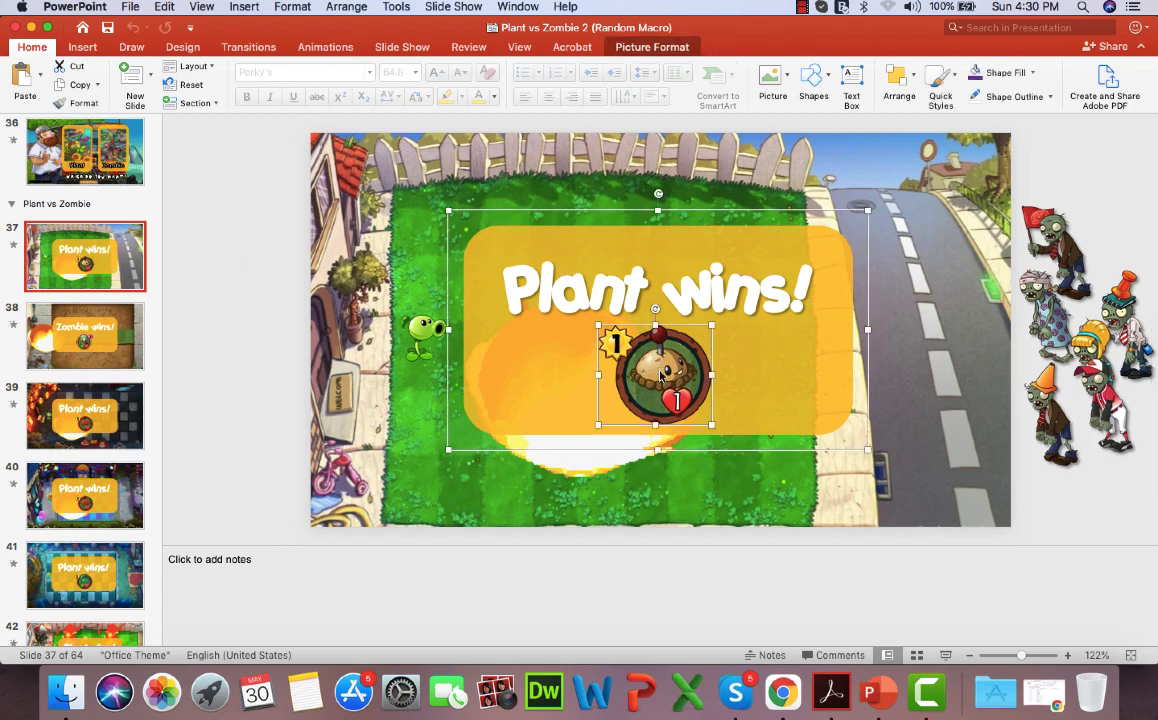
right_click(660, 376)
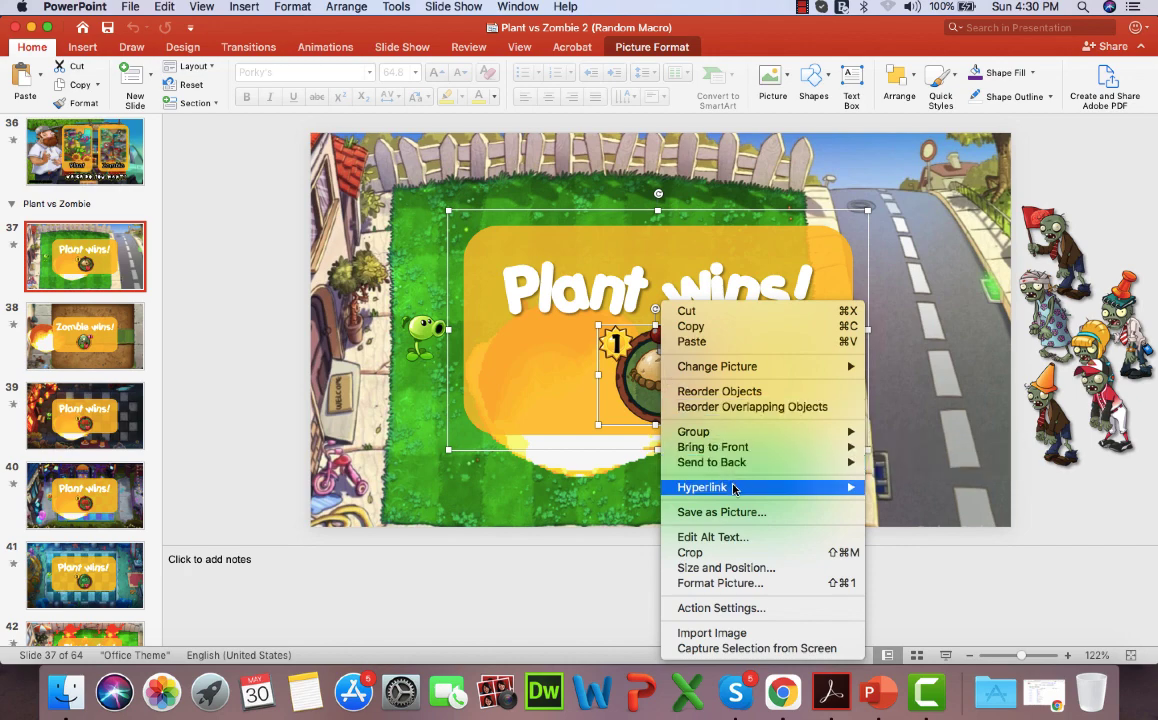
mouse_move(728, 596)
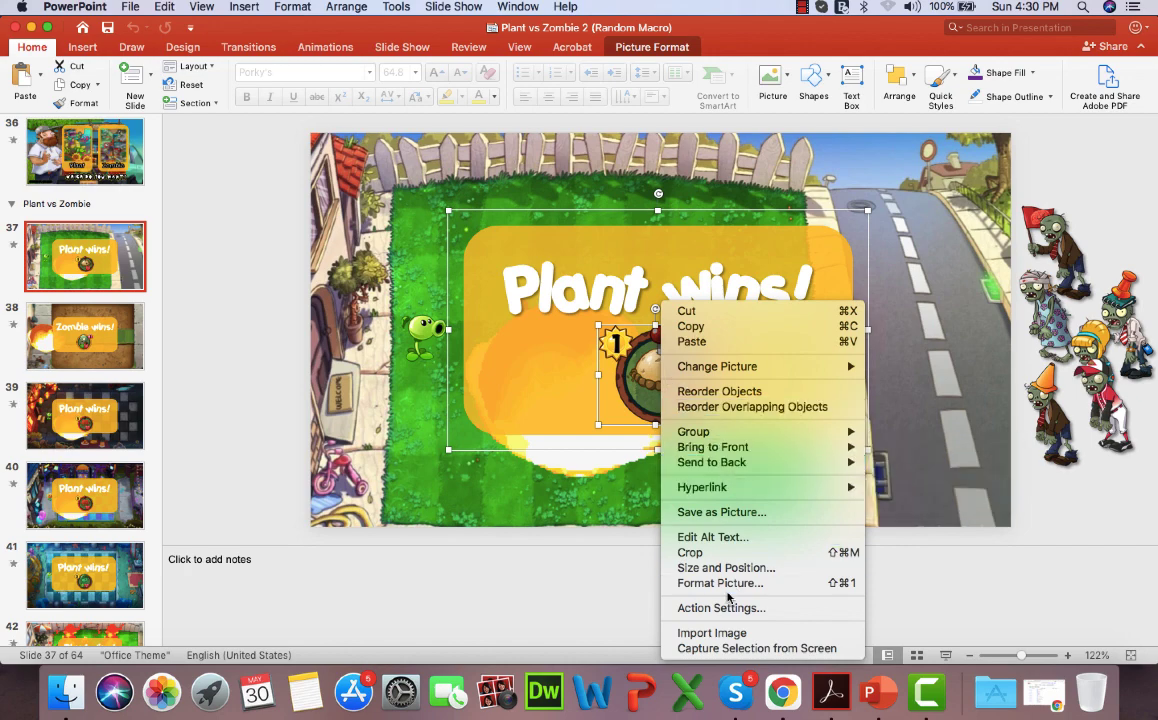
left_click(720, 608)
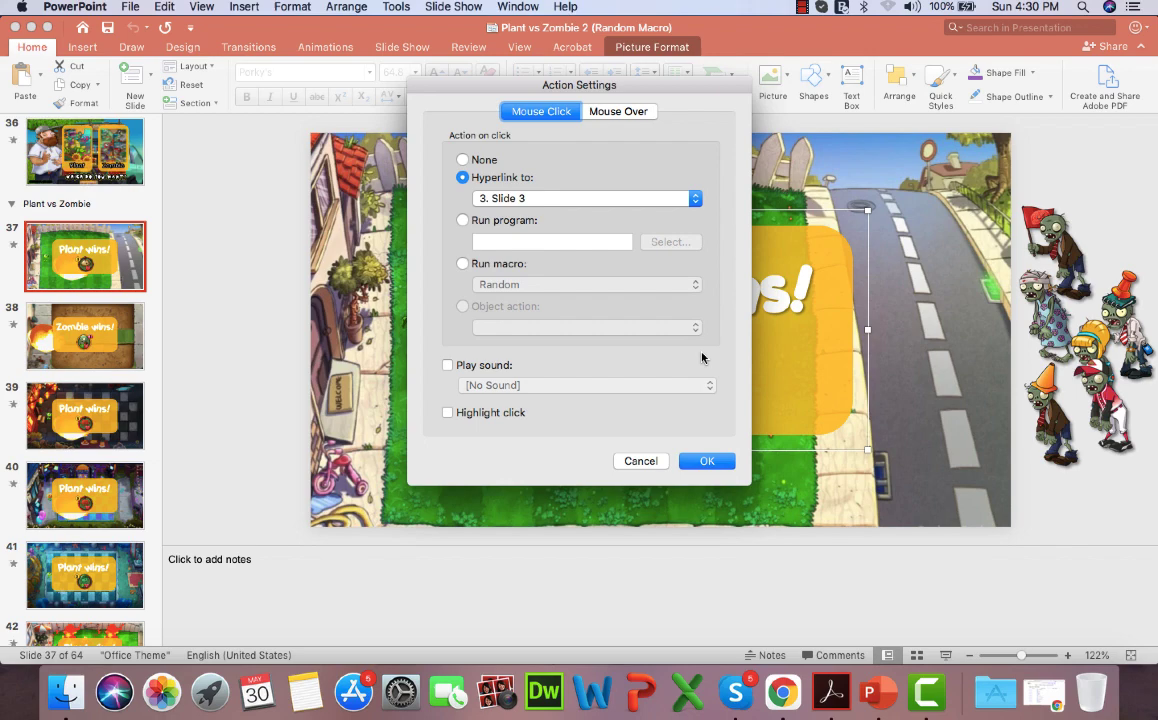
mouse_move(706, 206)
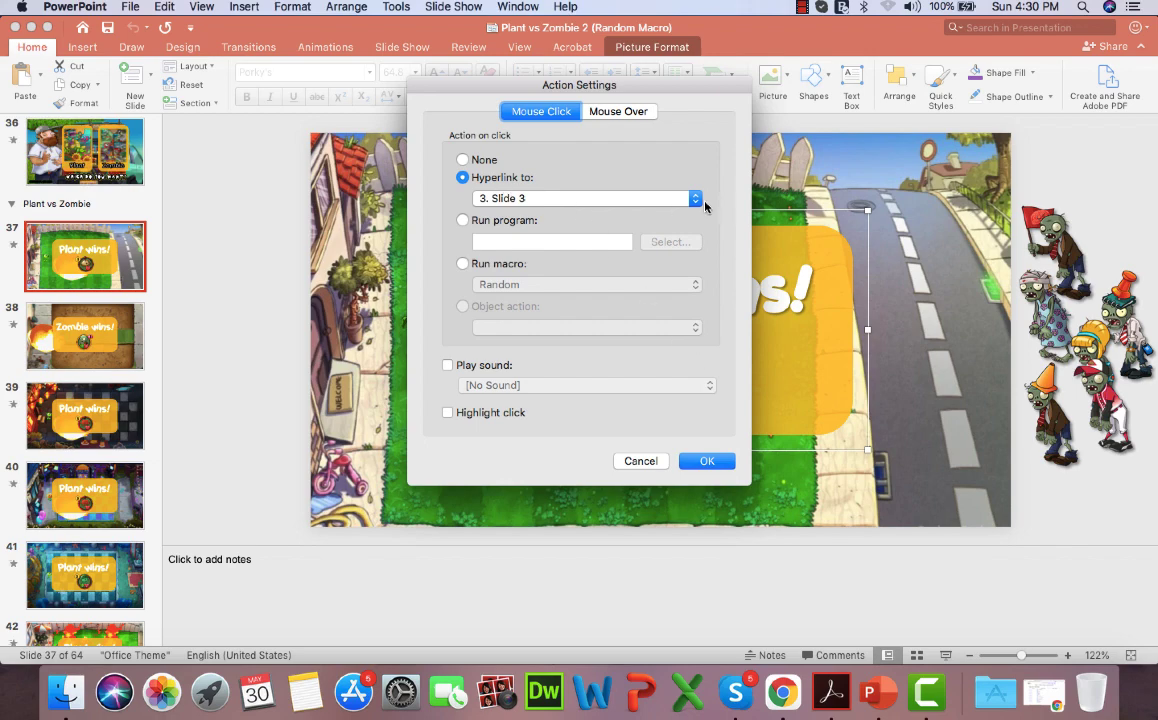
left_click(694, 198)
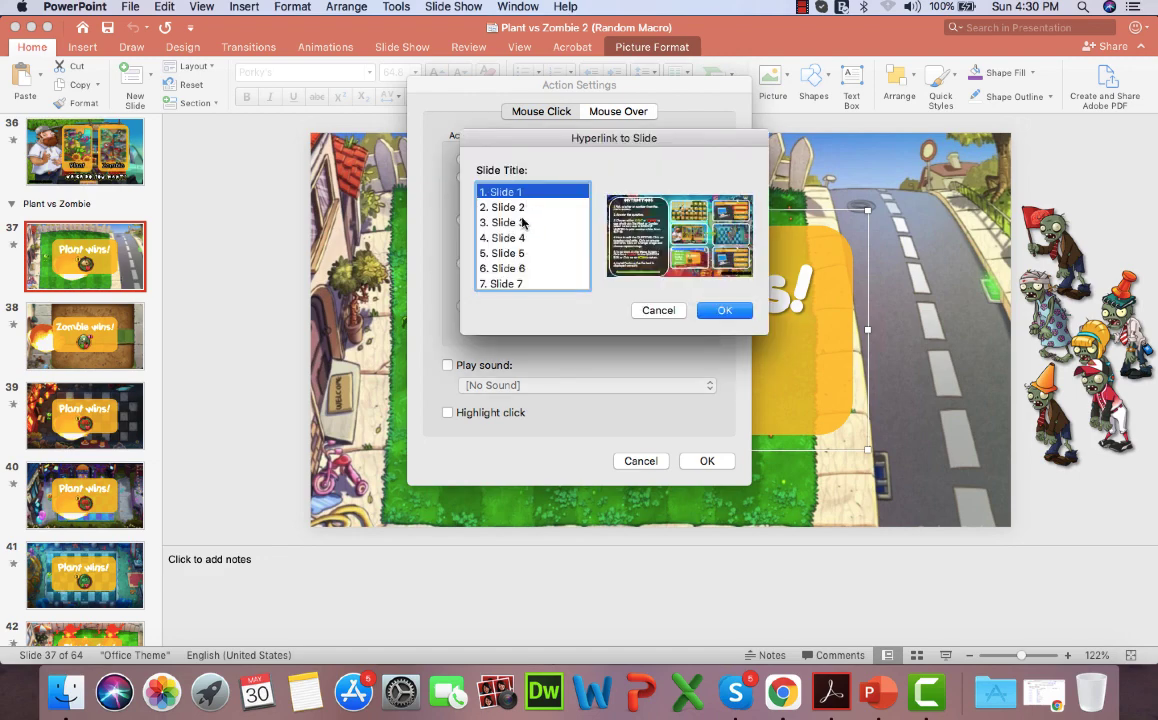
left_click(508, 222)
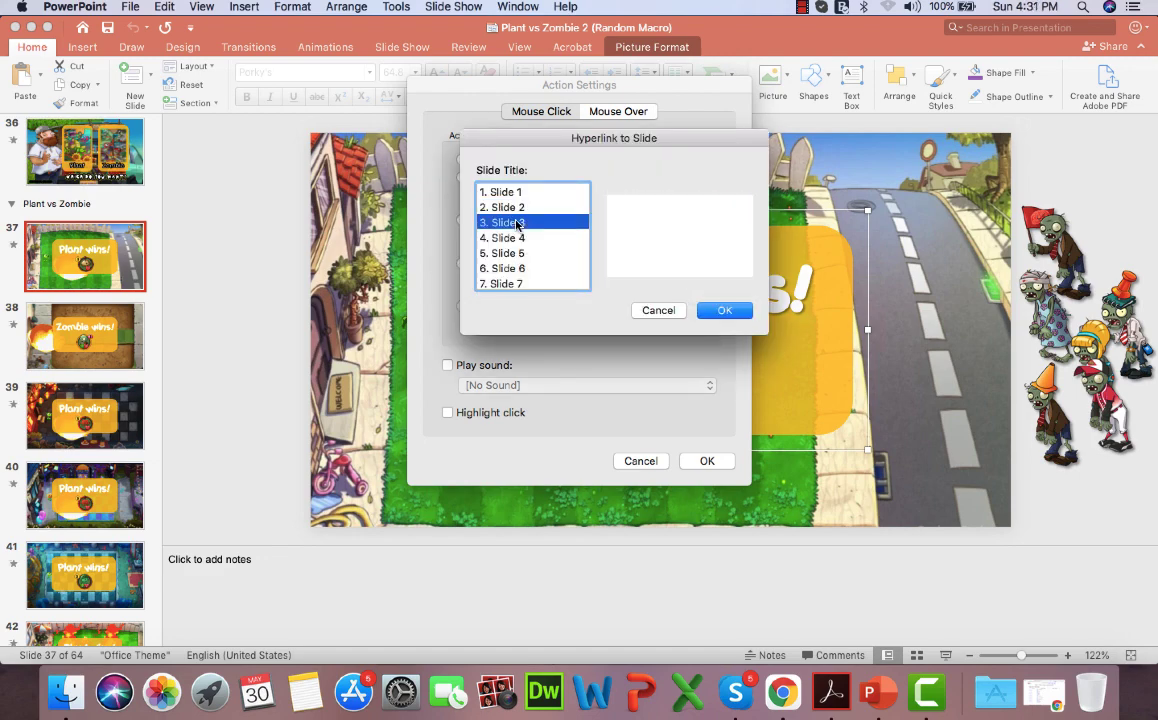
left_click(724, 310)
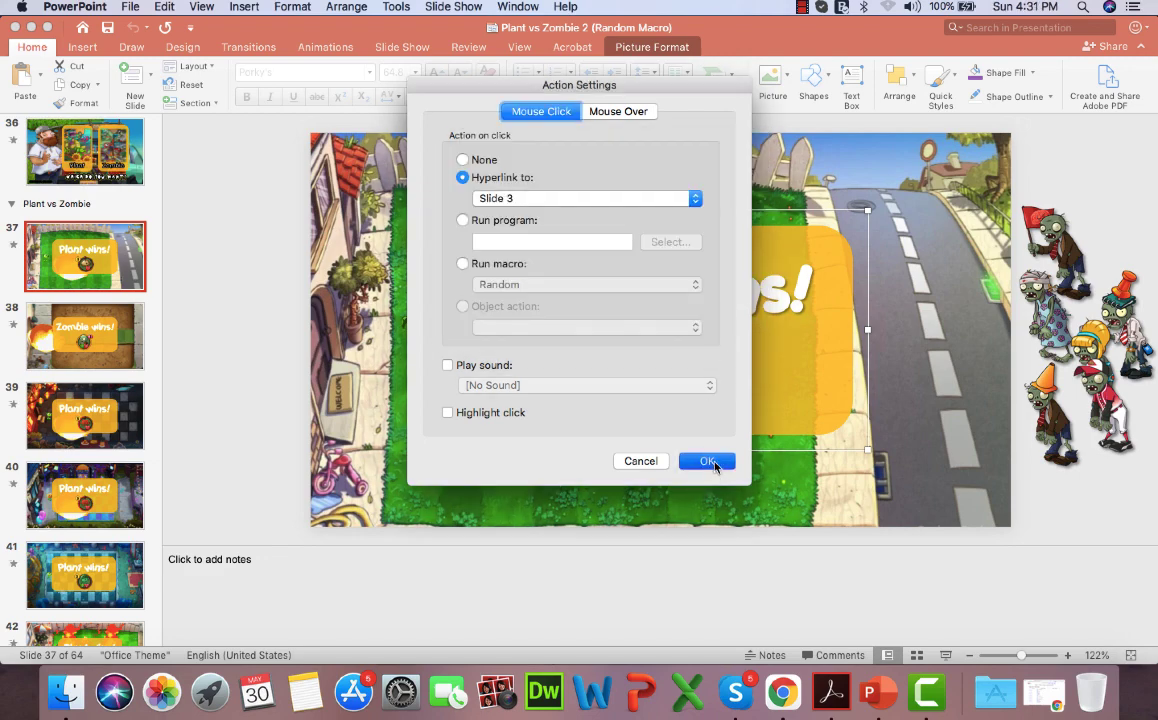
left_click(708, 460)
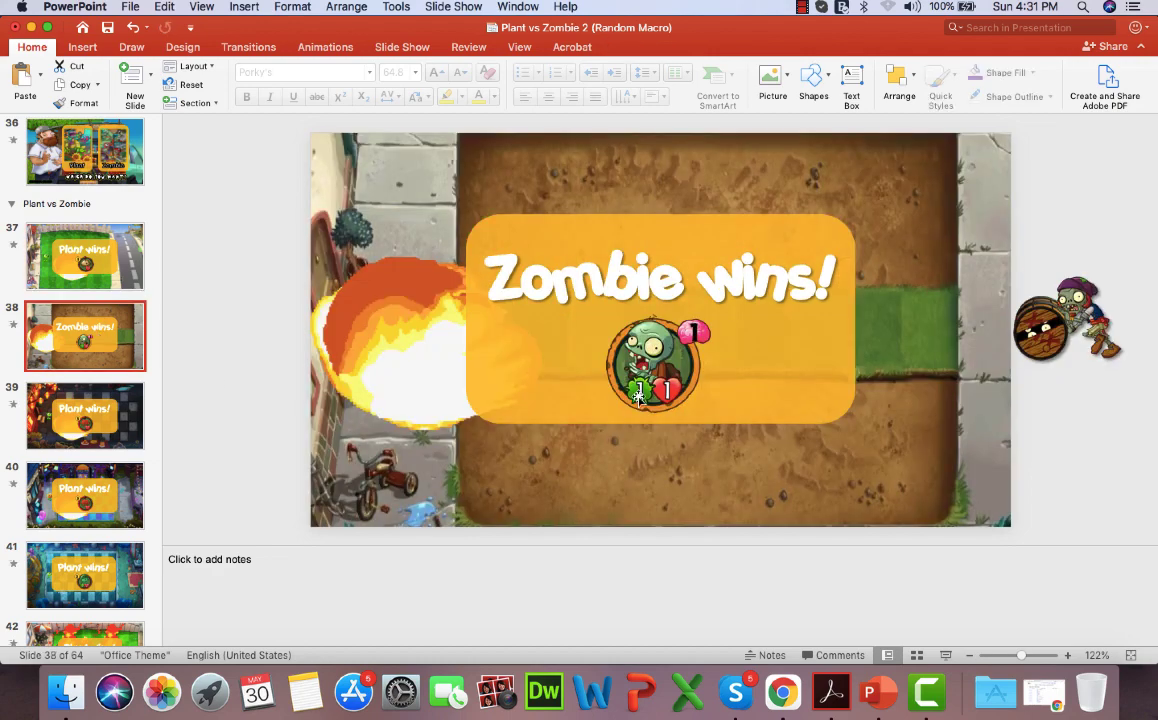
Verify the slide 38 zombie icon links to Slide 3, then move through slide 39 to slide 40
left_click(658, 364)
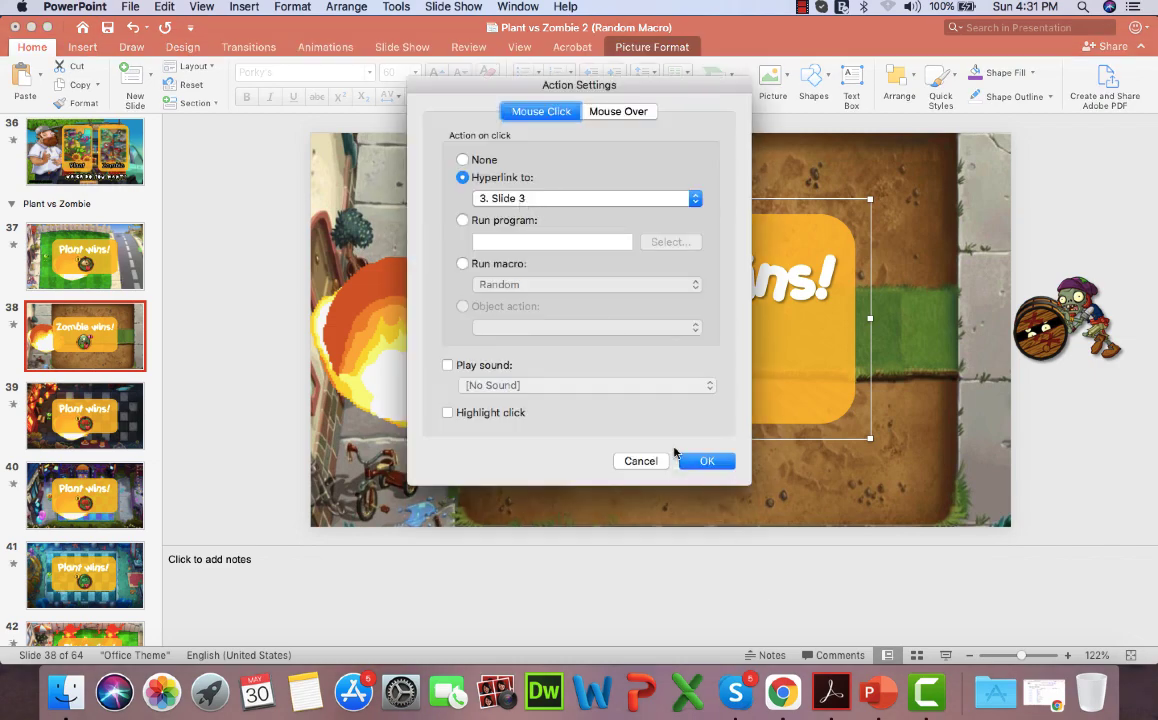
left_click(706, 460)
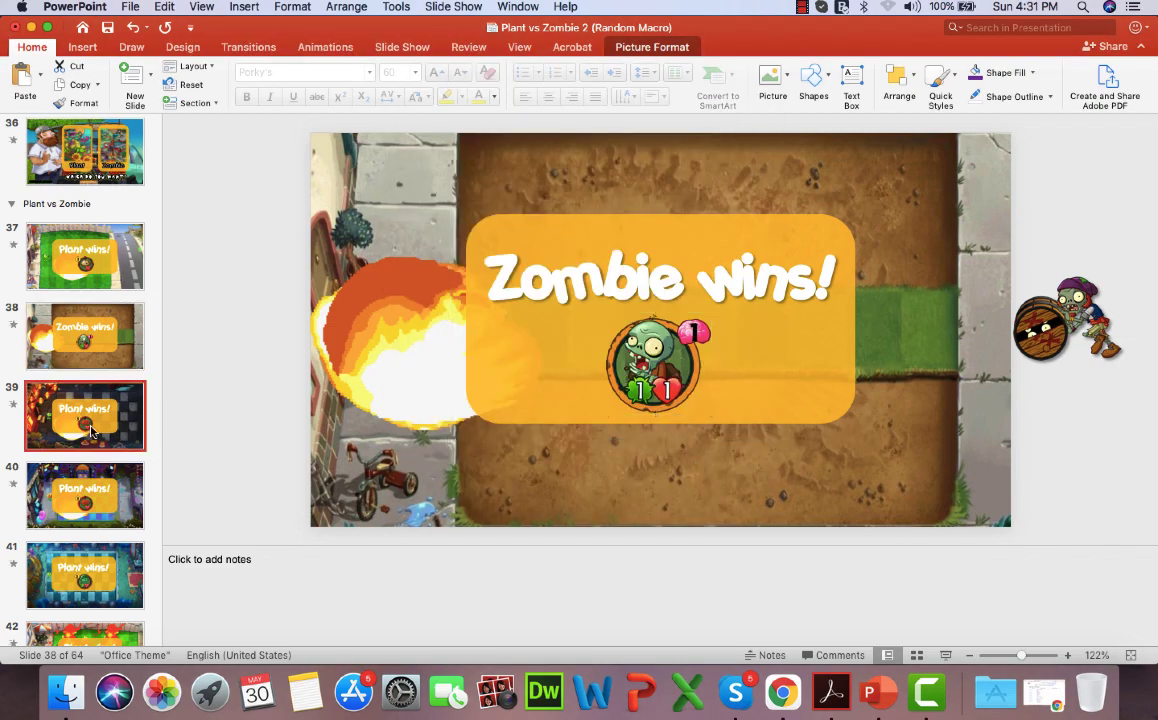
left_click(86, 414)
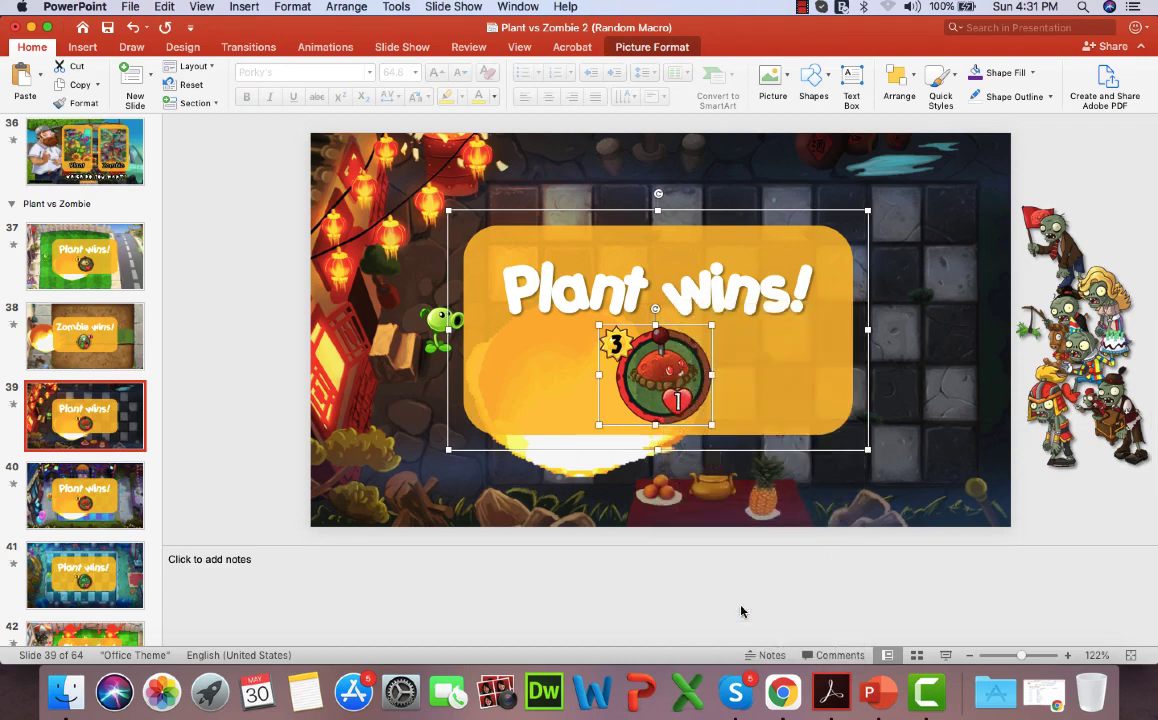
mouse_move(658, 450)
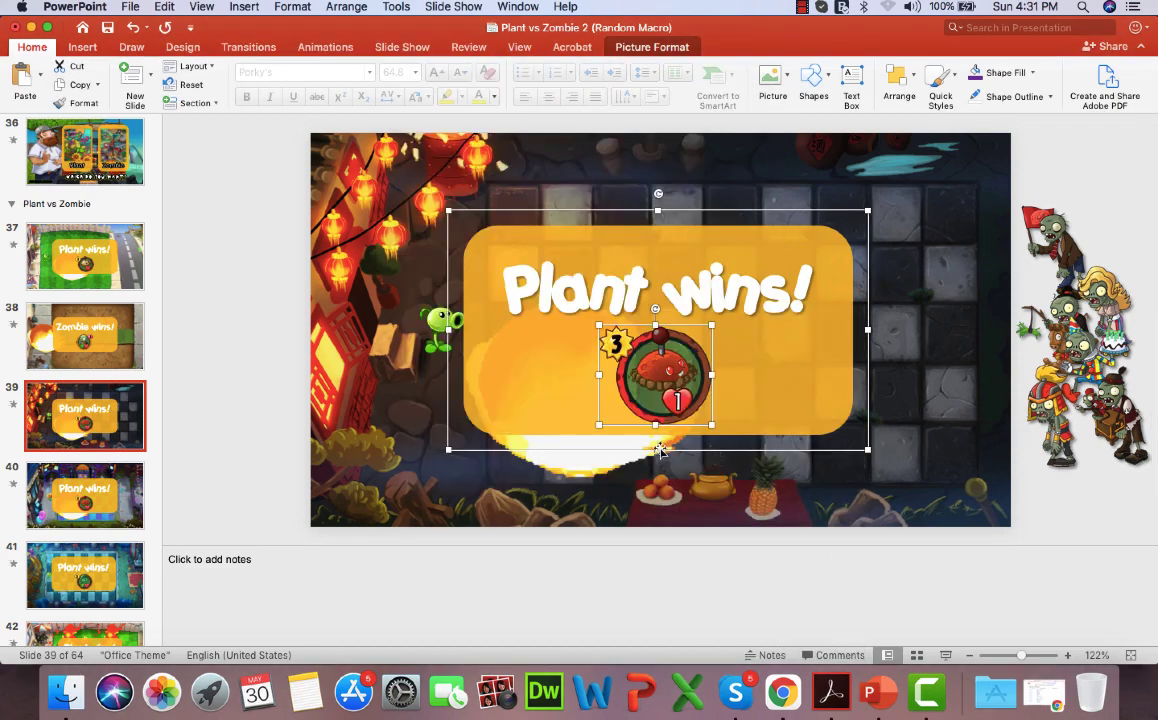
left_click(86, 444)
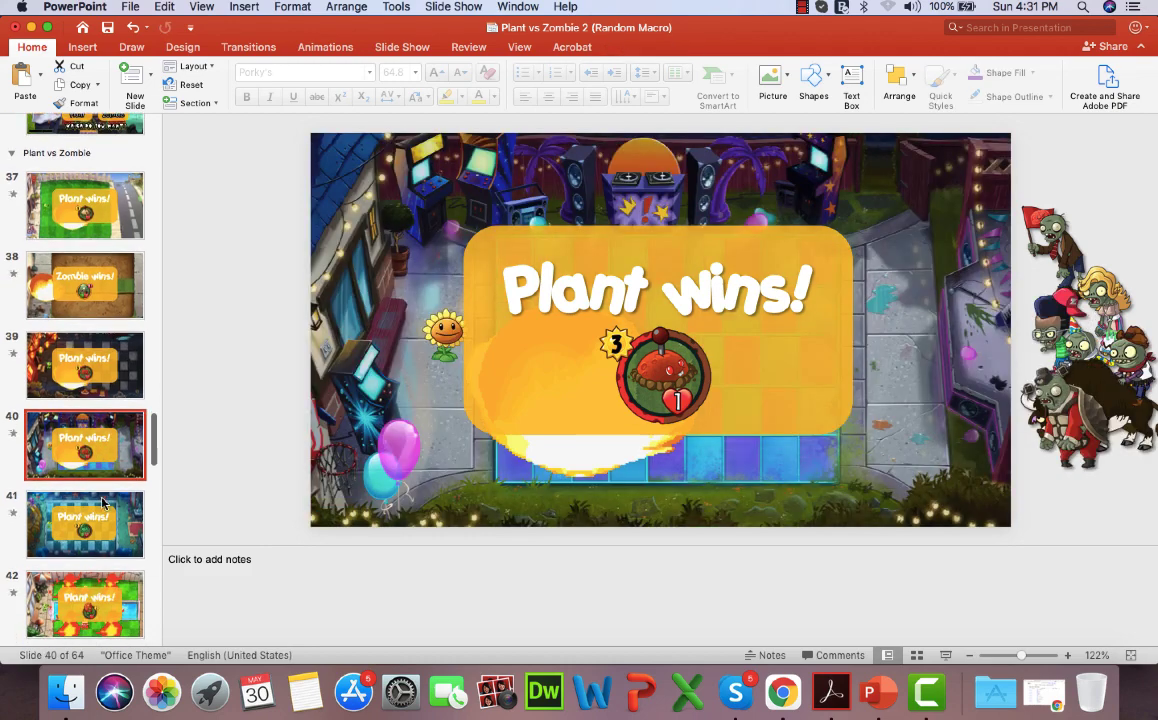
Check in Action Settings that the slide 40 winner icon hyperlinks to Slide 3
scroll("down", 3)
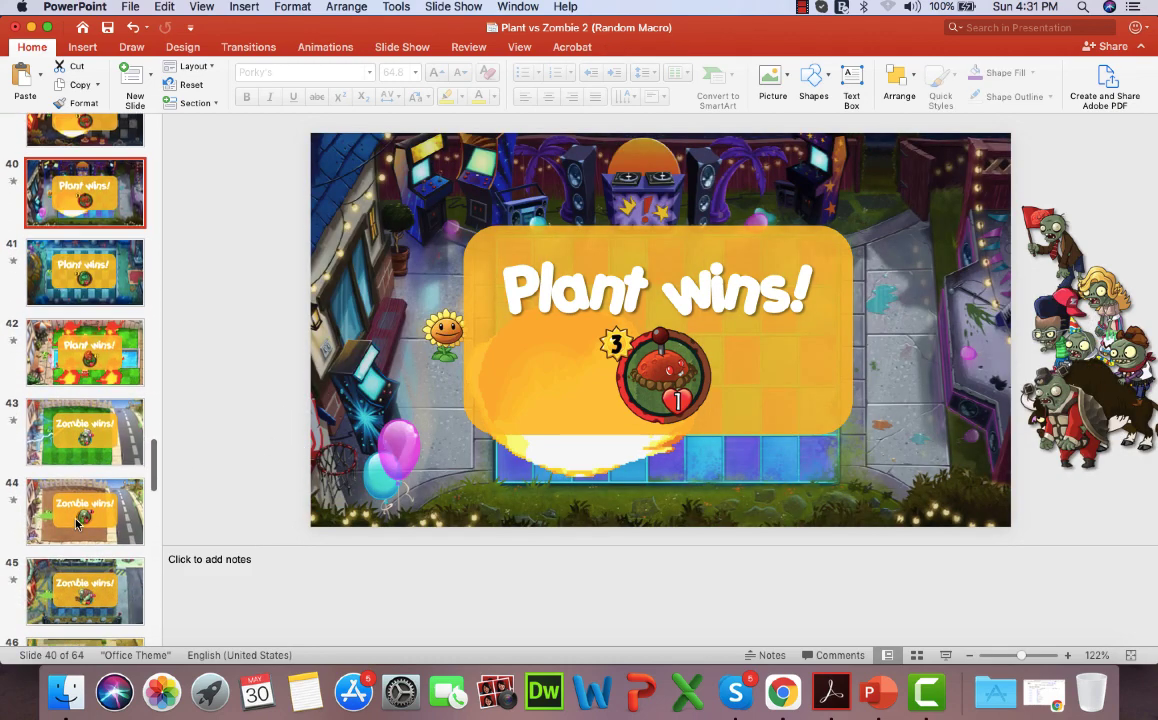
left_click(656, 376)
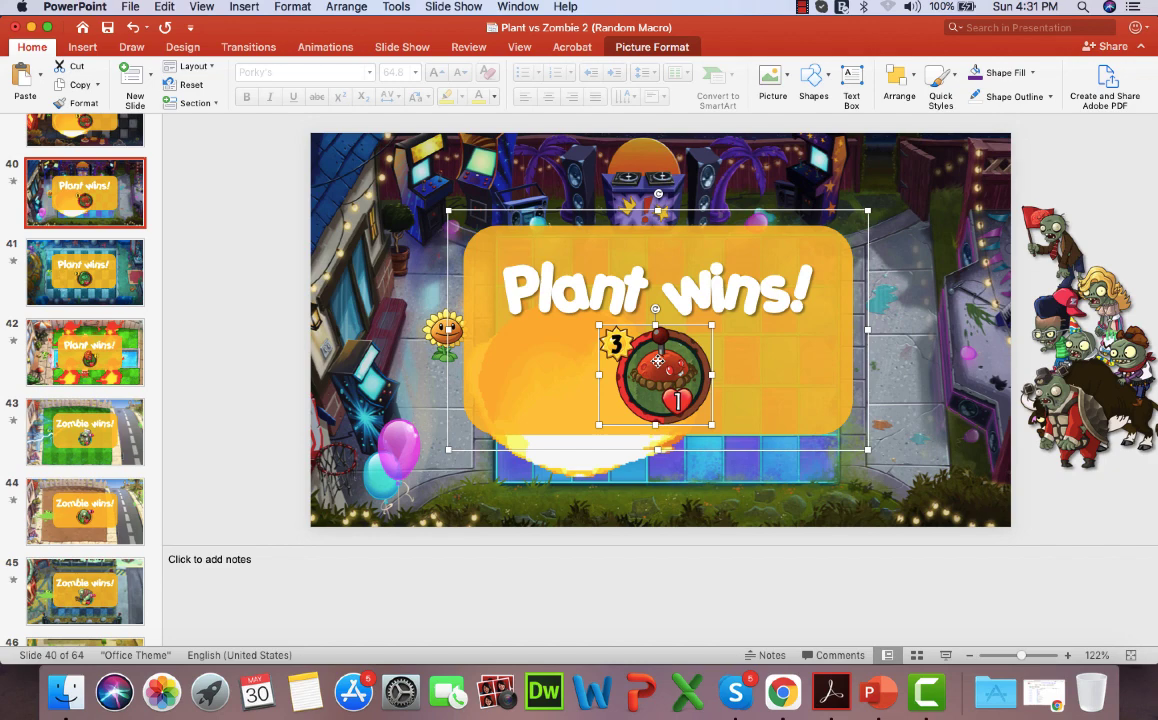
right_click(656, 360)
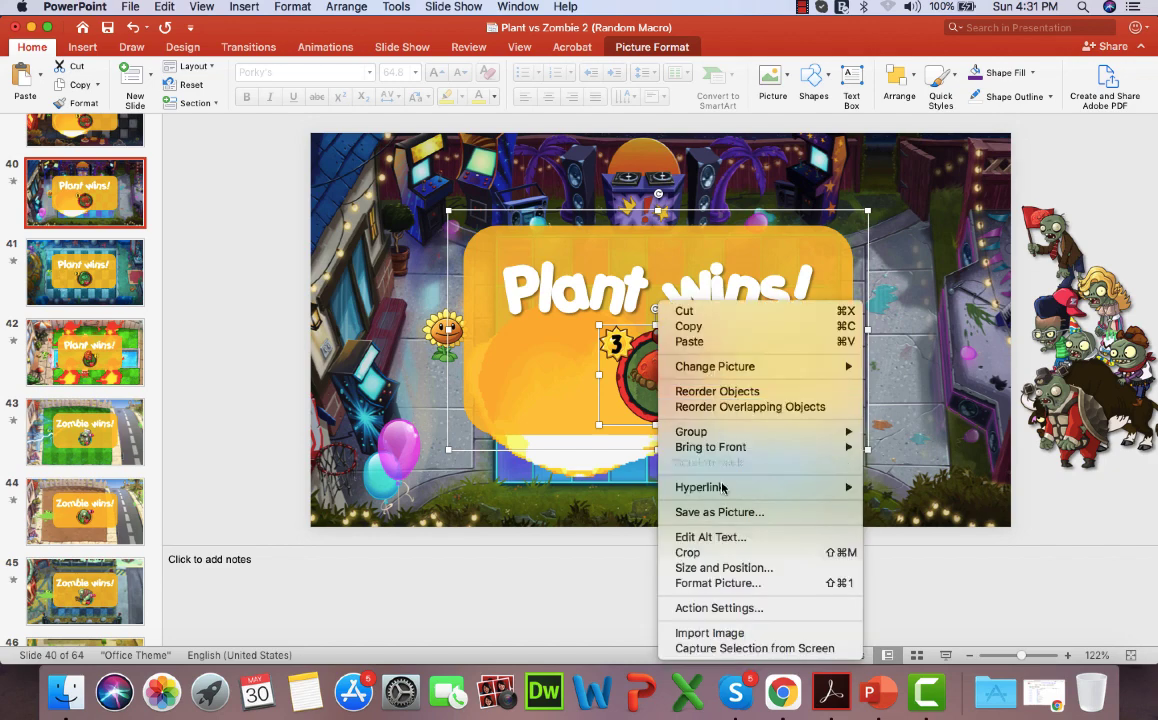
mouse_move(716, 608)
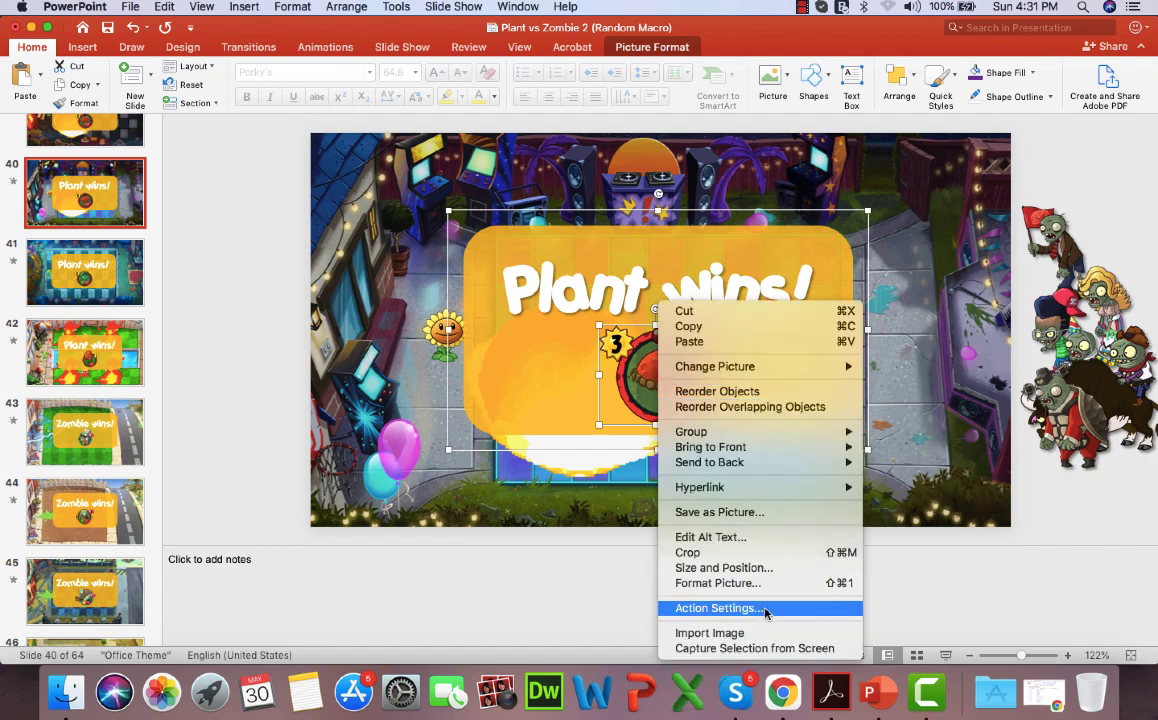
left_click(716, 608)
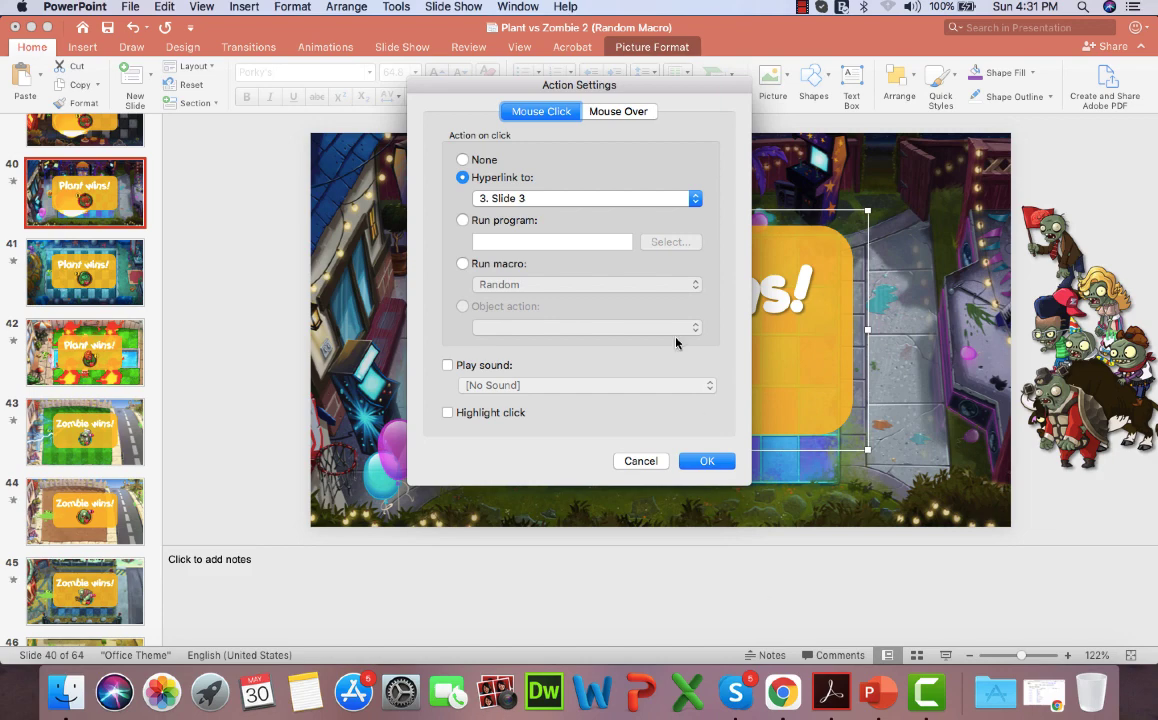
mouse_move(658, 324)
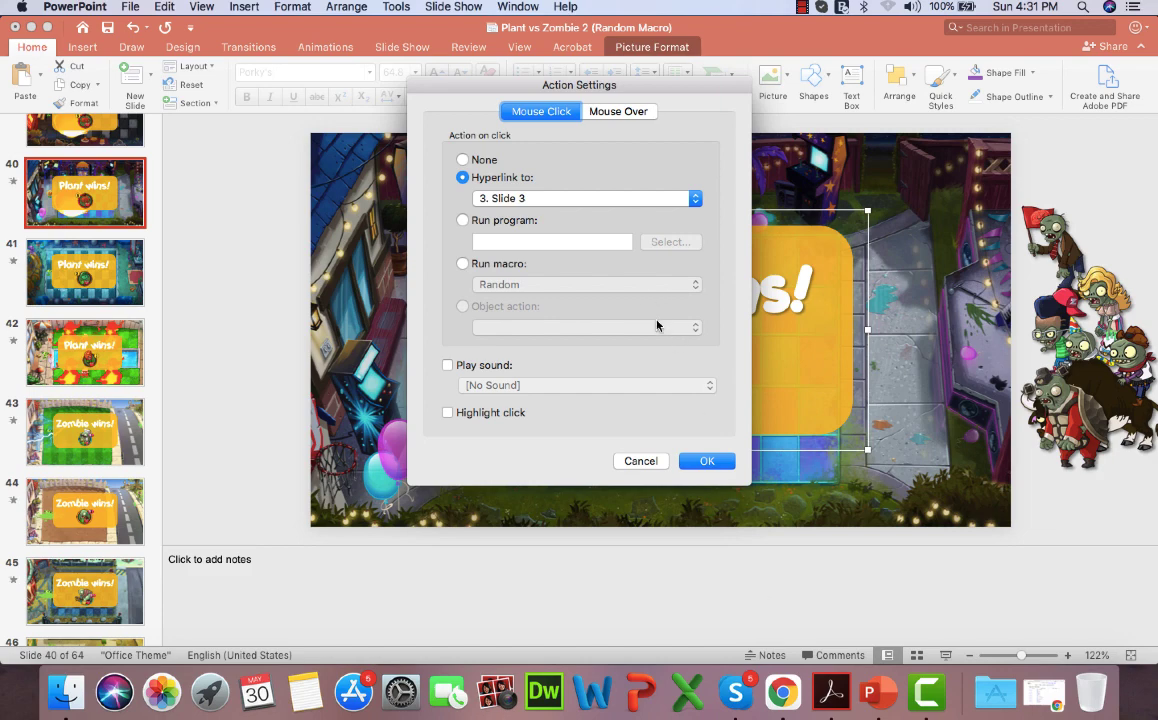
left_click(706, 460)
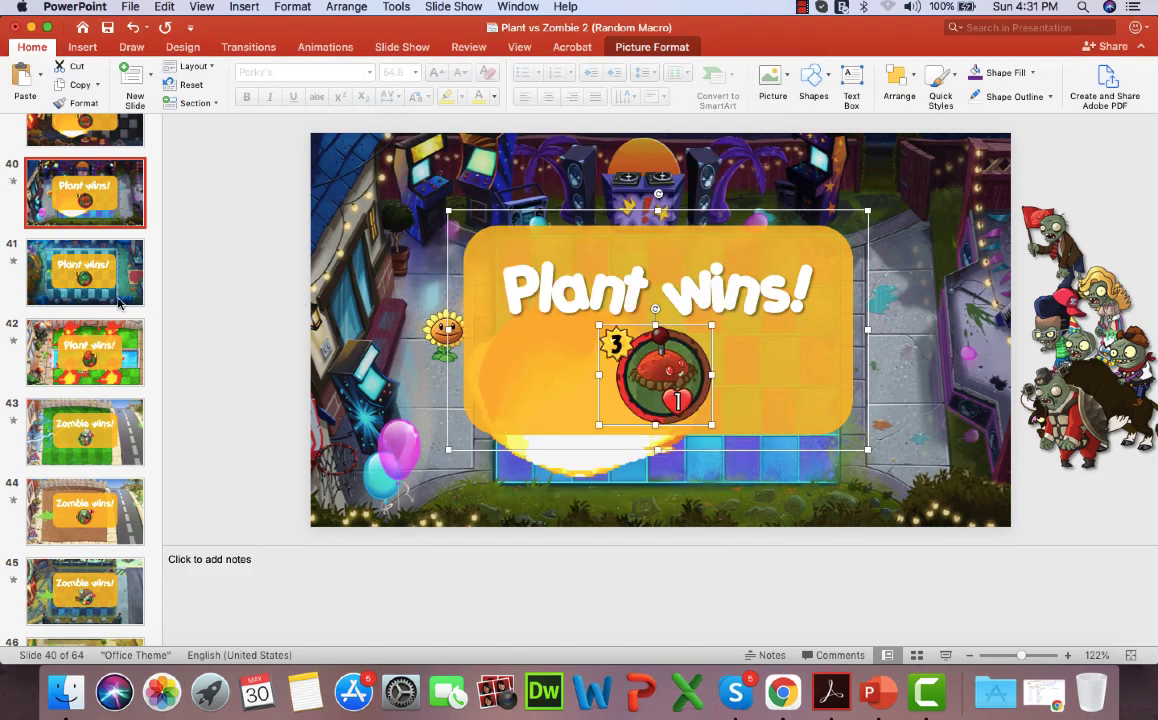
Set the winner icons on slides 41 and 42 to hyperlink to Slide 3 on click
left_click(86, 272)
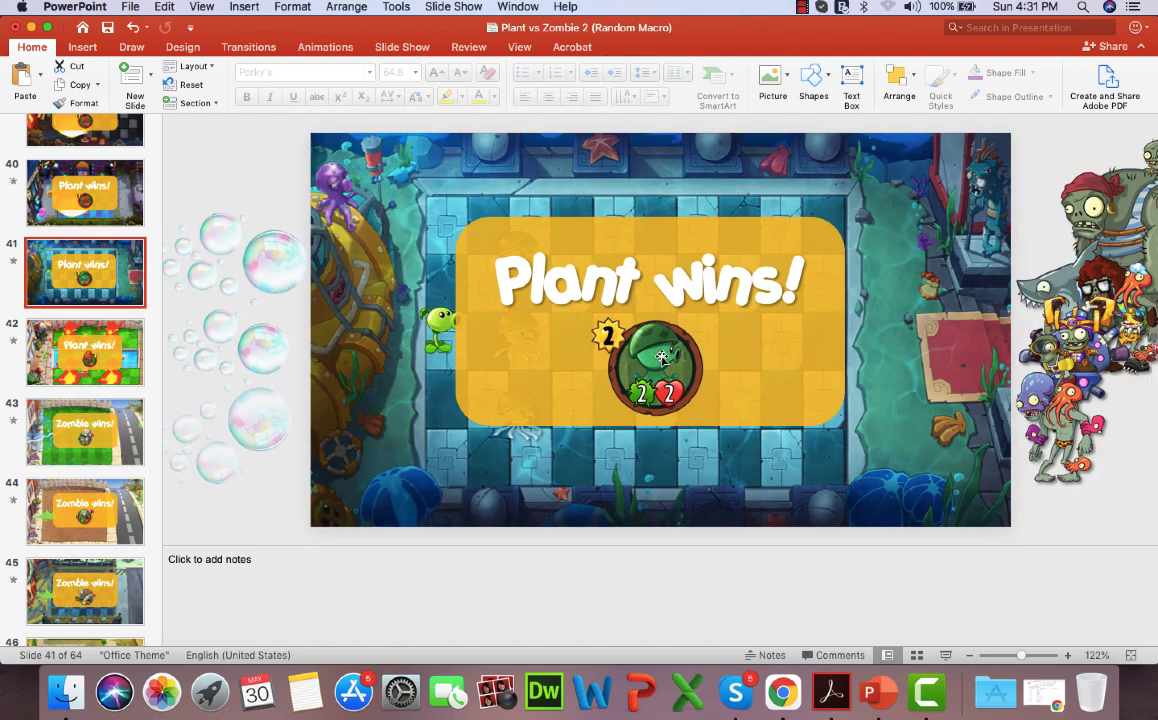
left_click(656, 358)
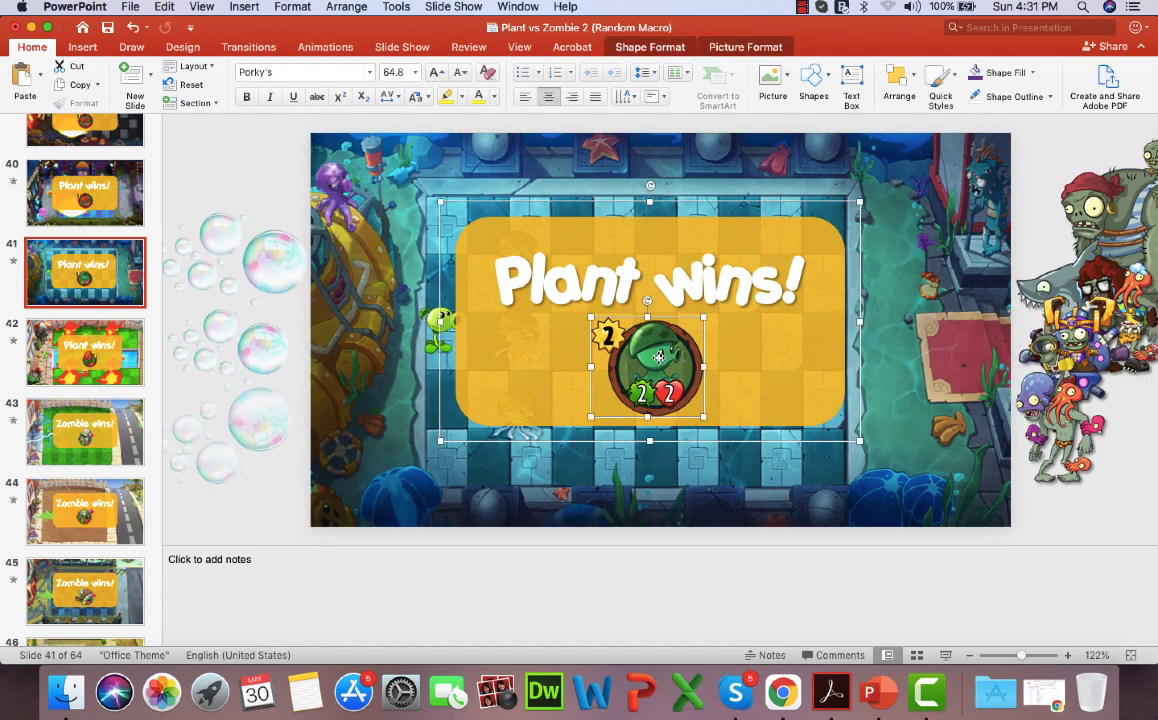
right_click(658, 356)
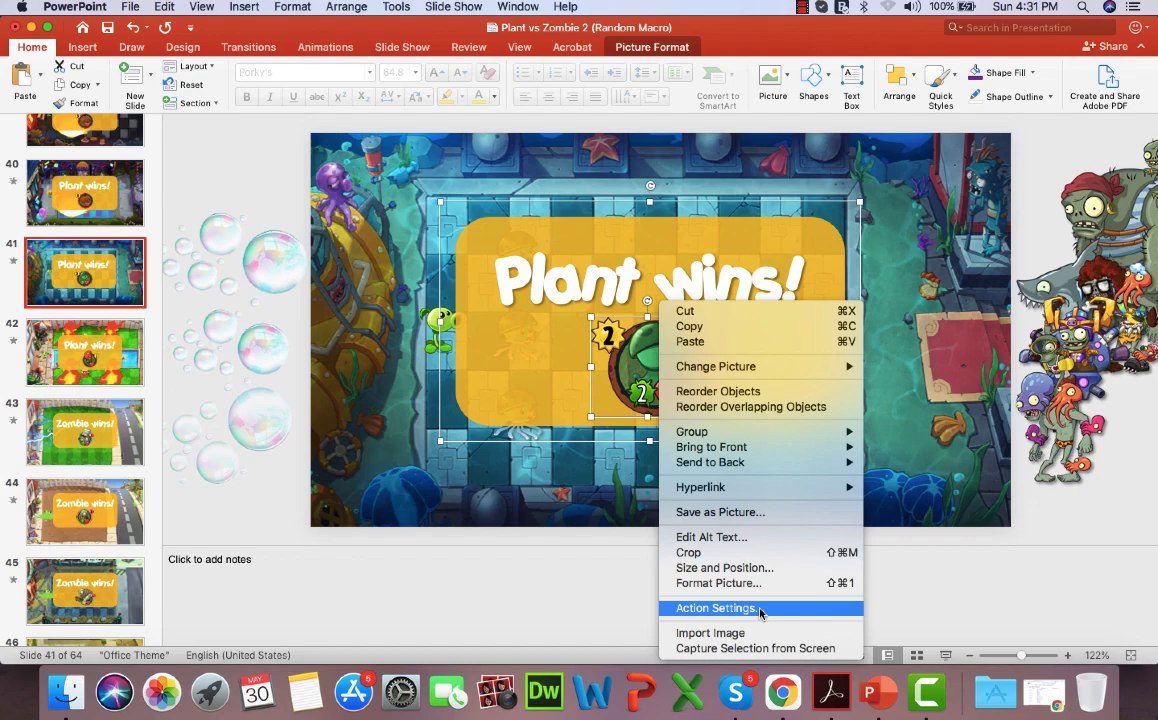
left_click(716, 608)
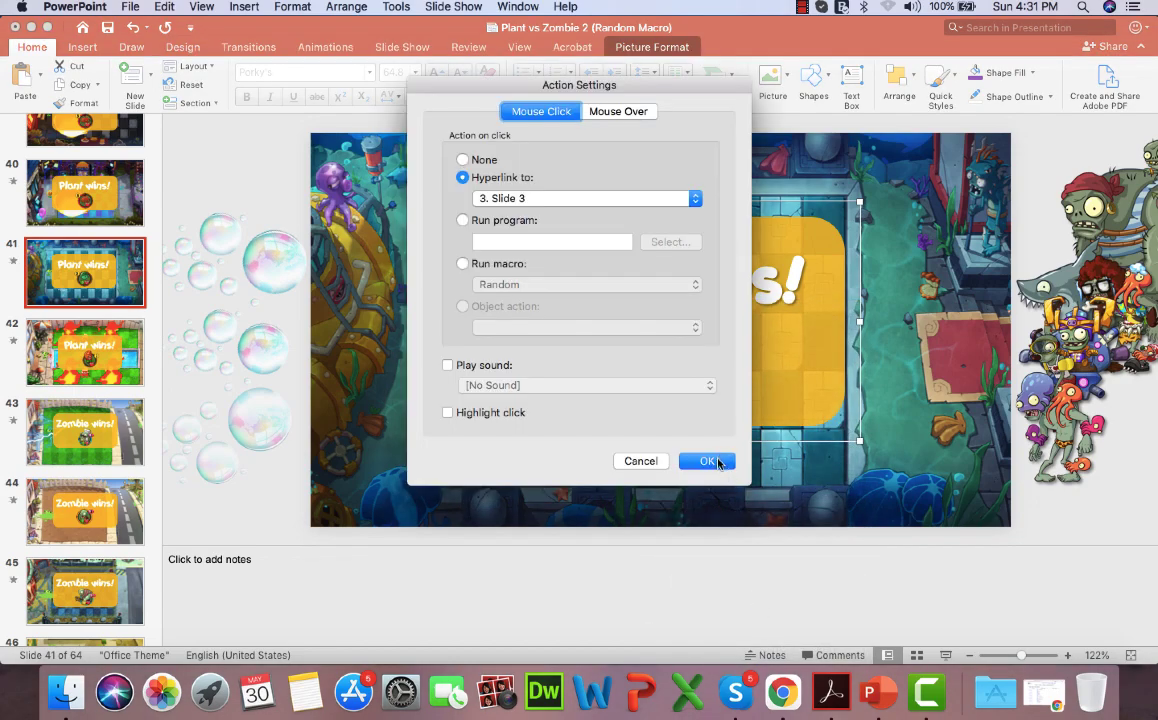
left_click(708, 460)
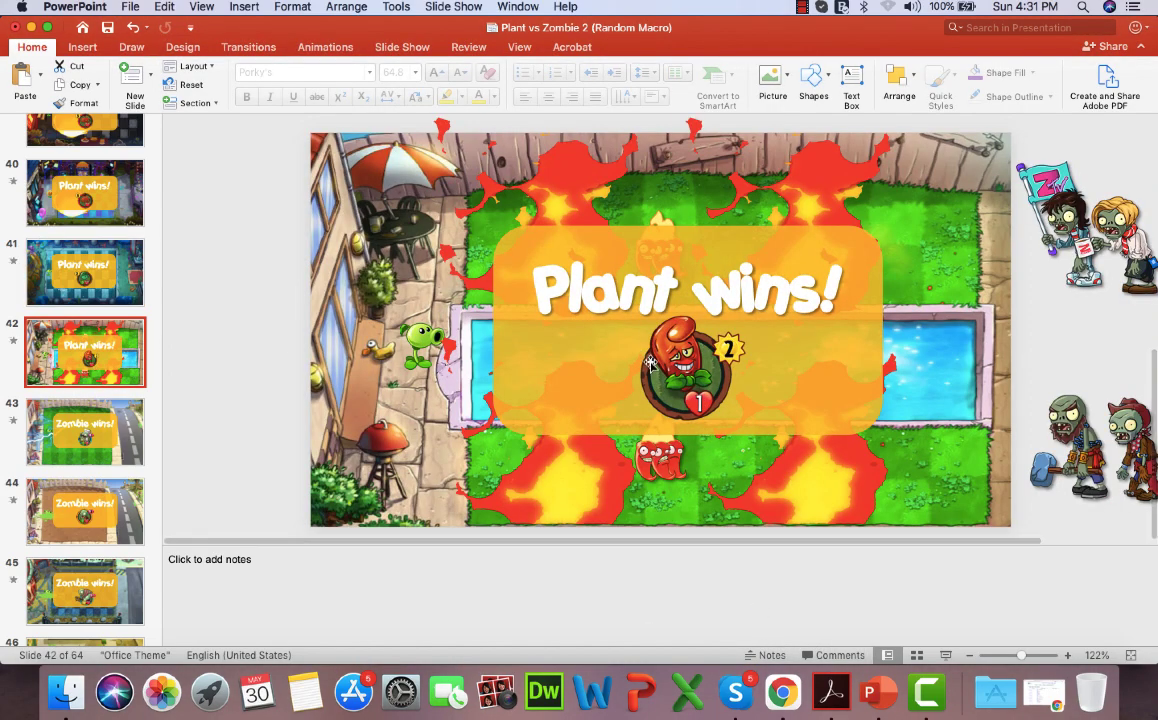
left_click(684, 364)
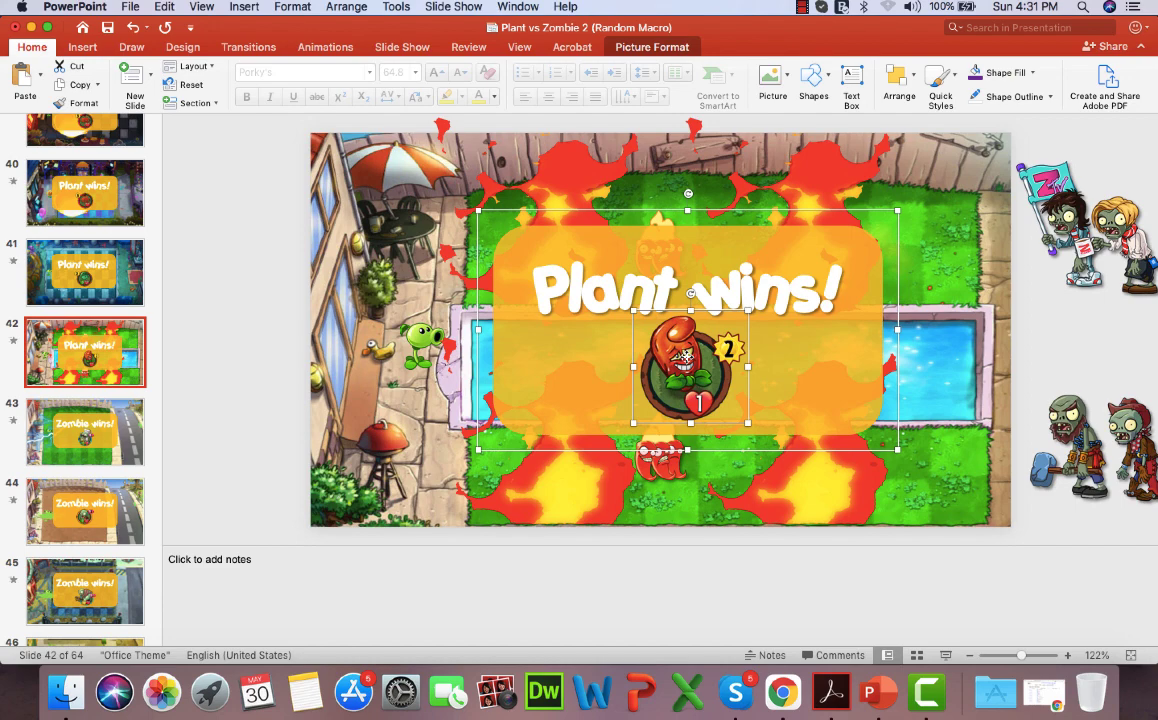
right_click(684, 360)
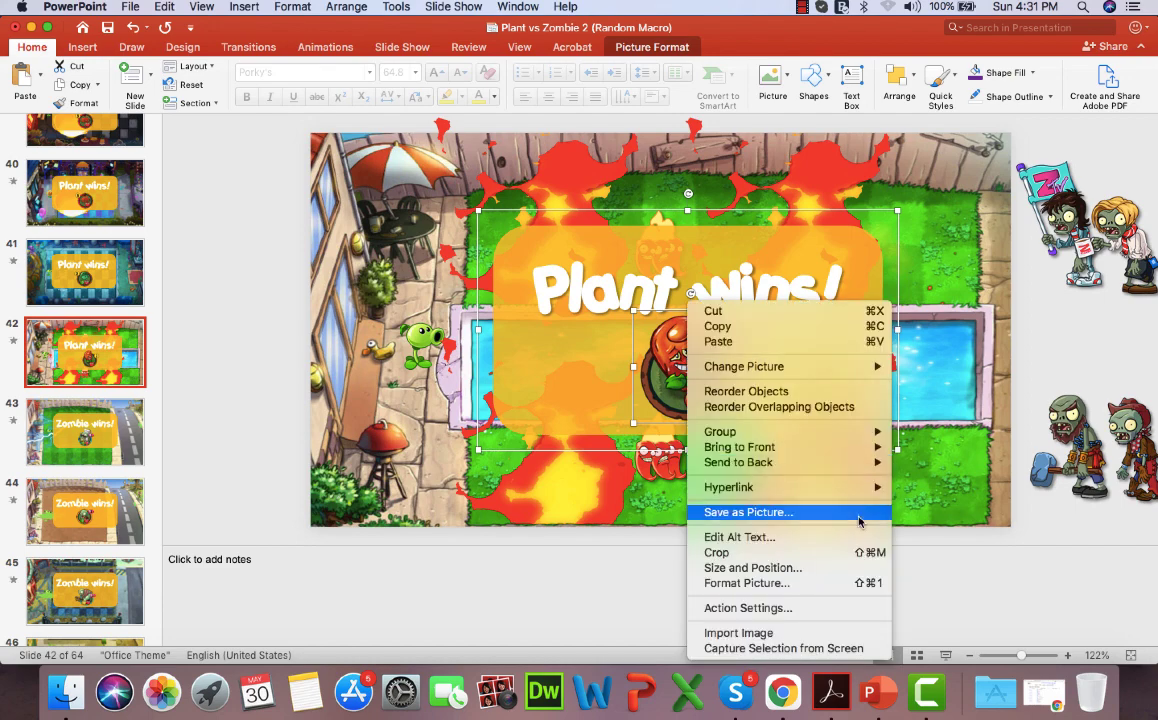
left_click(748, 608)
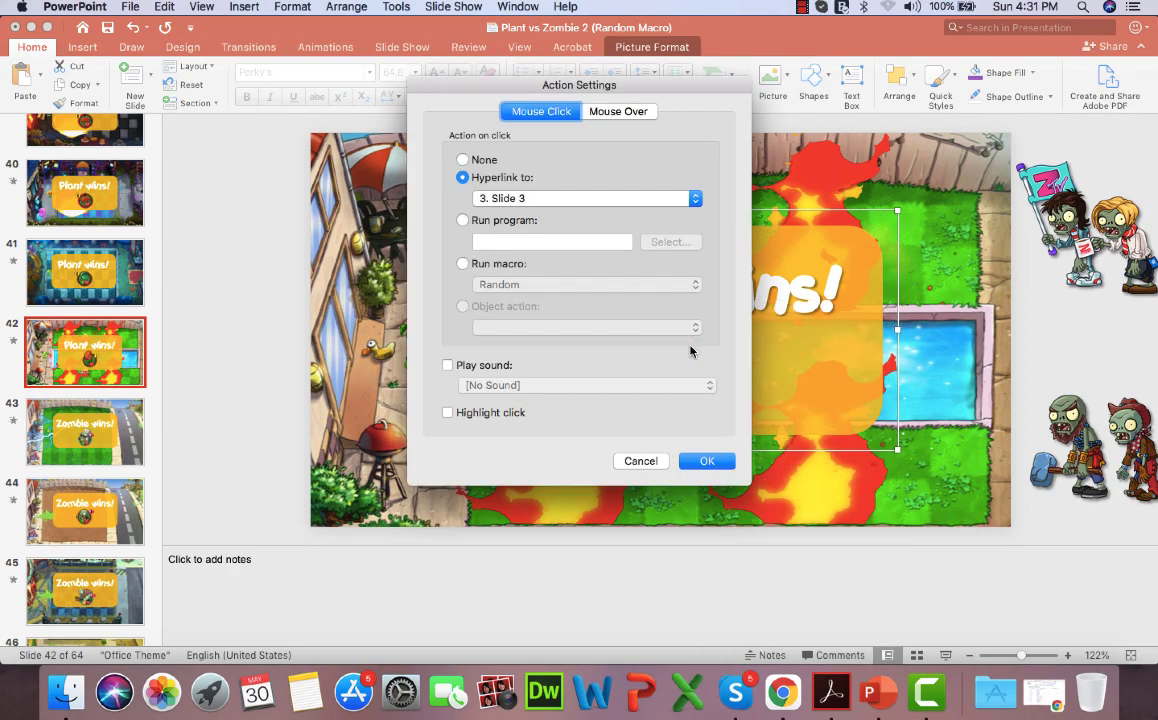
mouse_move(708, 460)
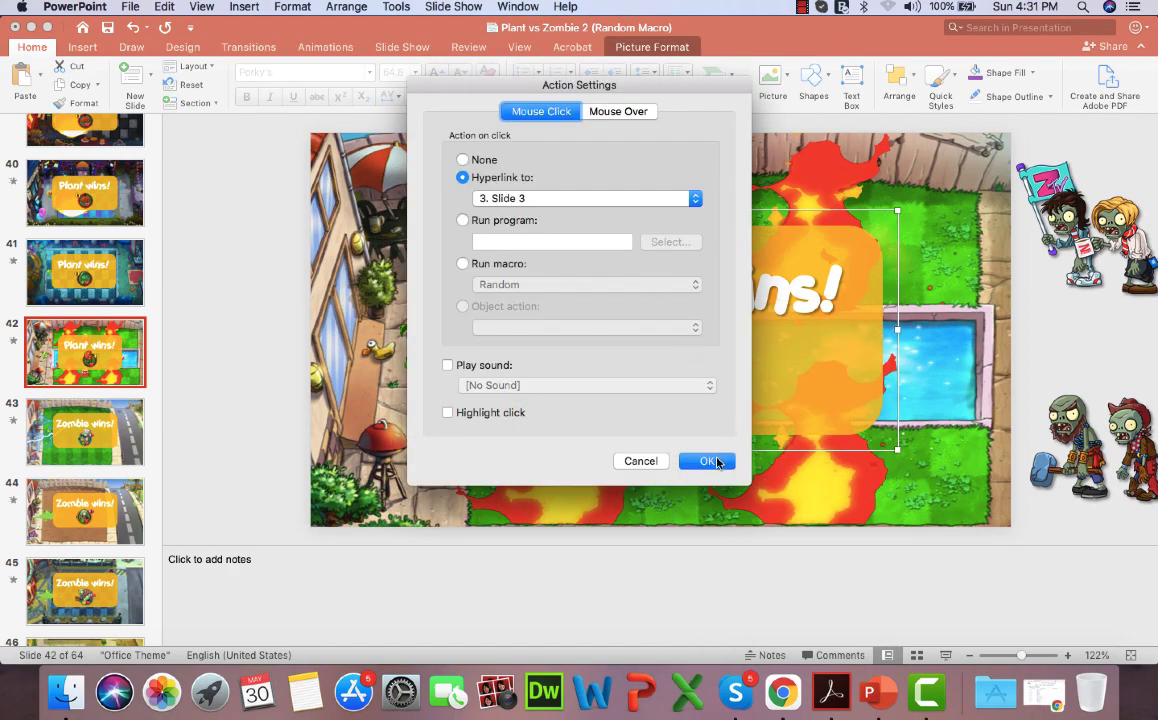
left_click(708, 460)
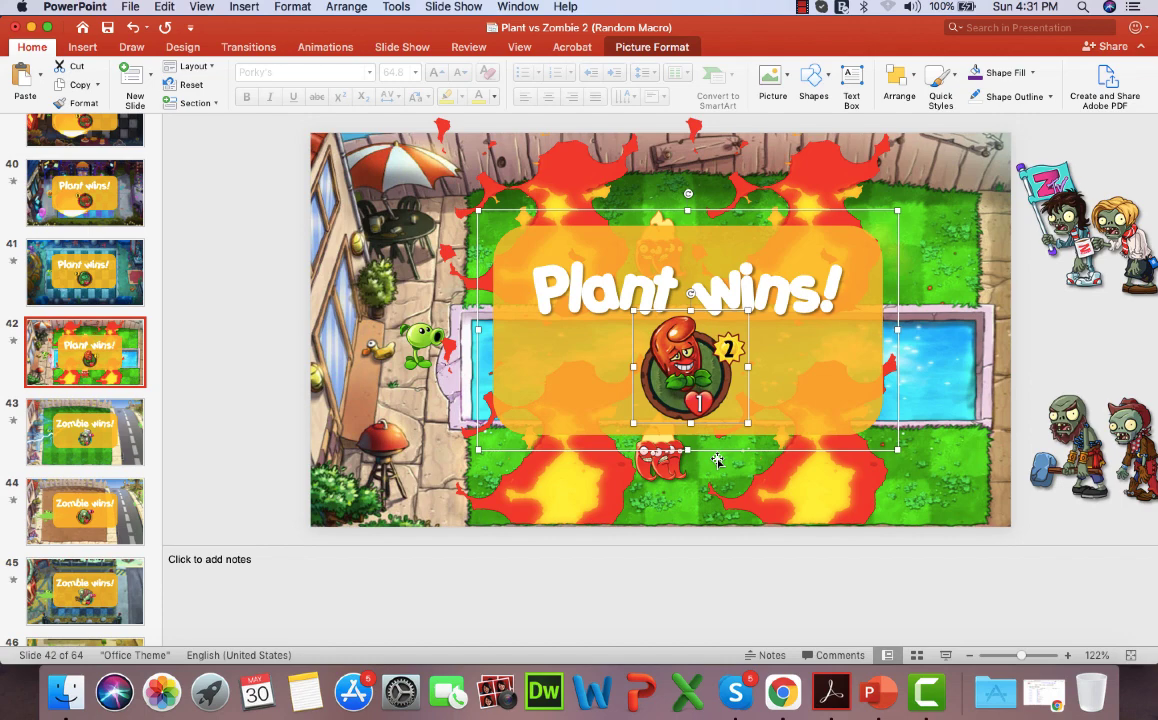
Set the winner icons on slides 43 and 44 to hyperlink to Slide 3 on click
left_click(86, 432)
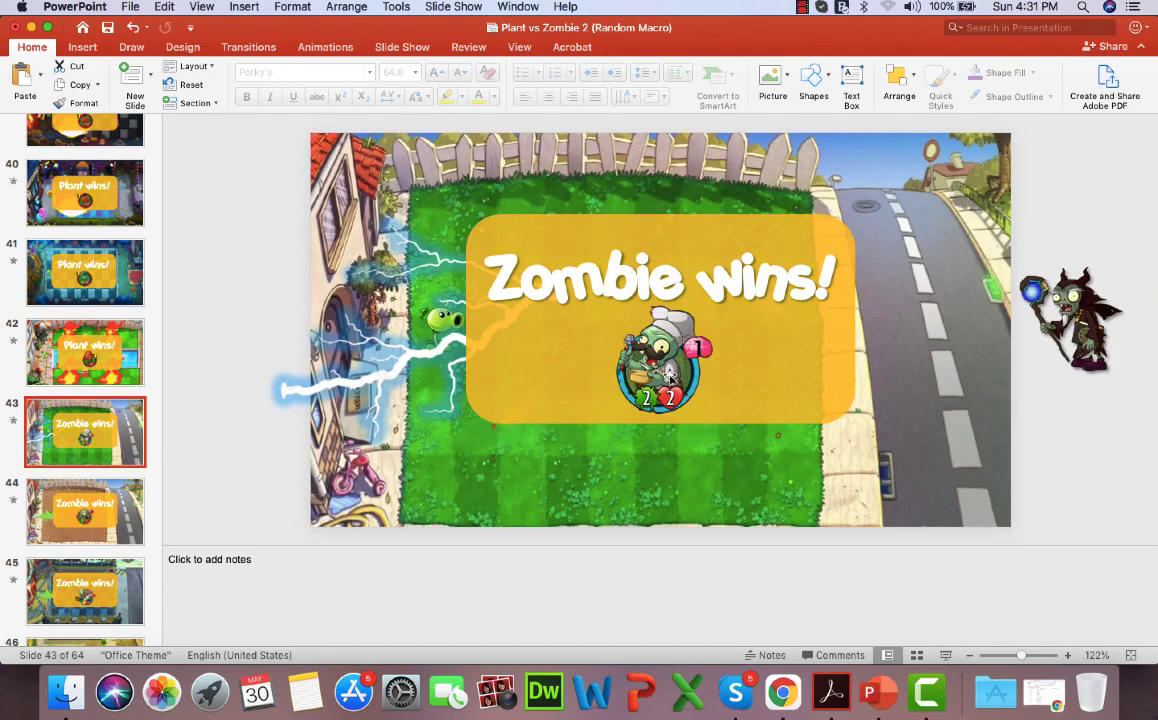
right_click(658, 360)
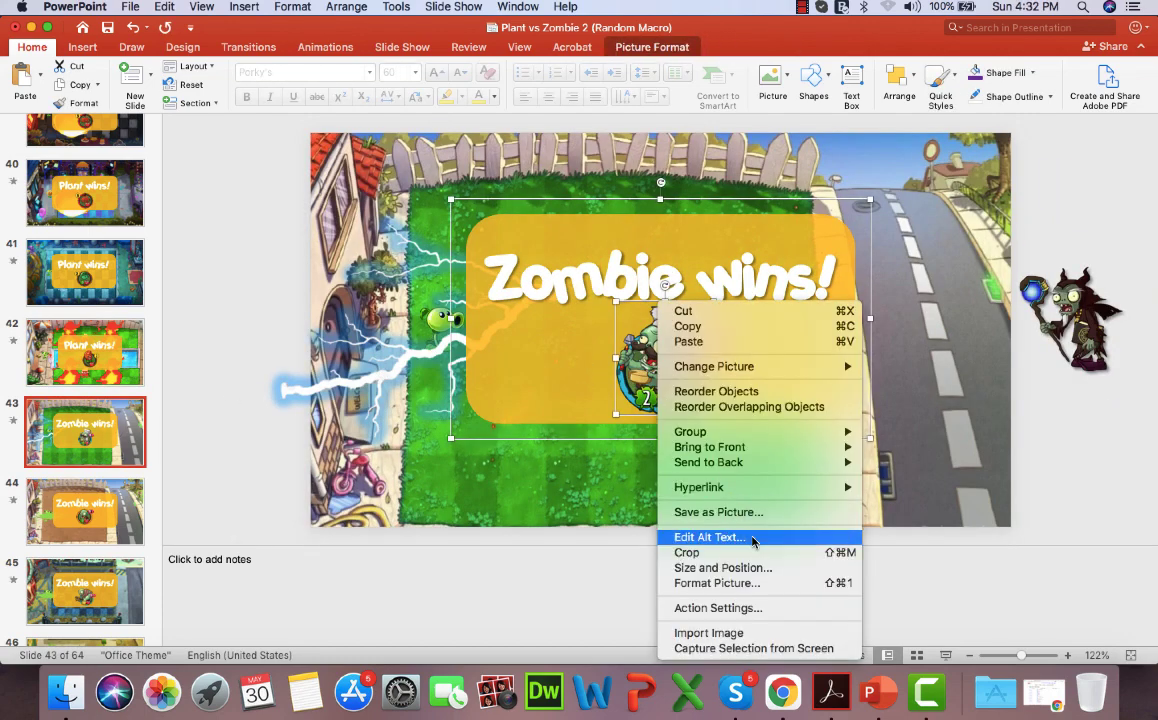
left_click(716, 608)
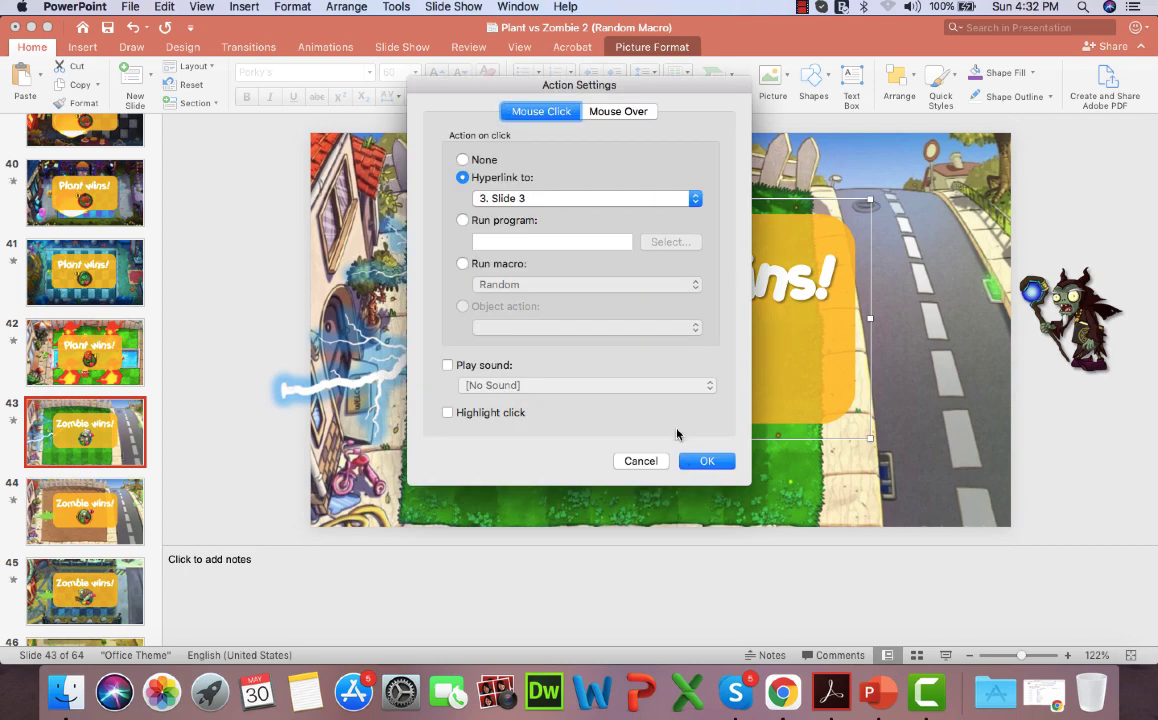
mouse_move(706, 460)
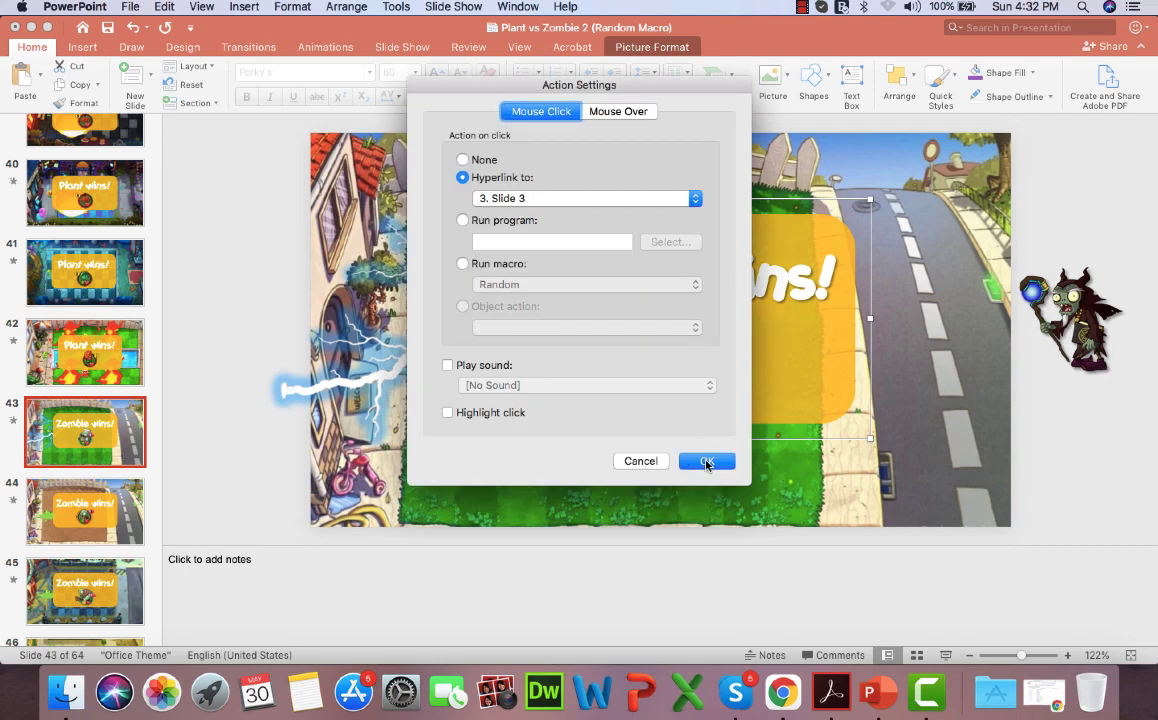
left_click(708, 460)
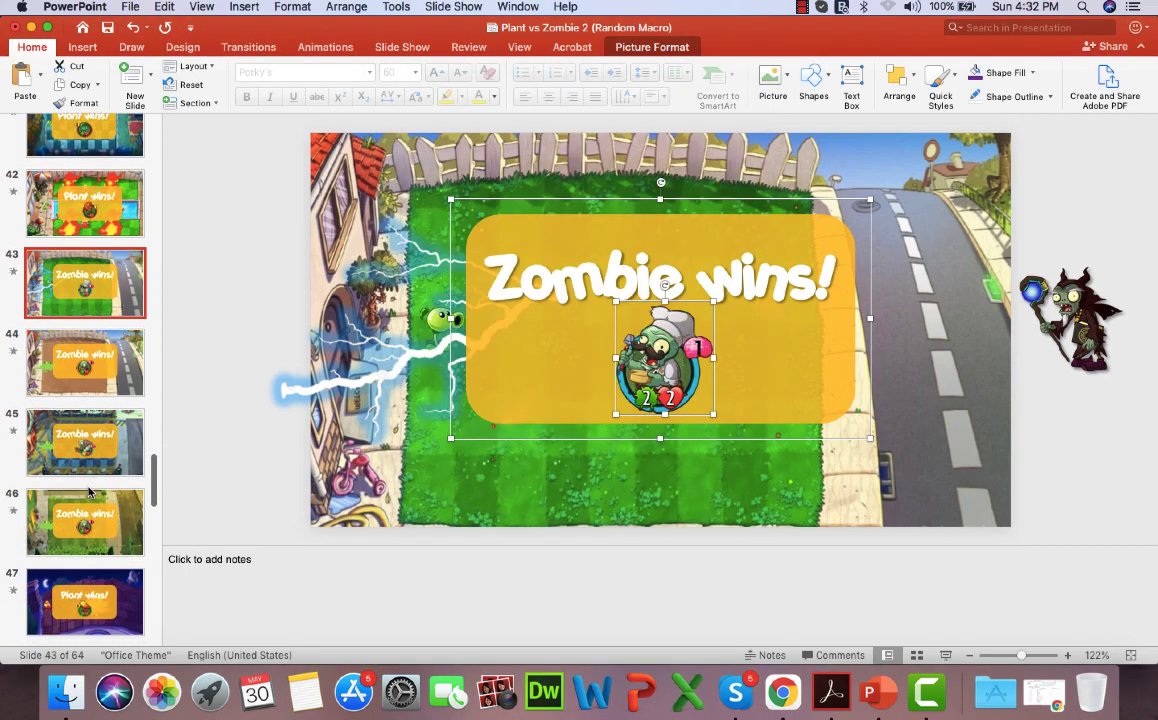
left_click(86, 362)
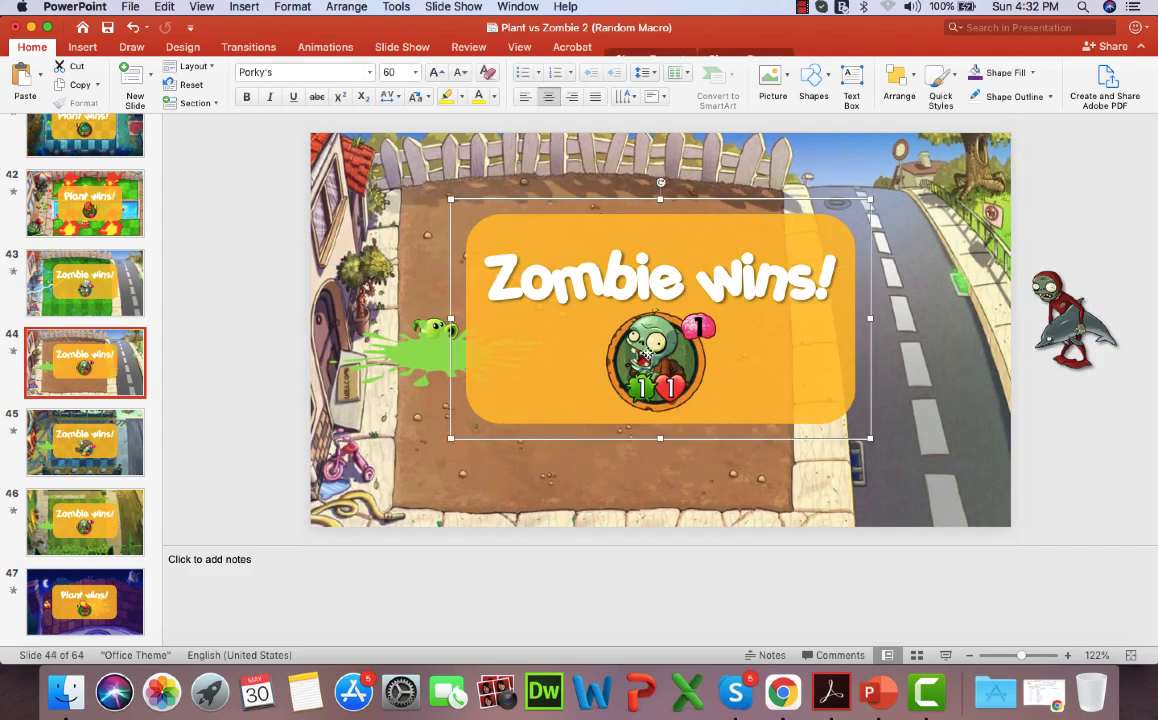
left_click(660, 360)
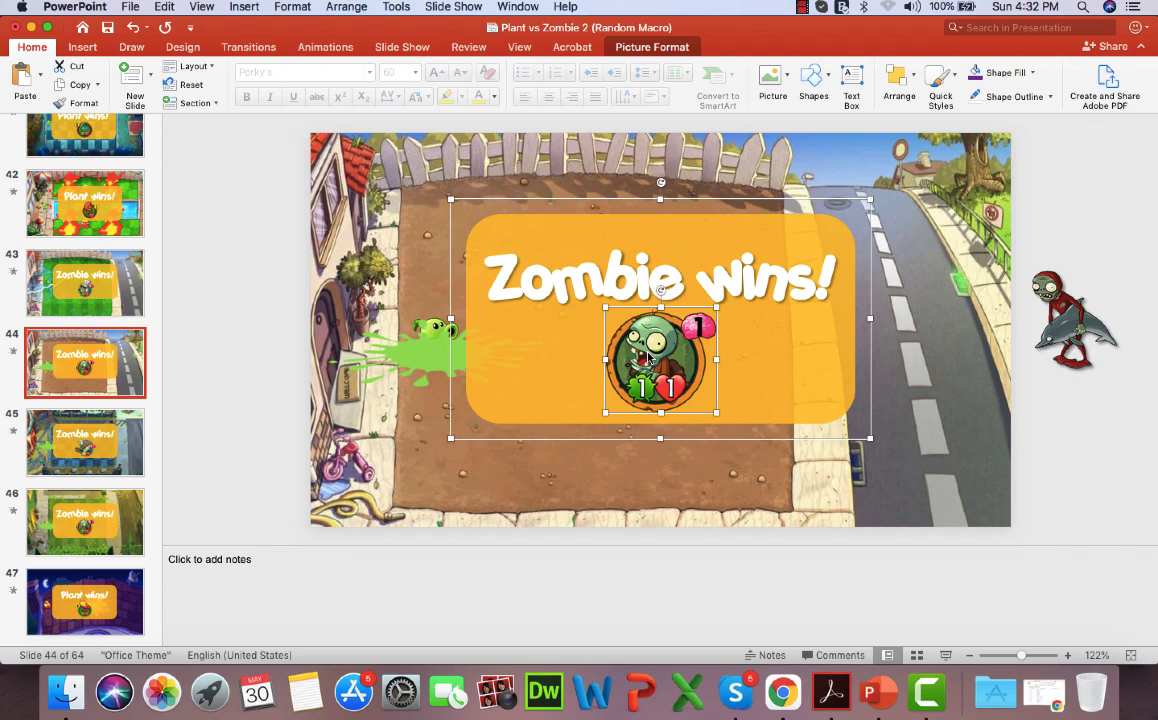
right_click(660, 360)
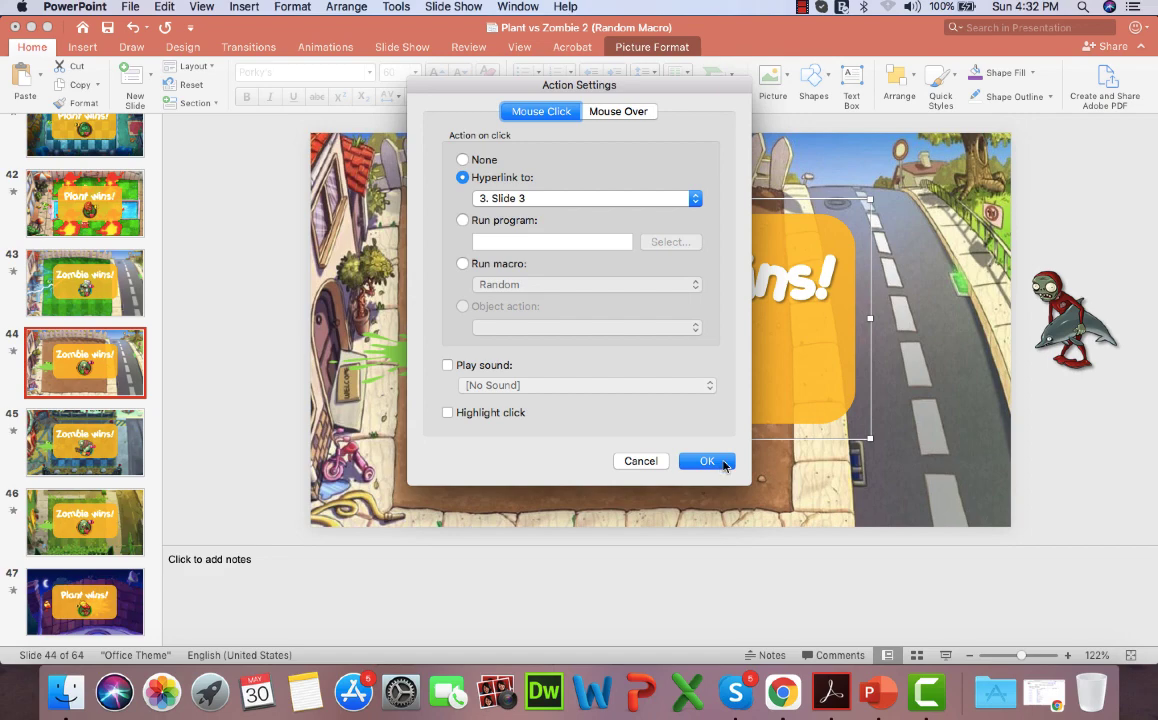
left_click(706, 460)
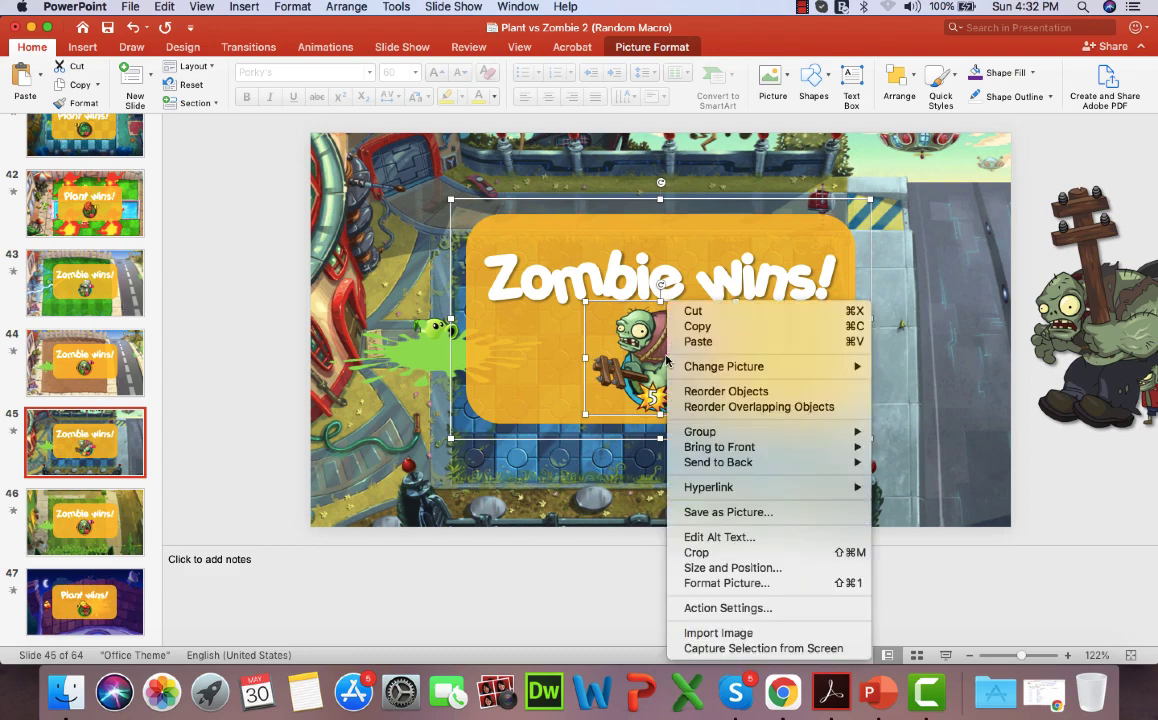
Set the Zombie wins! icons on slides 45 and 46 to hyperlink to Slide 3 on click
left_click(728, 608)
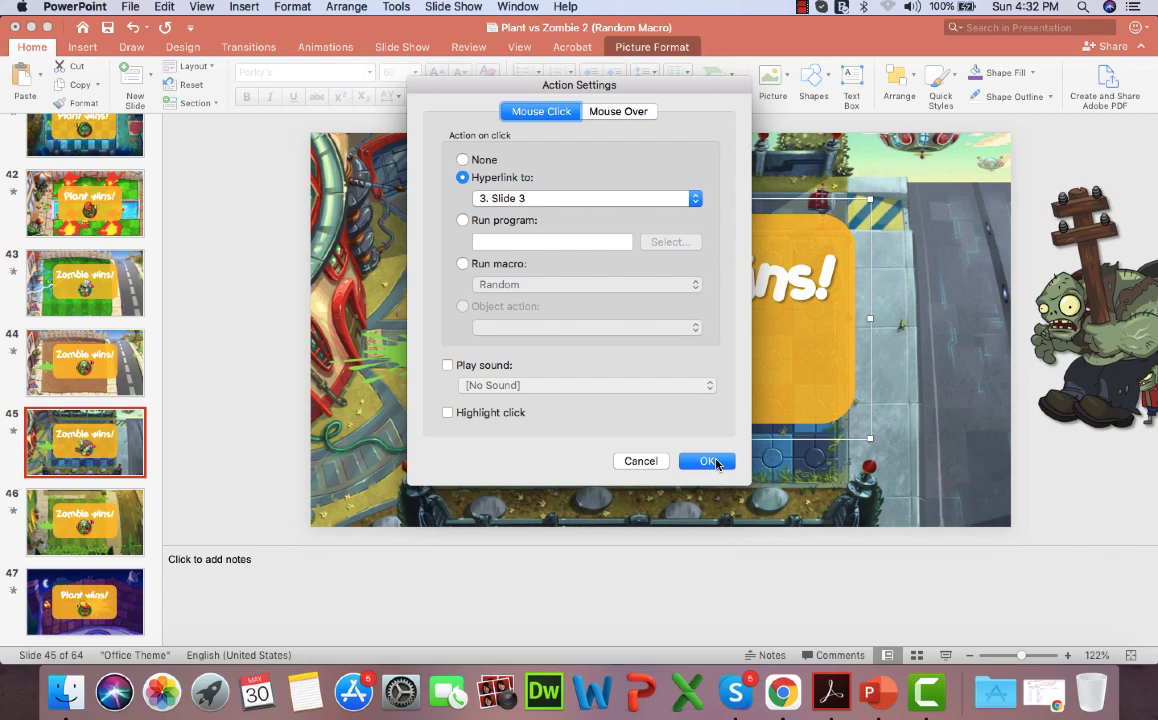
left_click(708, 460)
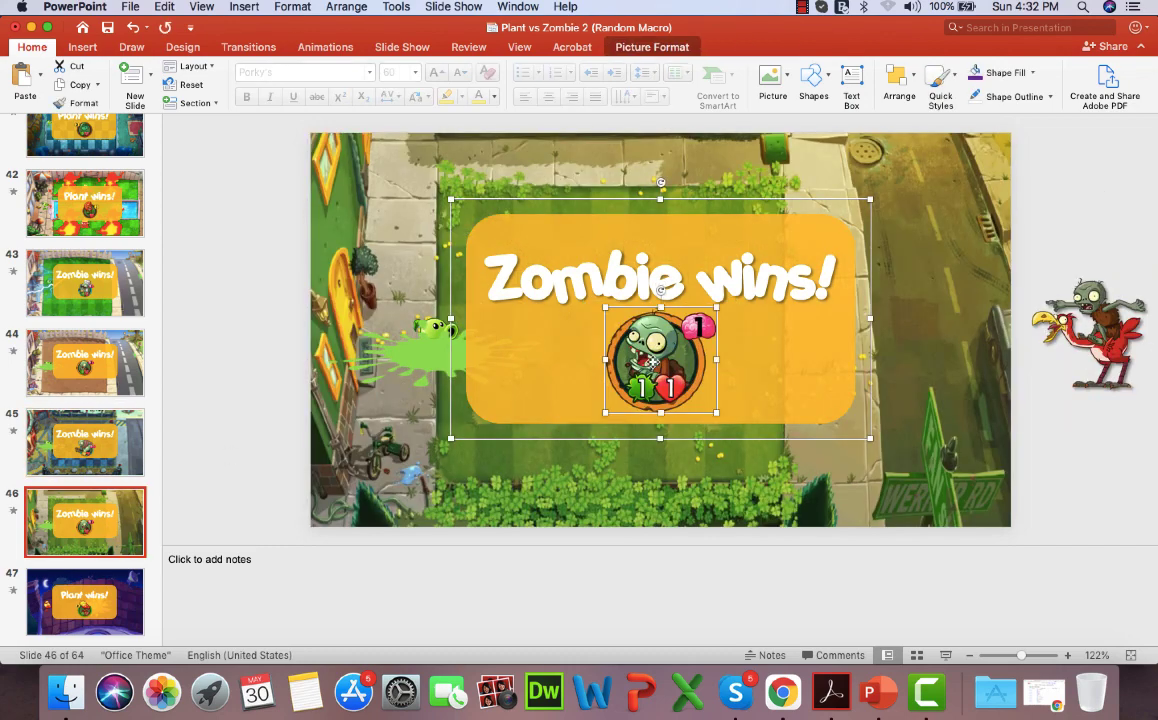
right_click(660, 360)
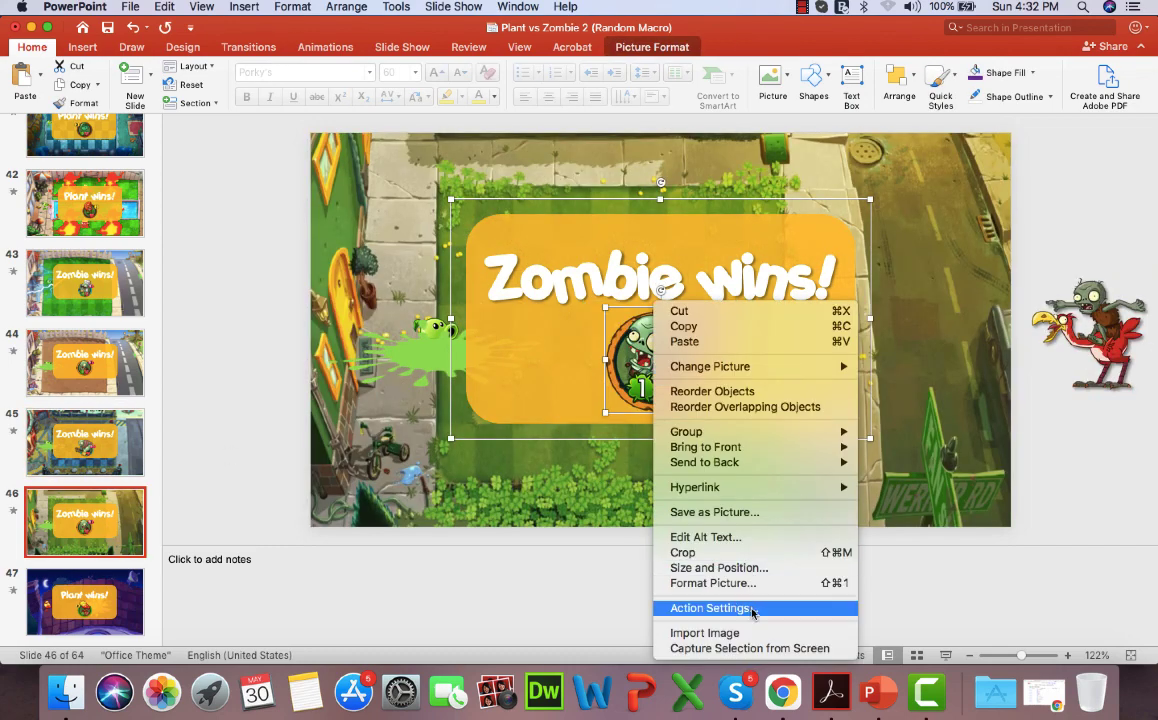
left_click(712, 608)
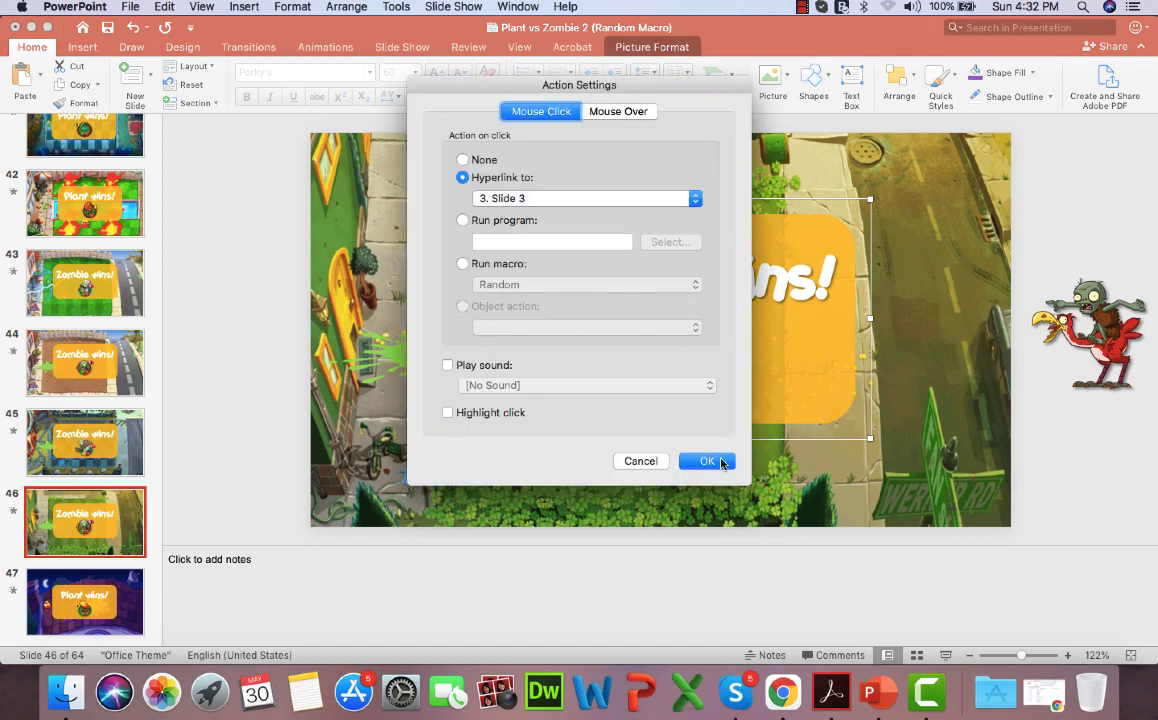
left_click(706, 460)
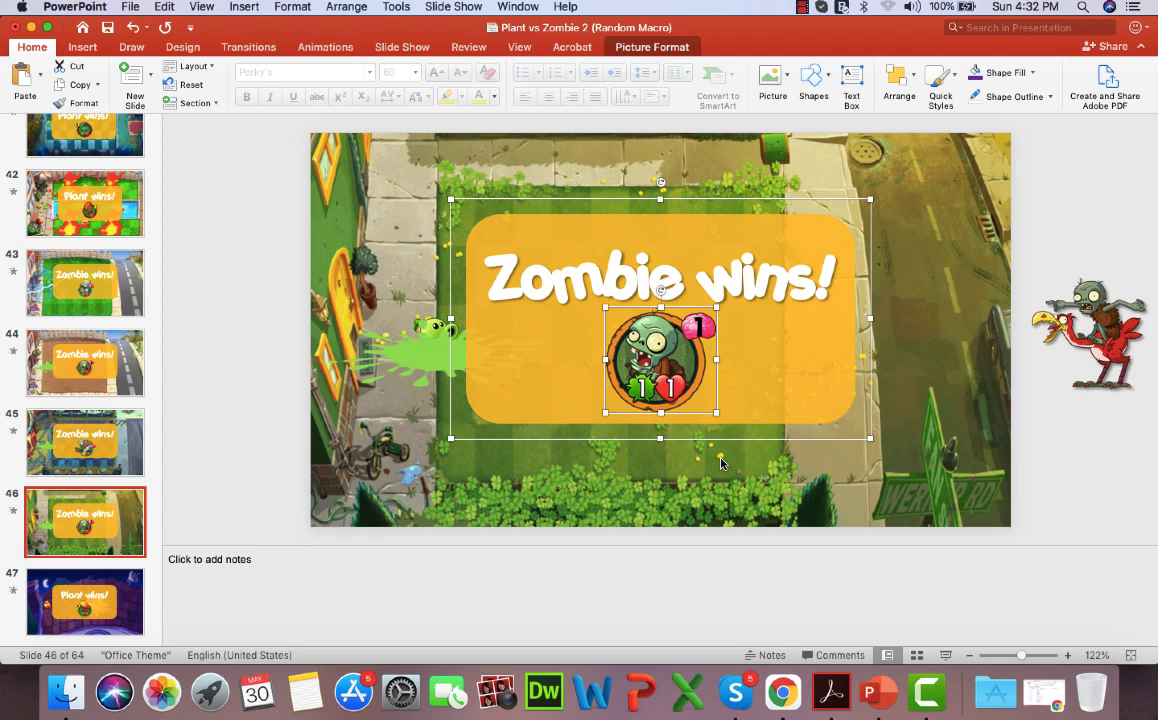
scroll("down", 3)
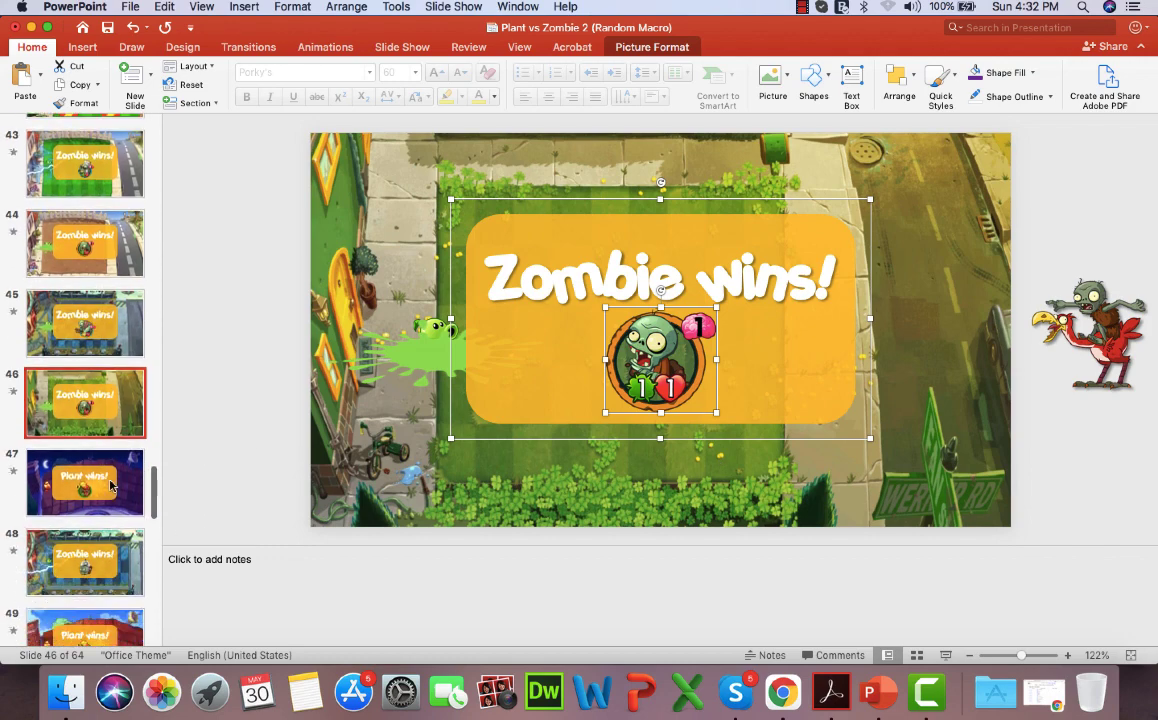
Give the Plant wins! icon on slide 47 a click action hyperlinking to Slide 3
left_click(86, 482)
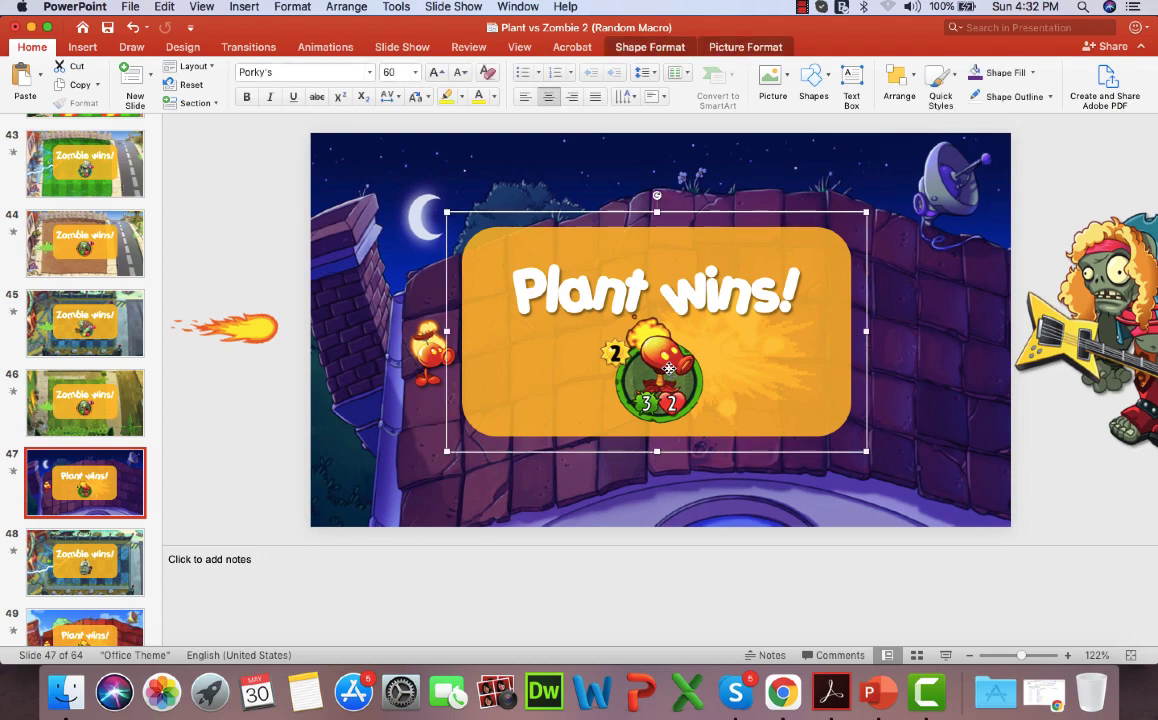
left_click(656, 370)
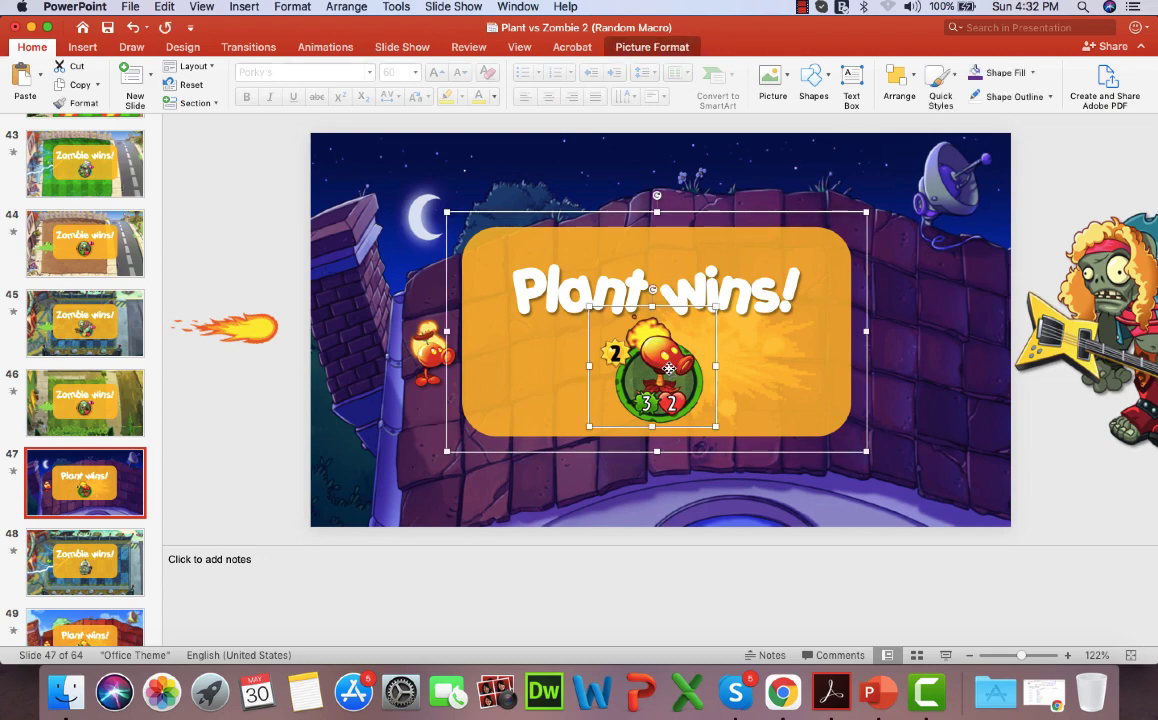
right_click(668, 368)
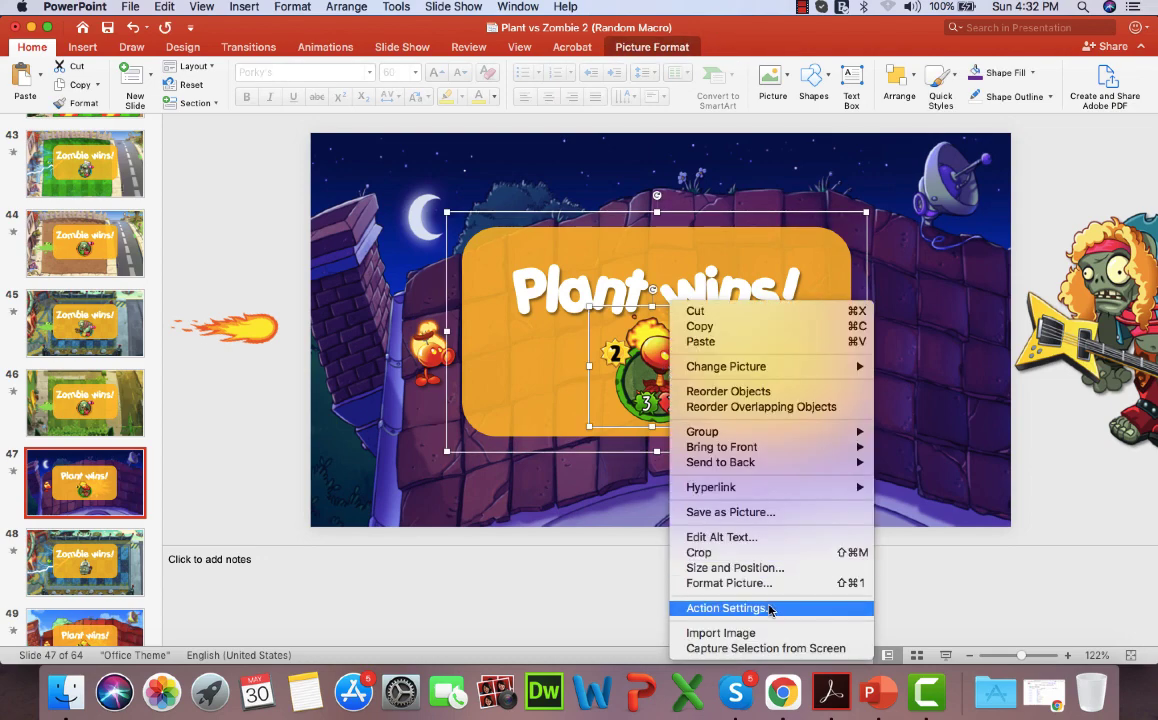
left_click(724, 608)
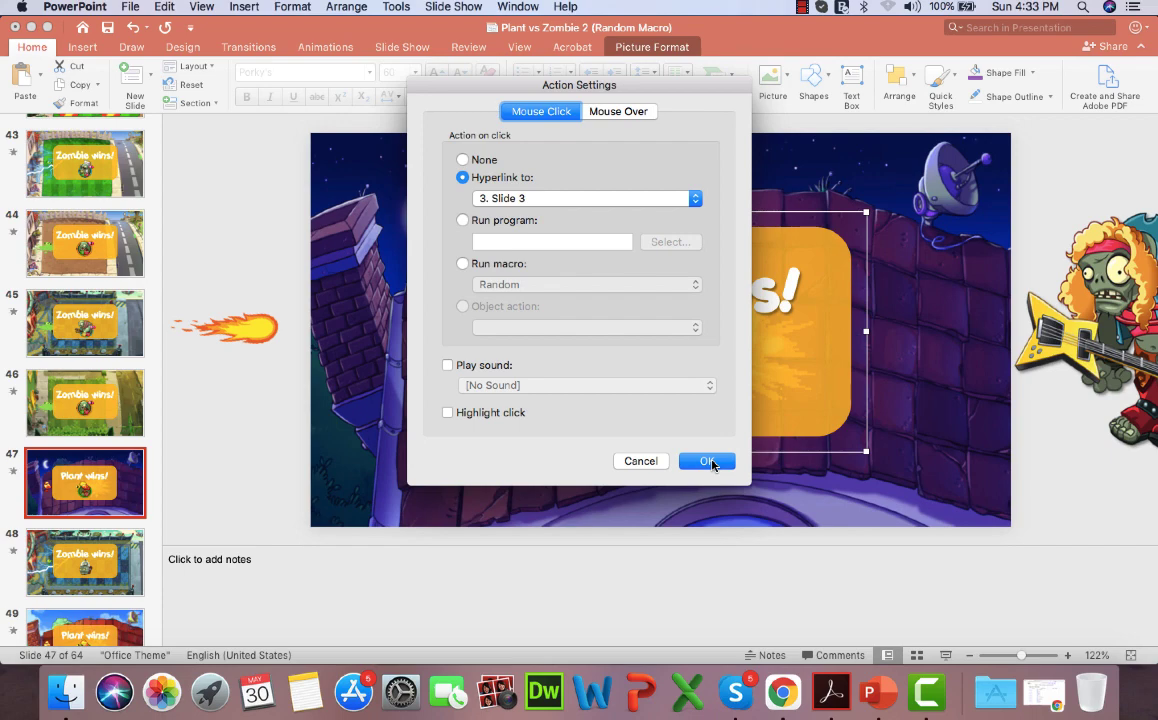
left_click(708, 460)
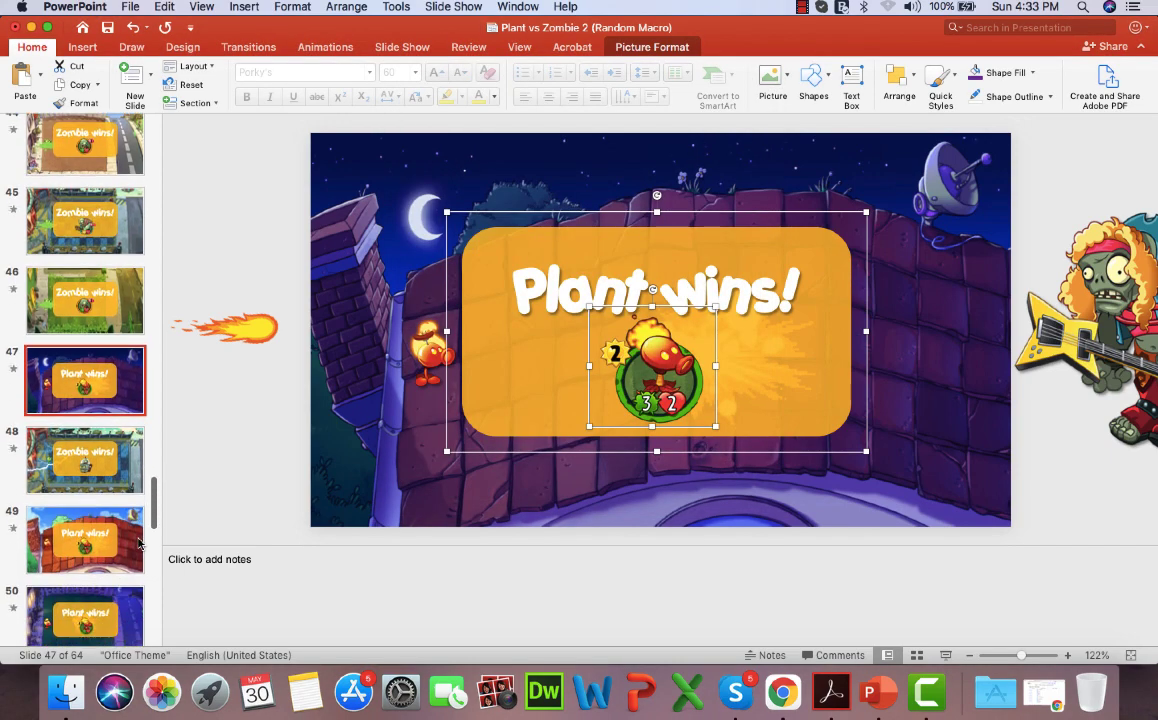
Pass slide 48 and set the slide 49 plant icon to hyperlink to Slide 3
left_click(86, 460)
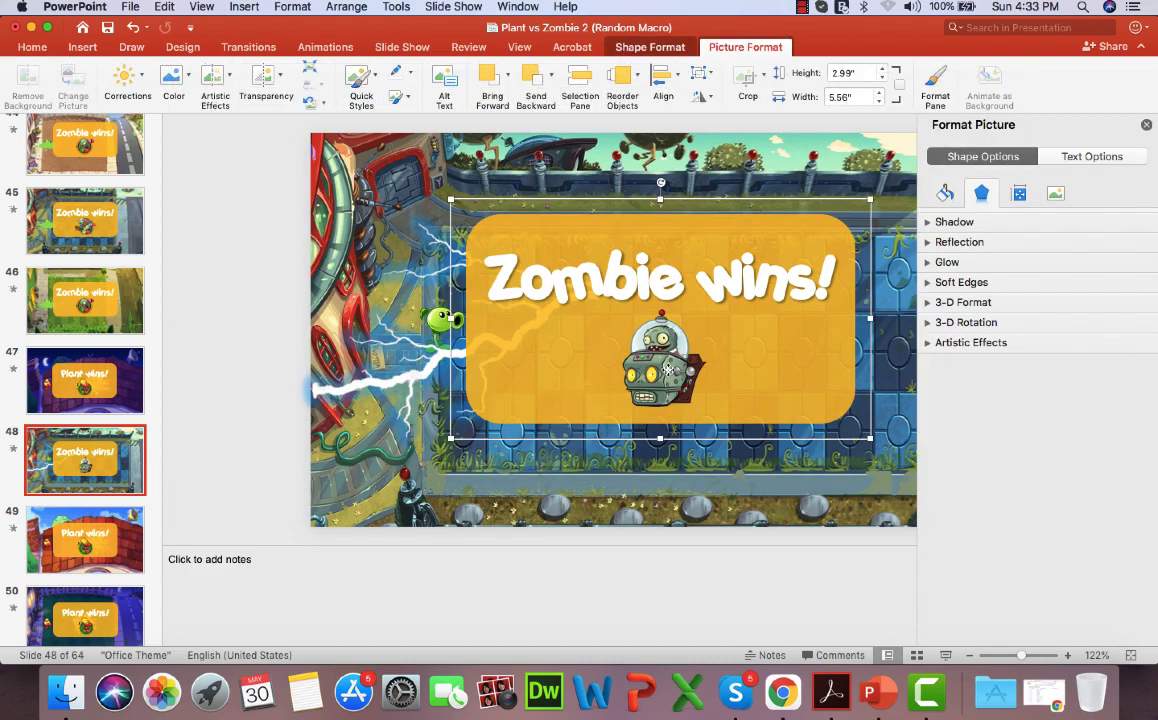
right_click(660, 364)
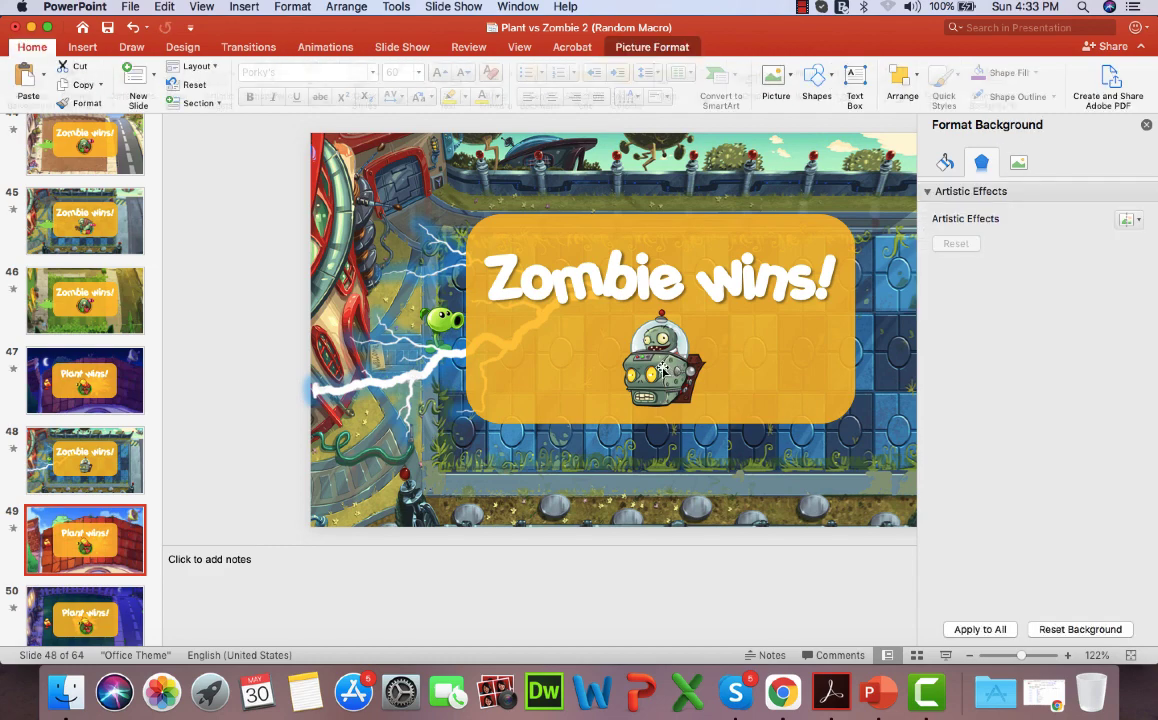
left_click(86, 540)
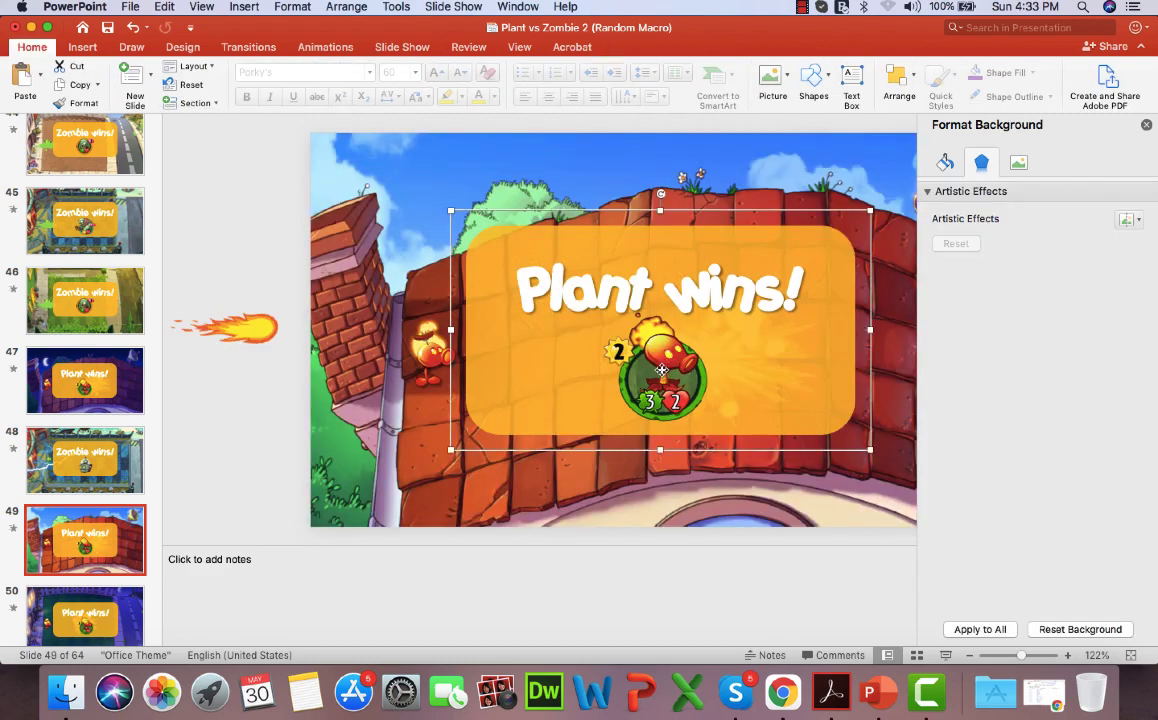
left_click(656, 370)
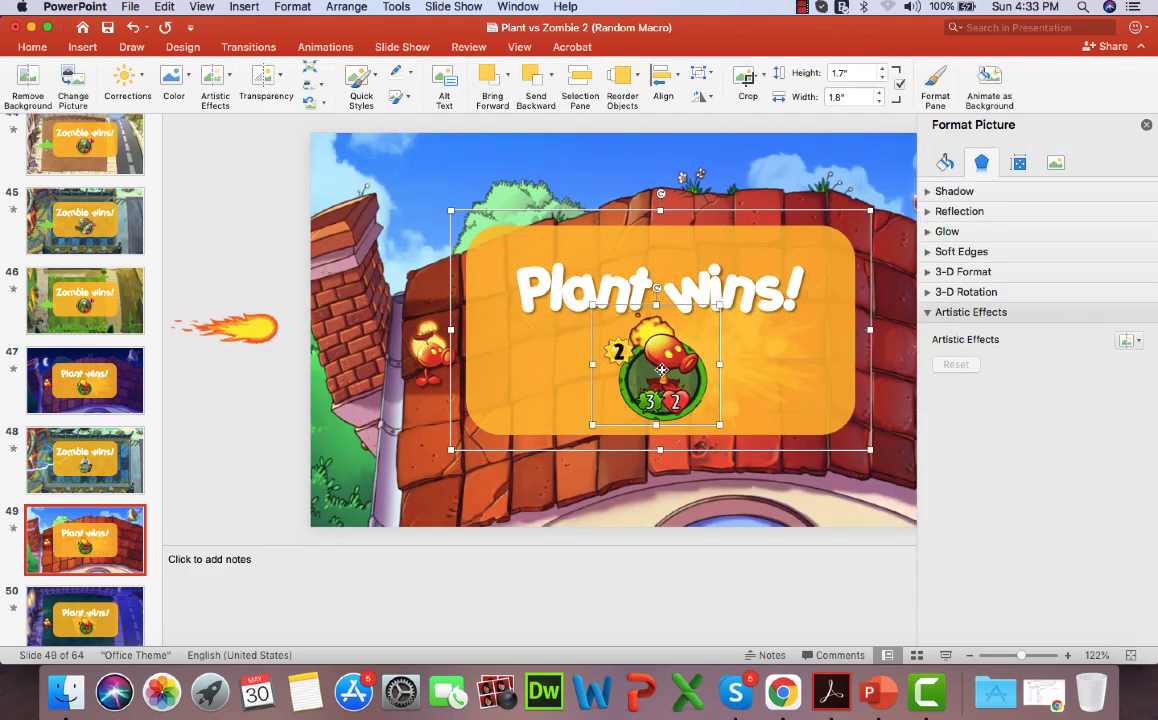
right_click(660, 370)
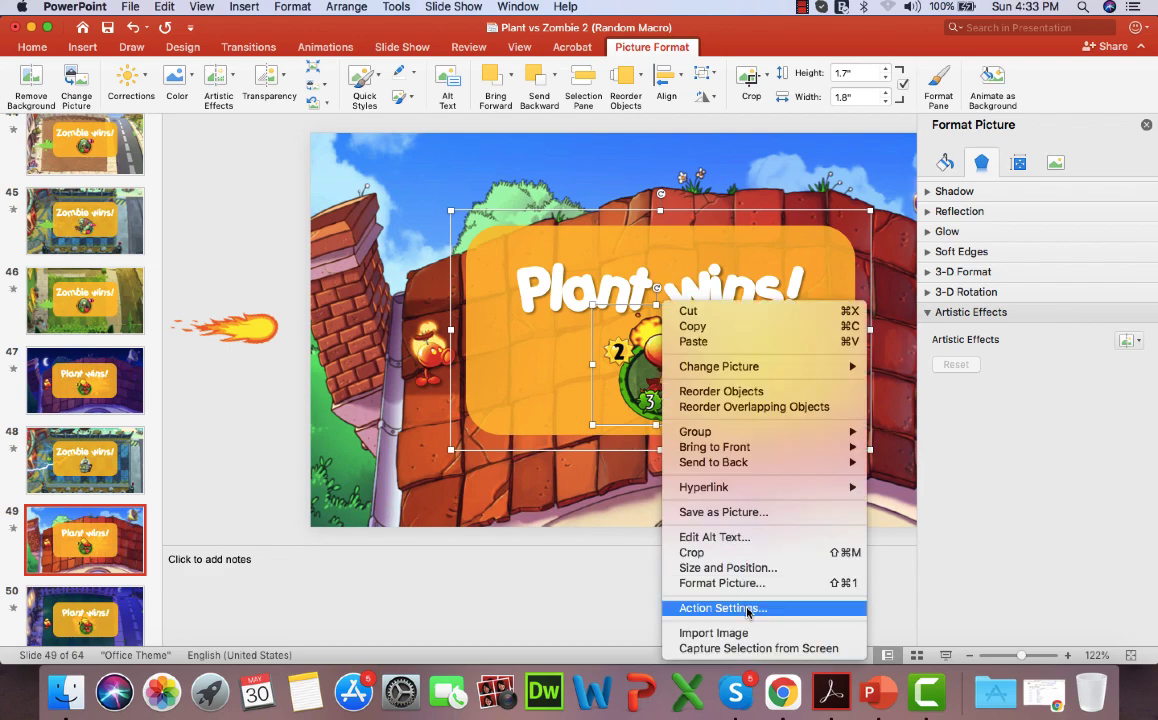
left_click(722, 608)
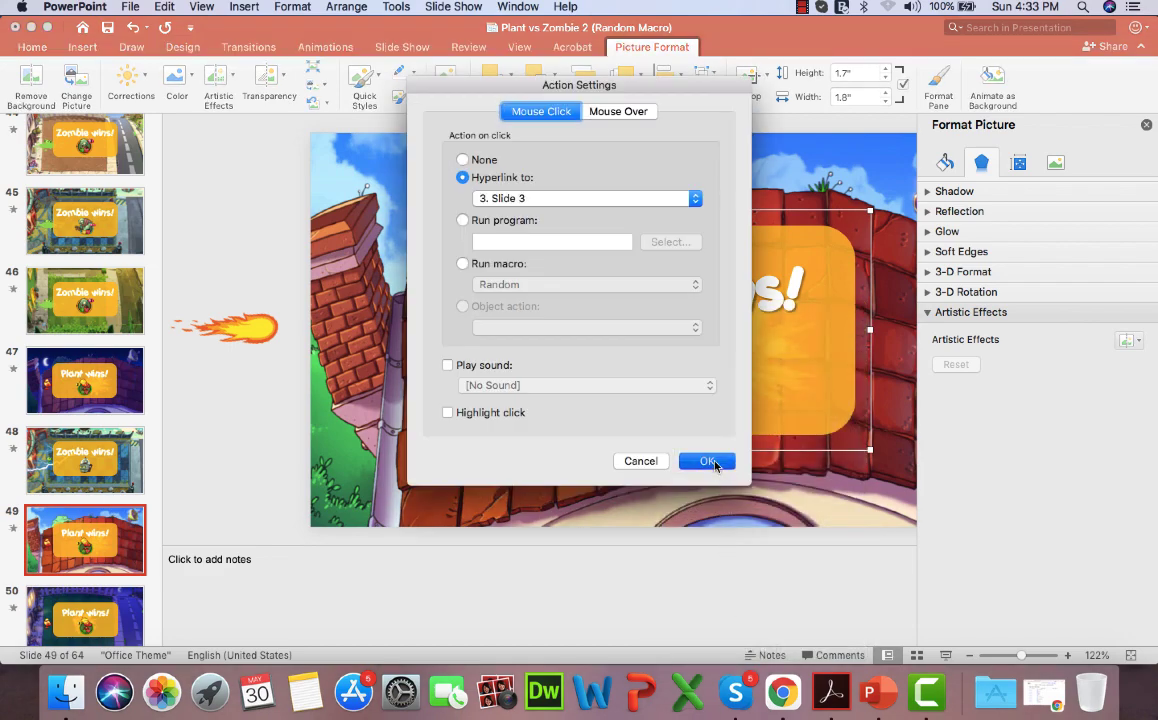
left_click(708, 460)
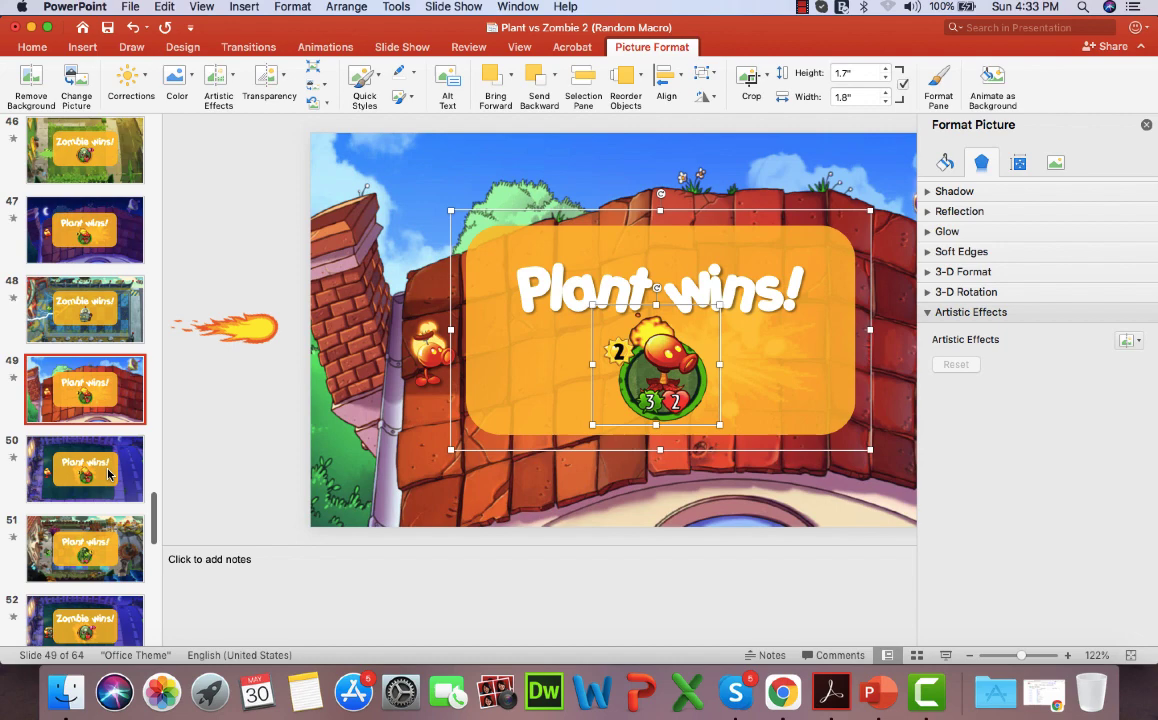
Set the plant icon on slide 50 to hyperlink to Slide 3 on click
left_click(86, 468)
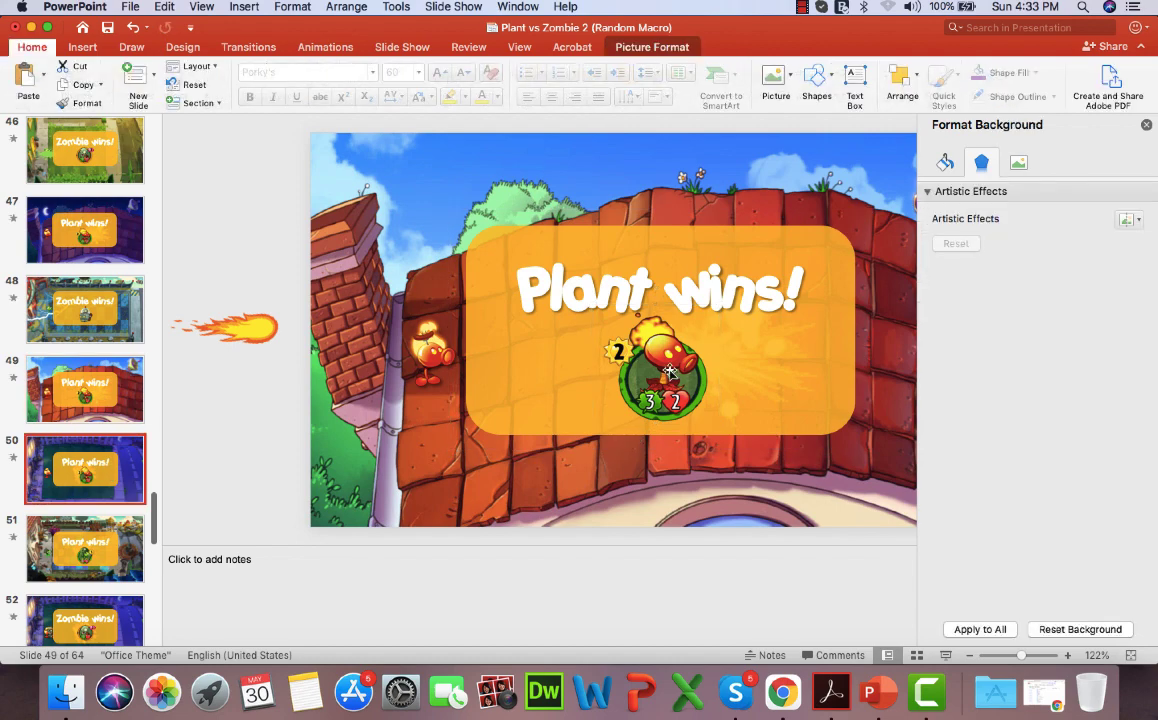
left_click(86, 468)
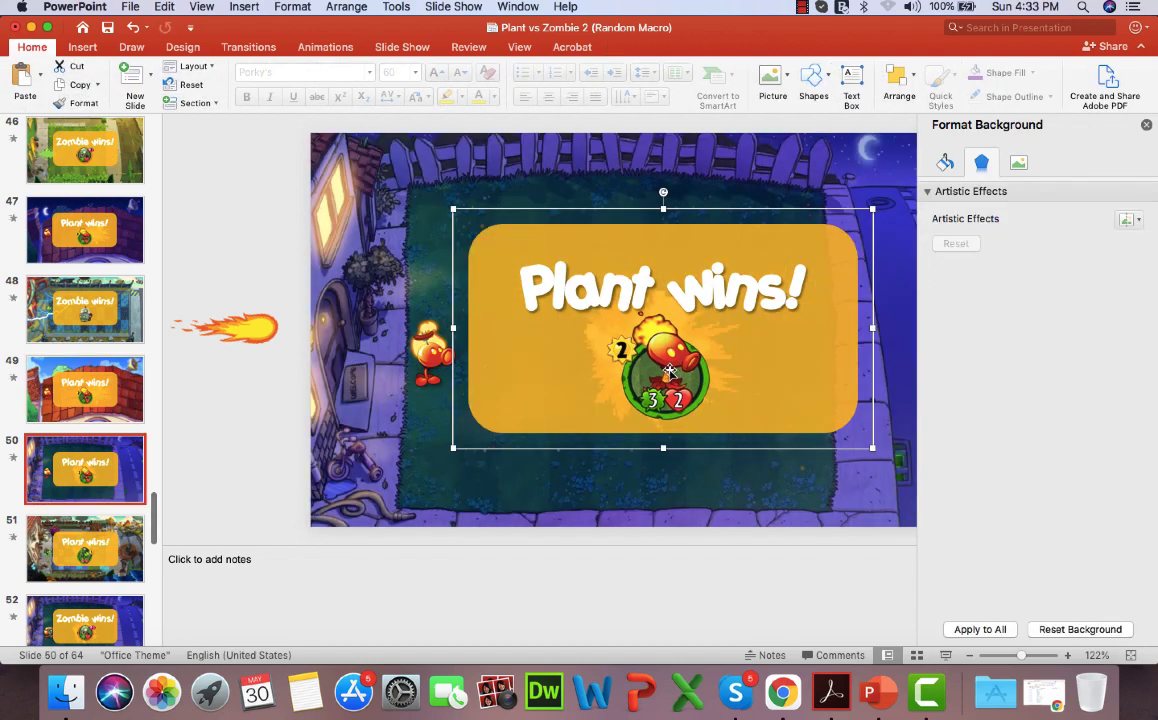
left_click(660, 376)
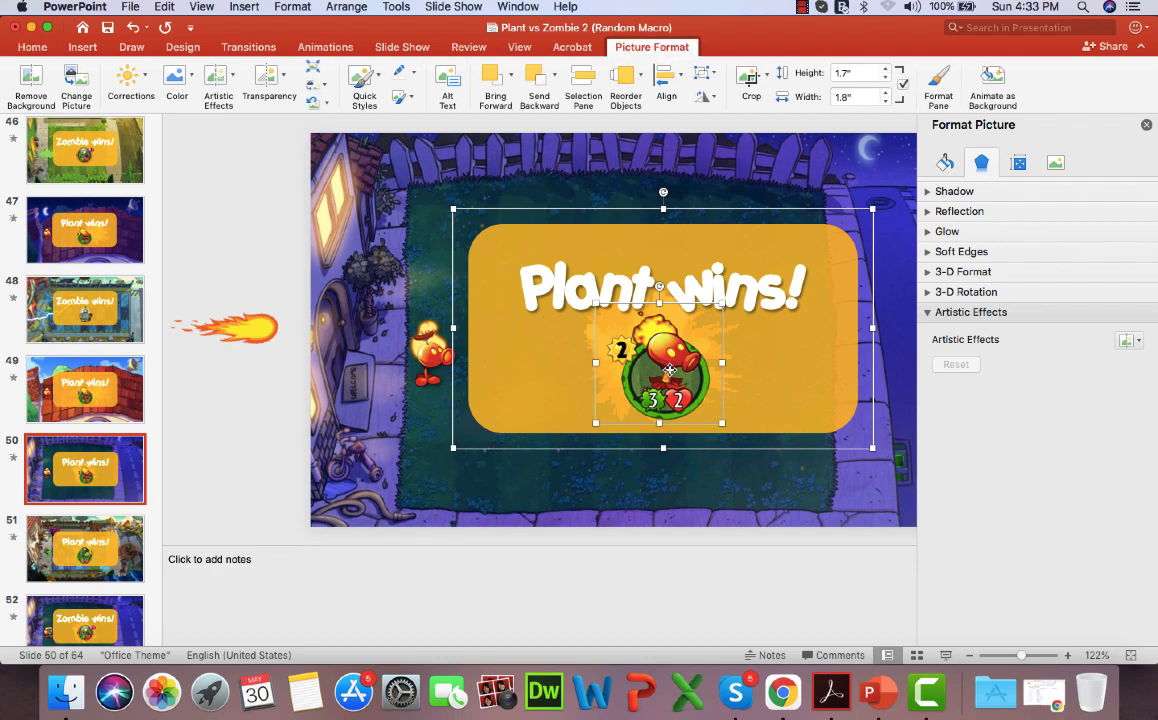
right_click(660, 370)
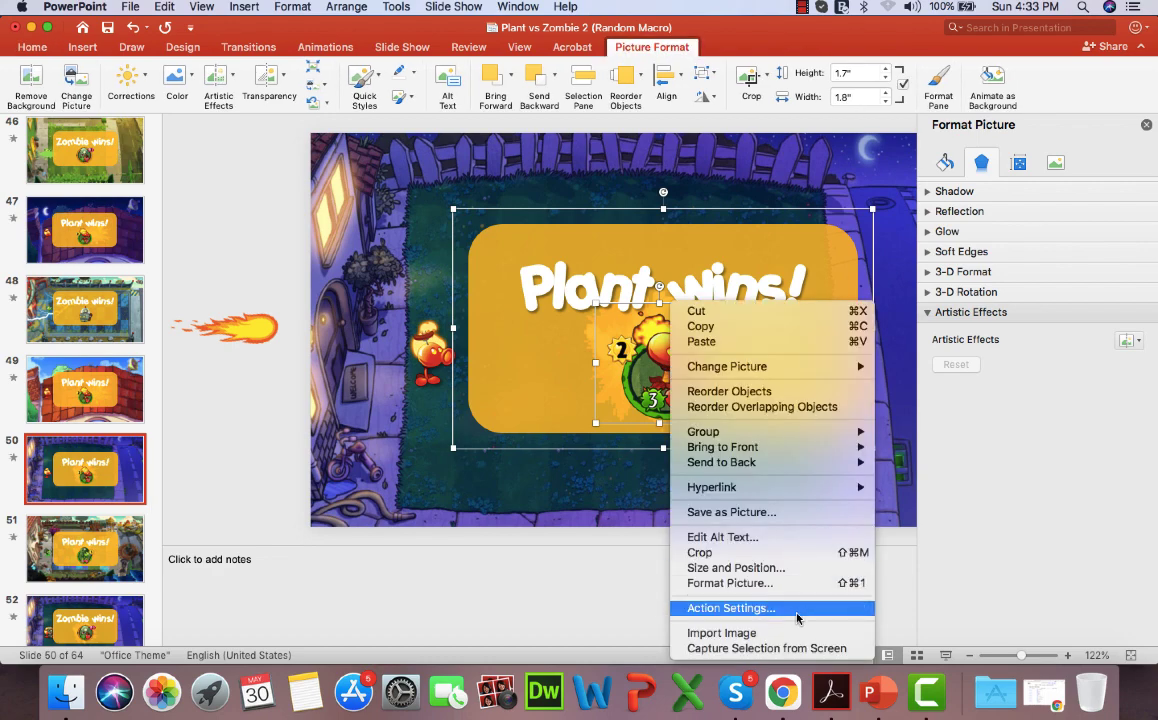
left_click(730, 608)
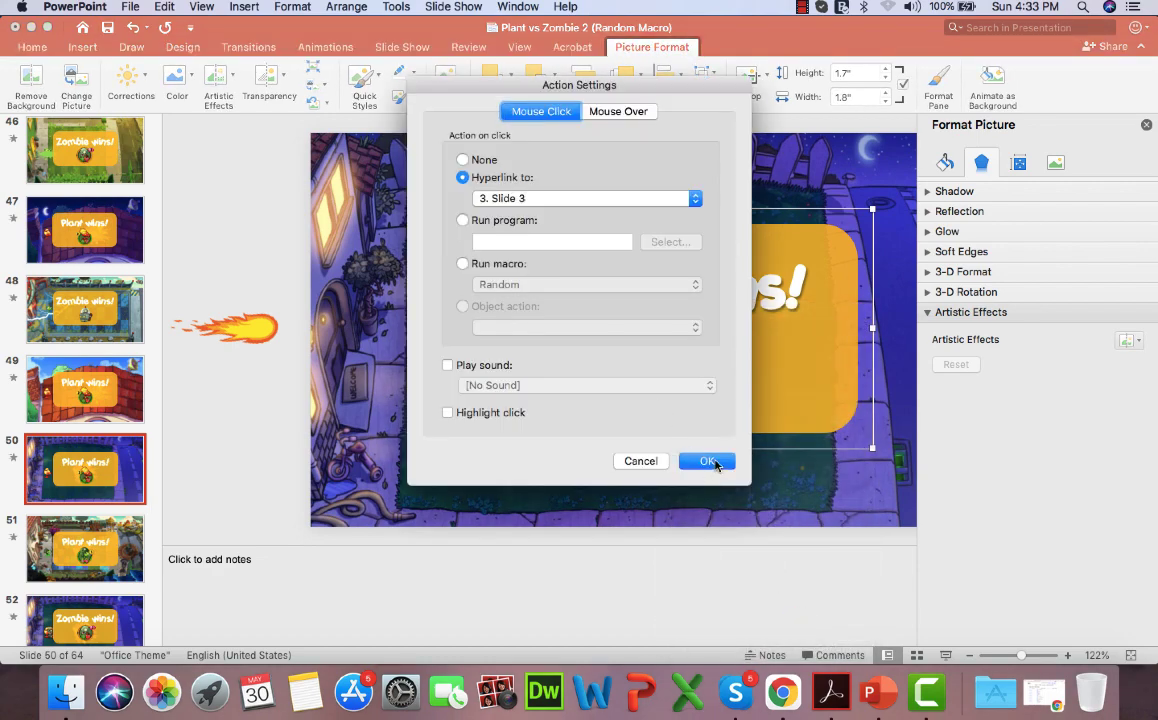
left_click(708, 460)
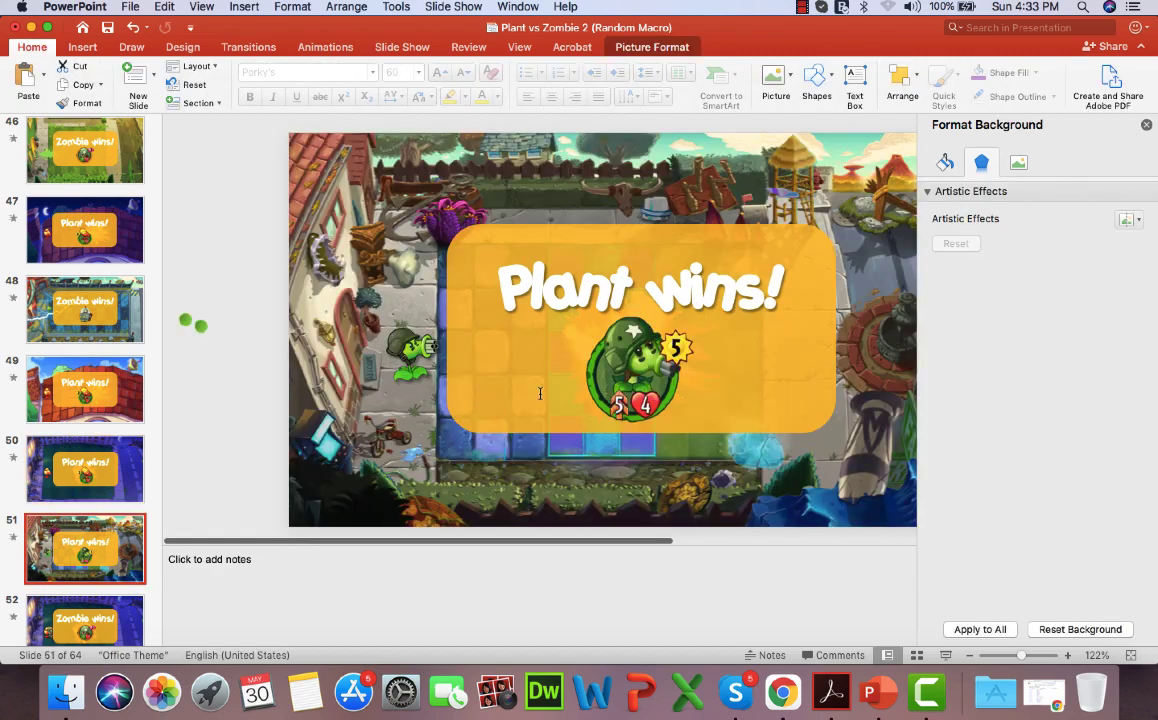
Set the plant icon on slide 51 to hyperlink to Slide 3 on click
left_click(1146, 124)
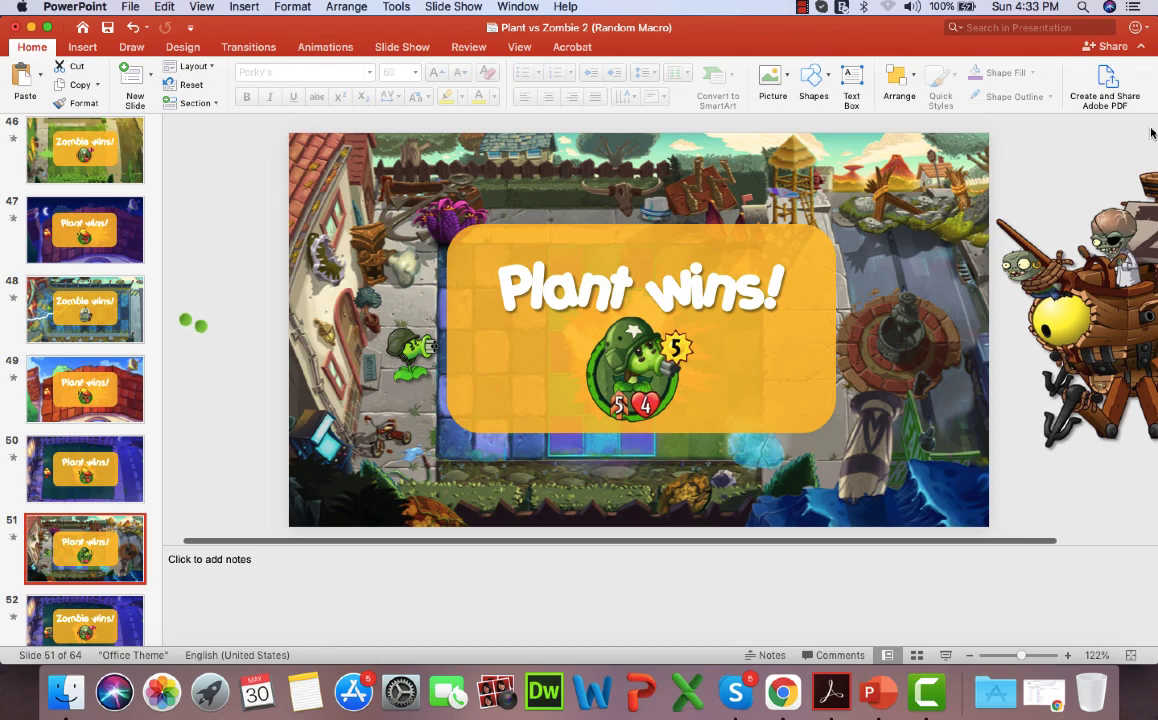
left_click(86, 610)
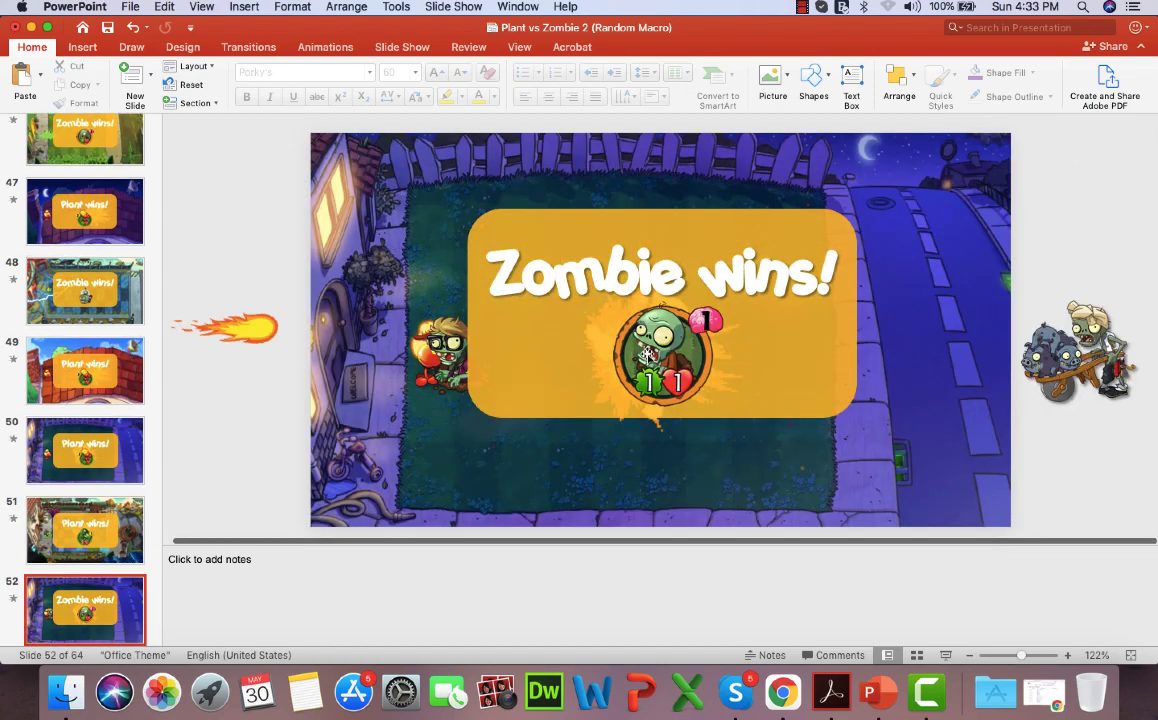
left_click(86, 530)
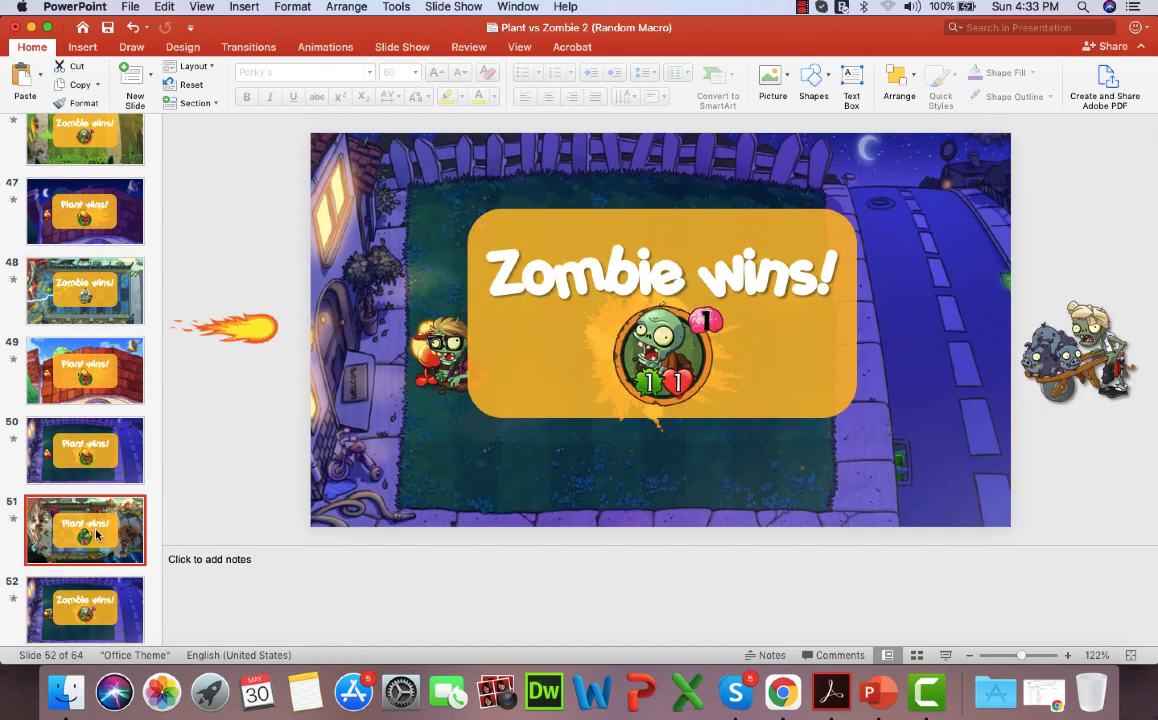
left_click(86, 530)
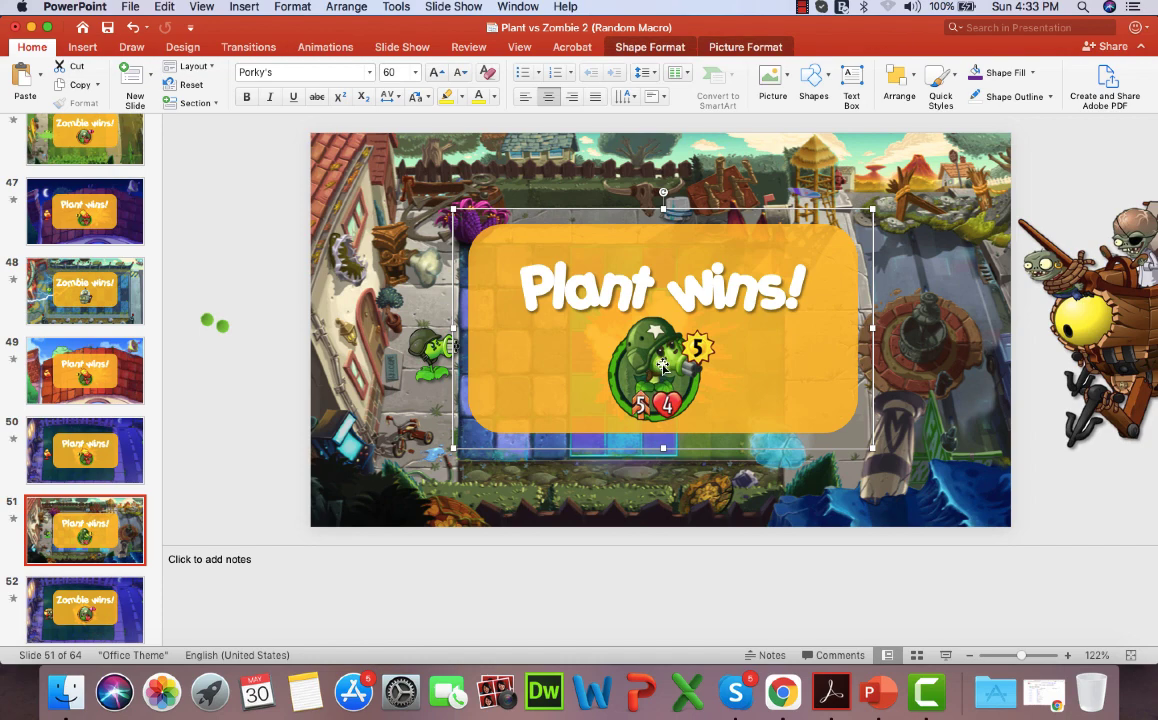
right_click(660, 370)
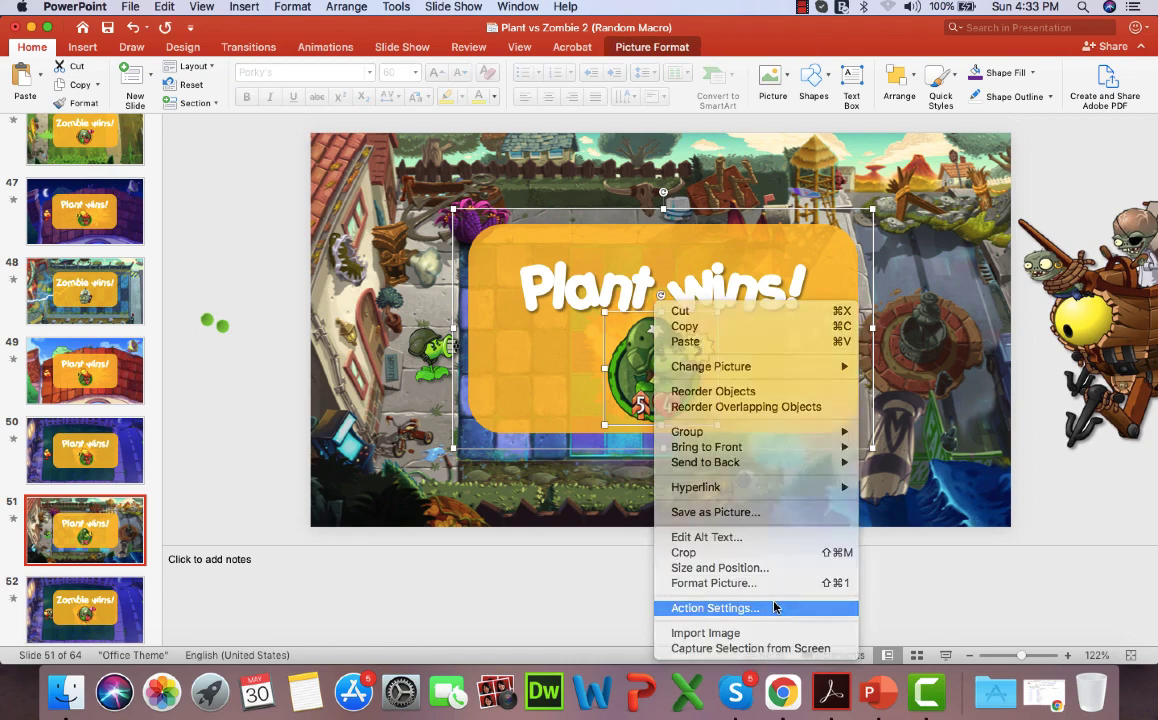
left_click(712, 608)
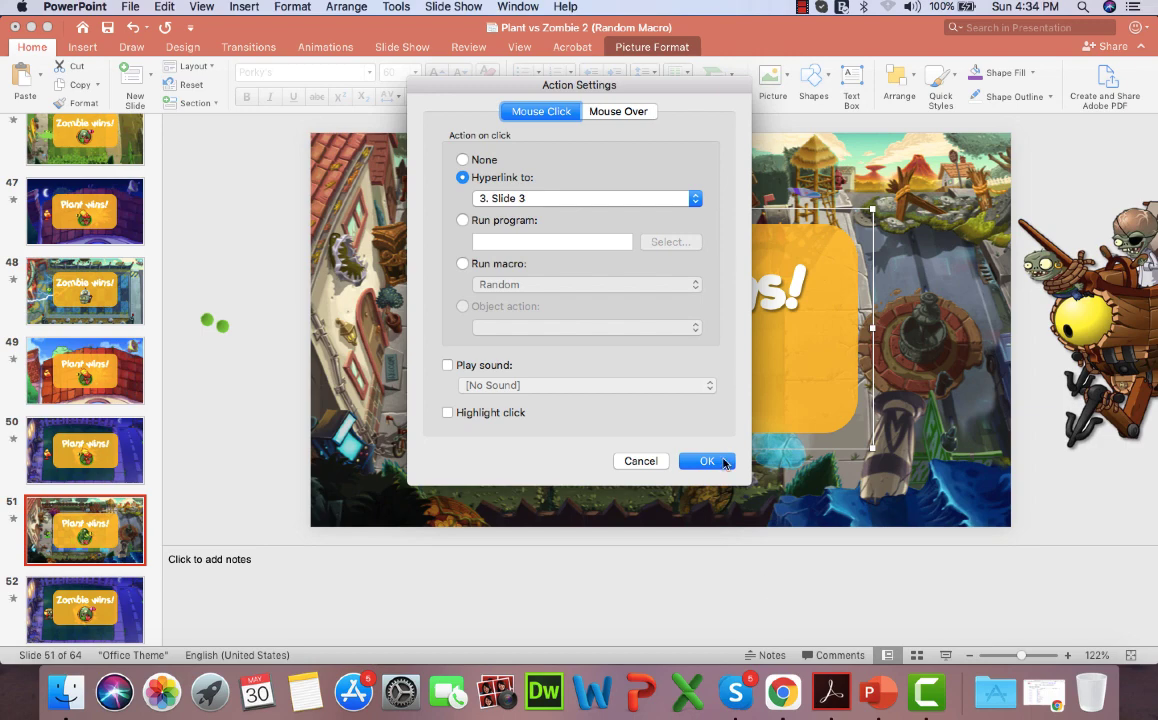
left_click(706, 460)
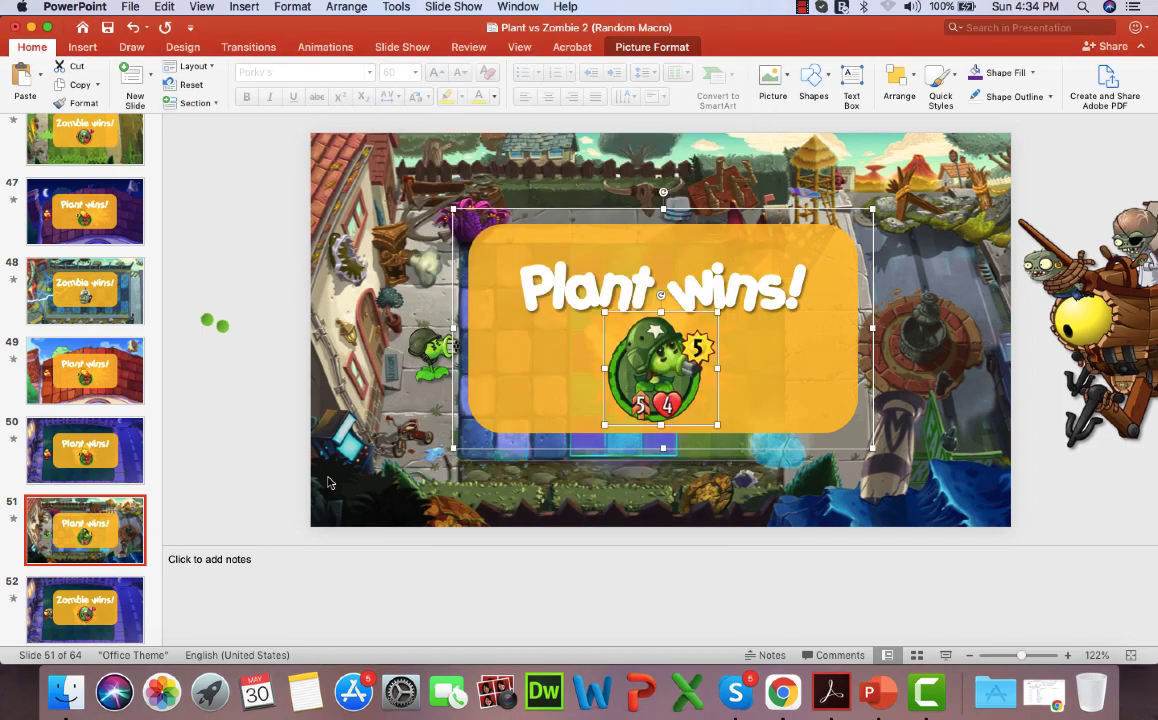
Set the zombie icon on slide 52 to hyperlink to Slide 3 on click
scroll("down", 3)
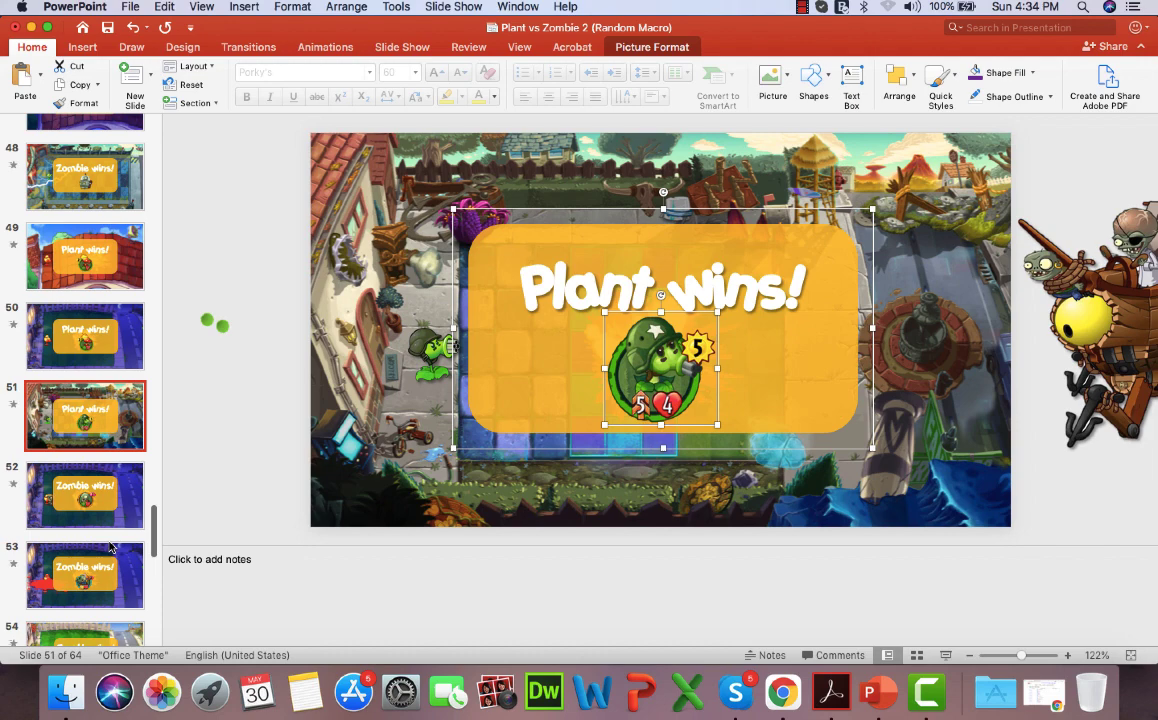
left_click(86, 496)
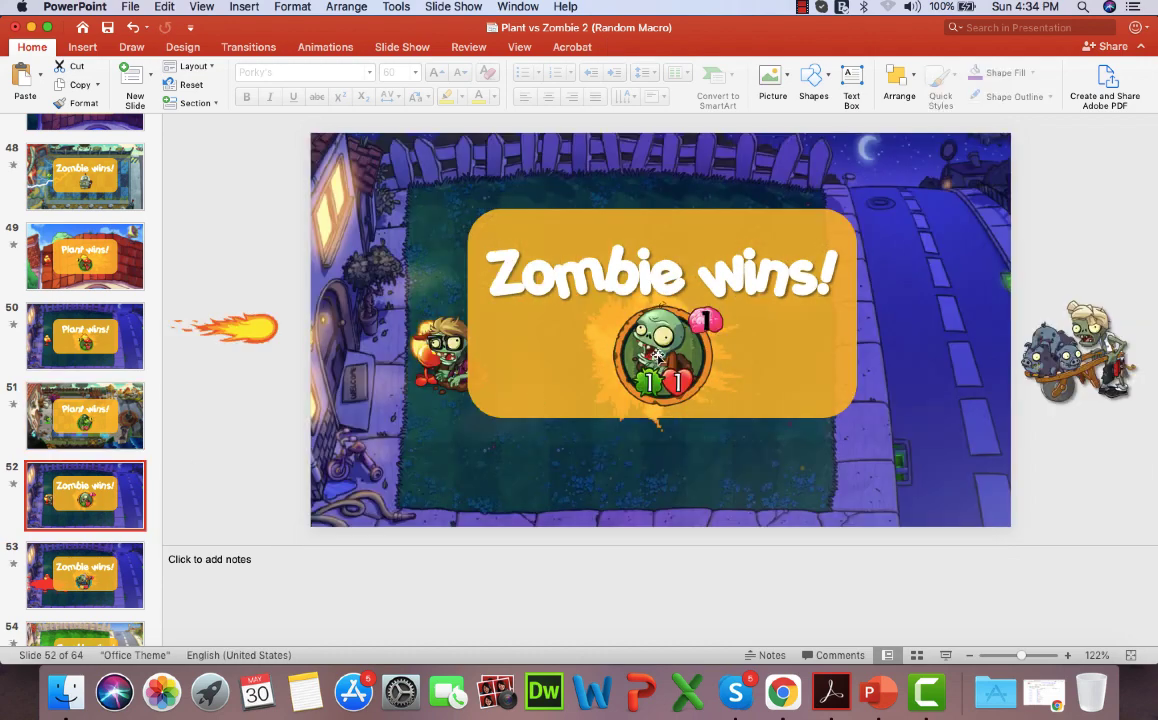
left_click(668, 356)
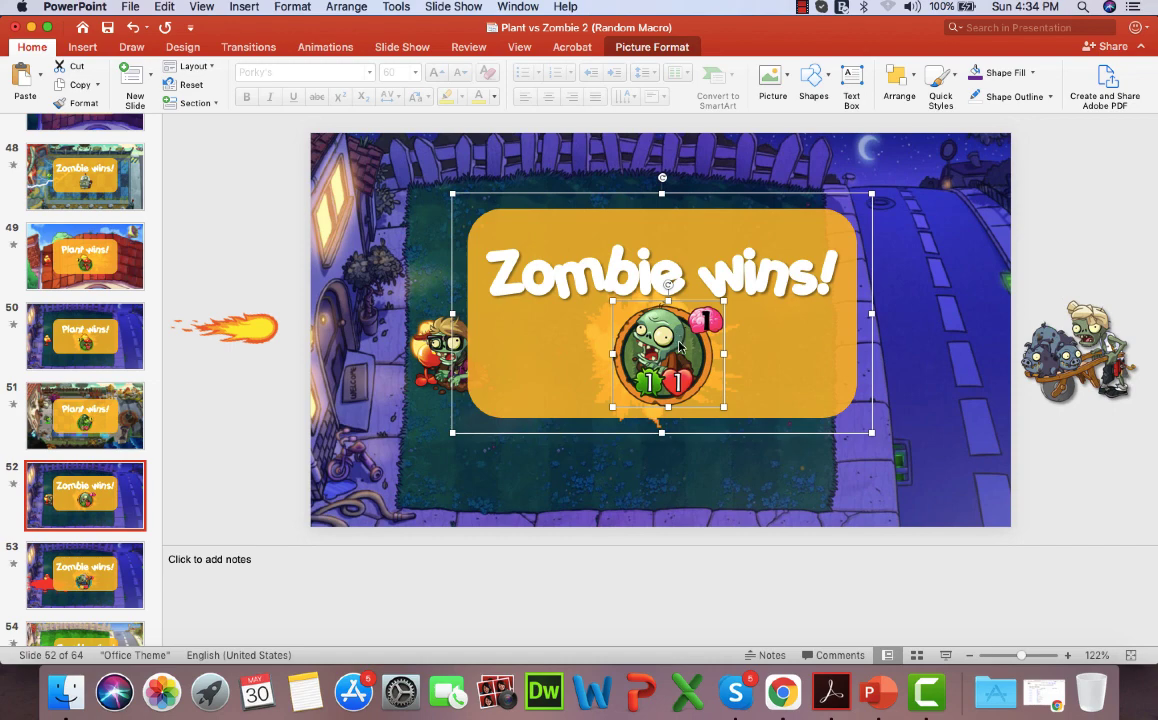
right_click(660, 356)
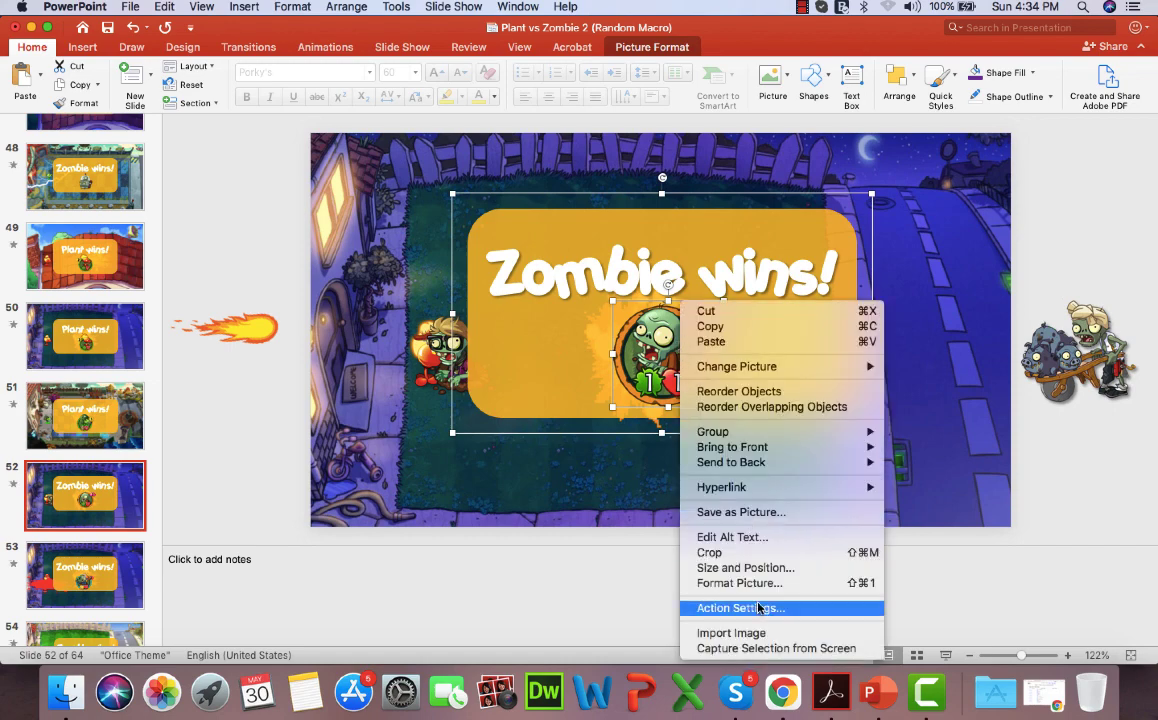
left_click(740, 608)
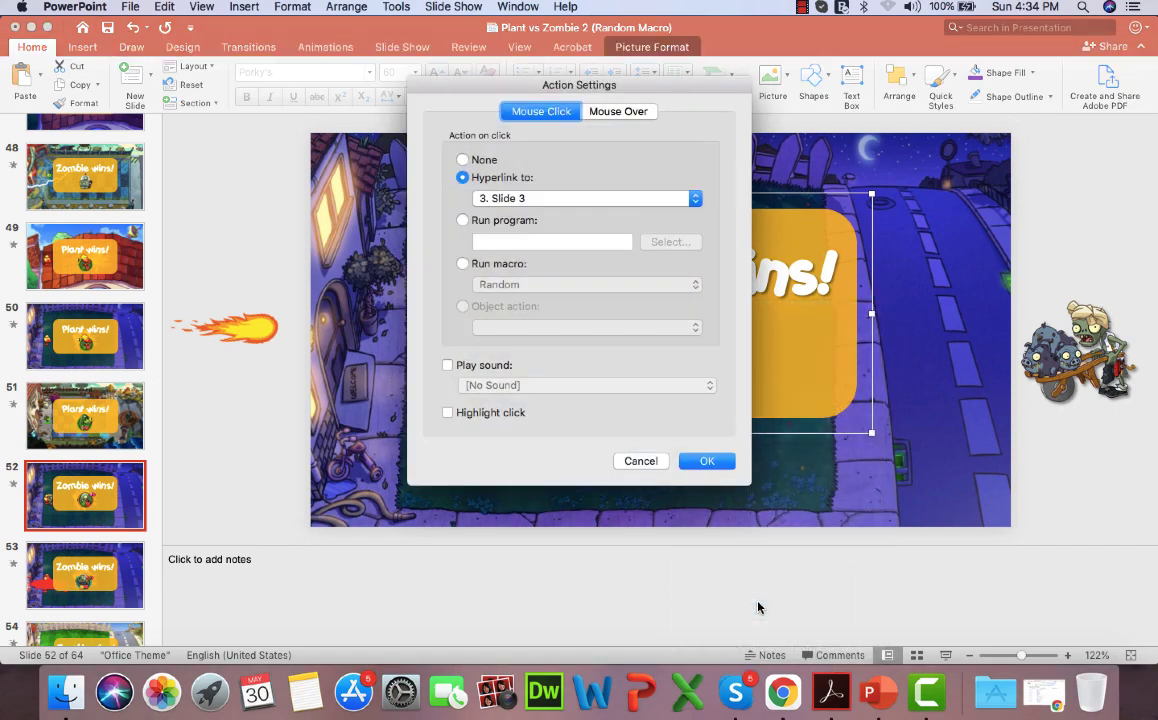
left_click(706, 460)
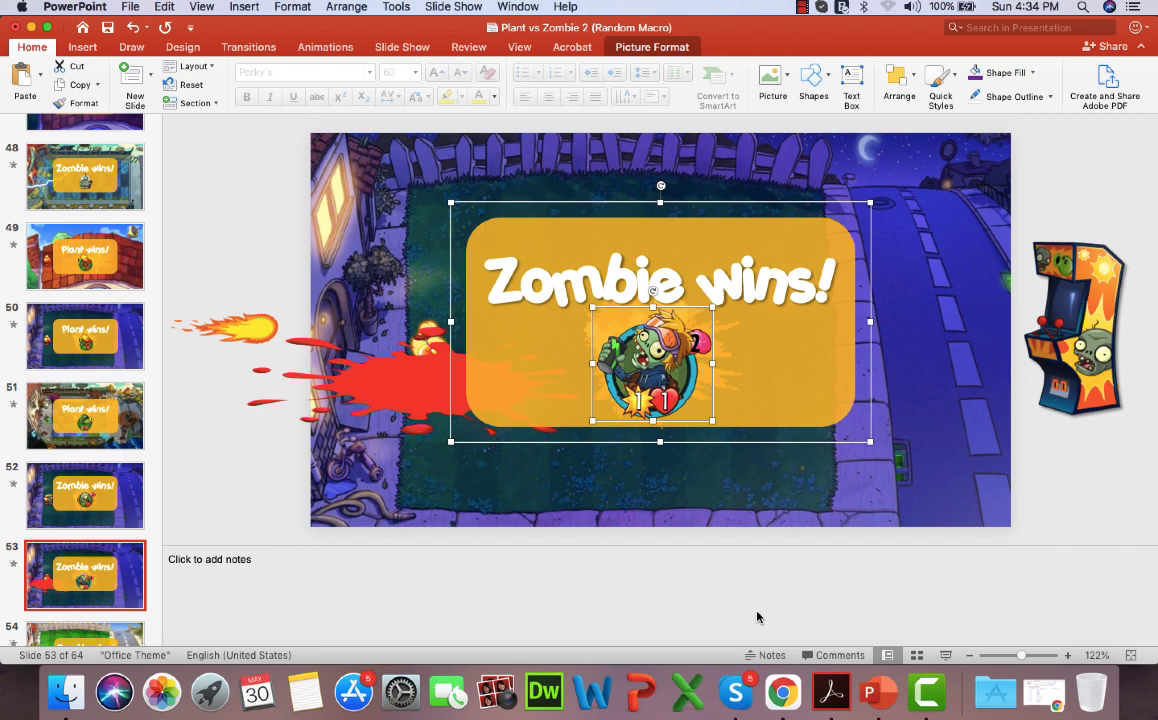
mouse_move(706, 460)
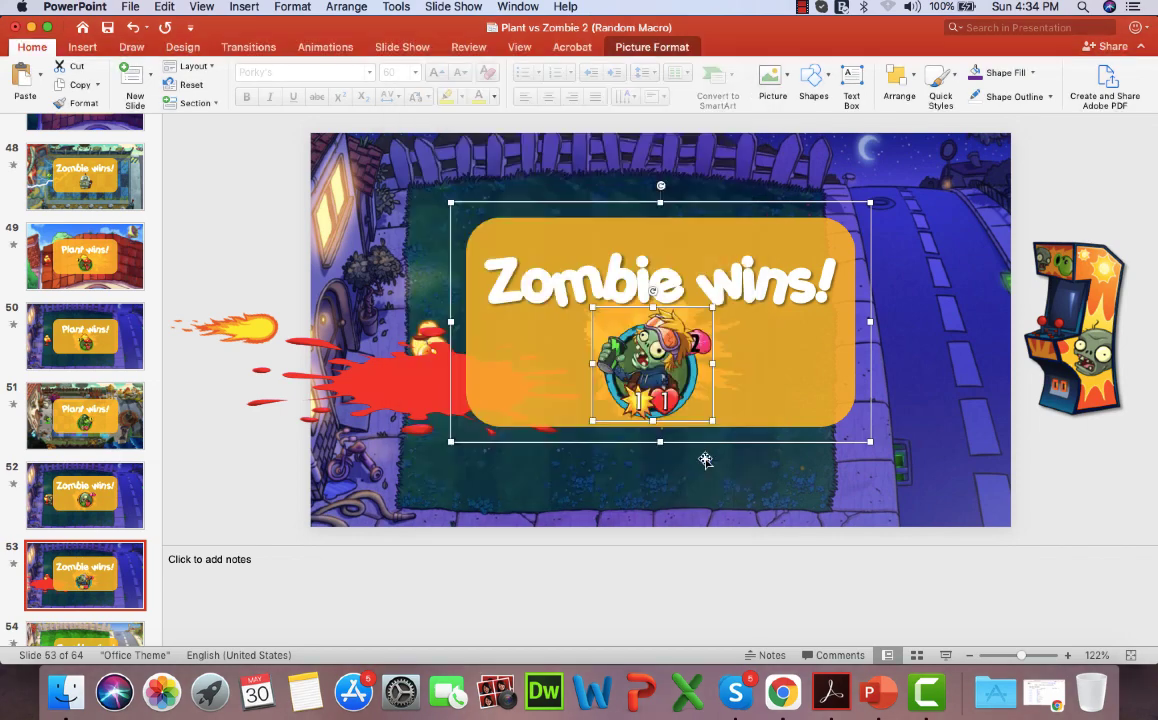
Set the zombie icon on slide 54 to hyperlink to Slide 3 on click
scroll("down", 3)
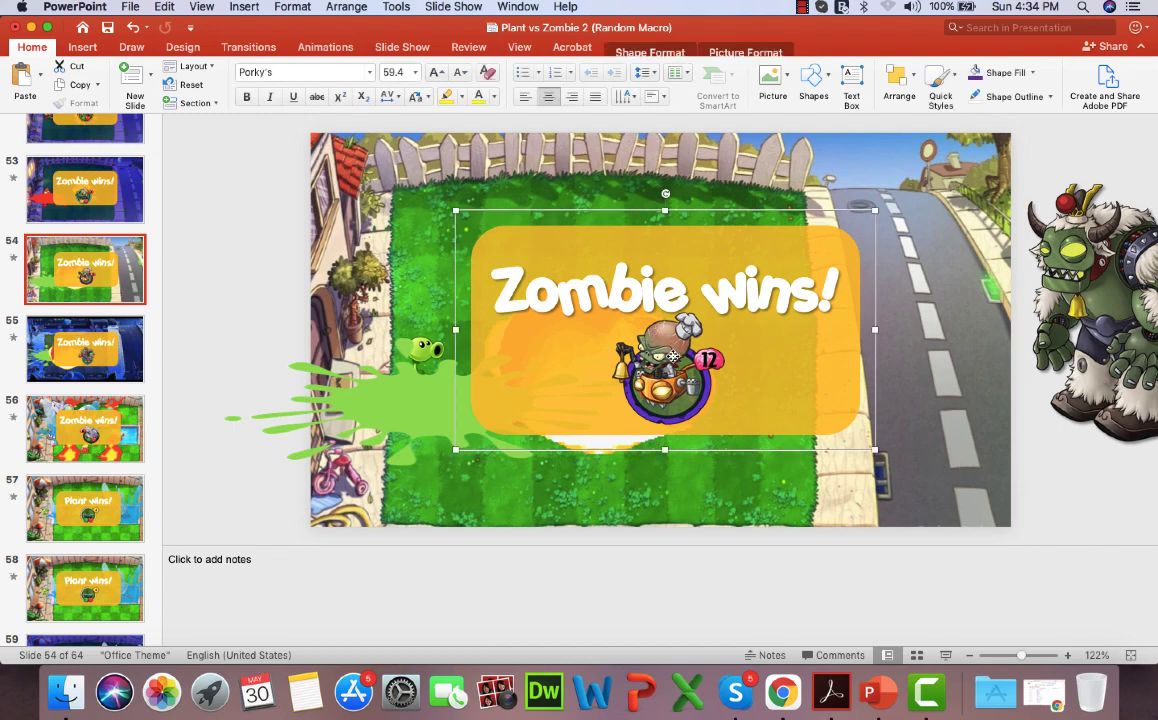
left_click(668, 364)
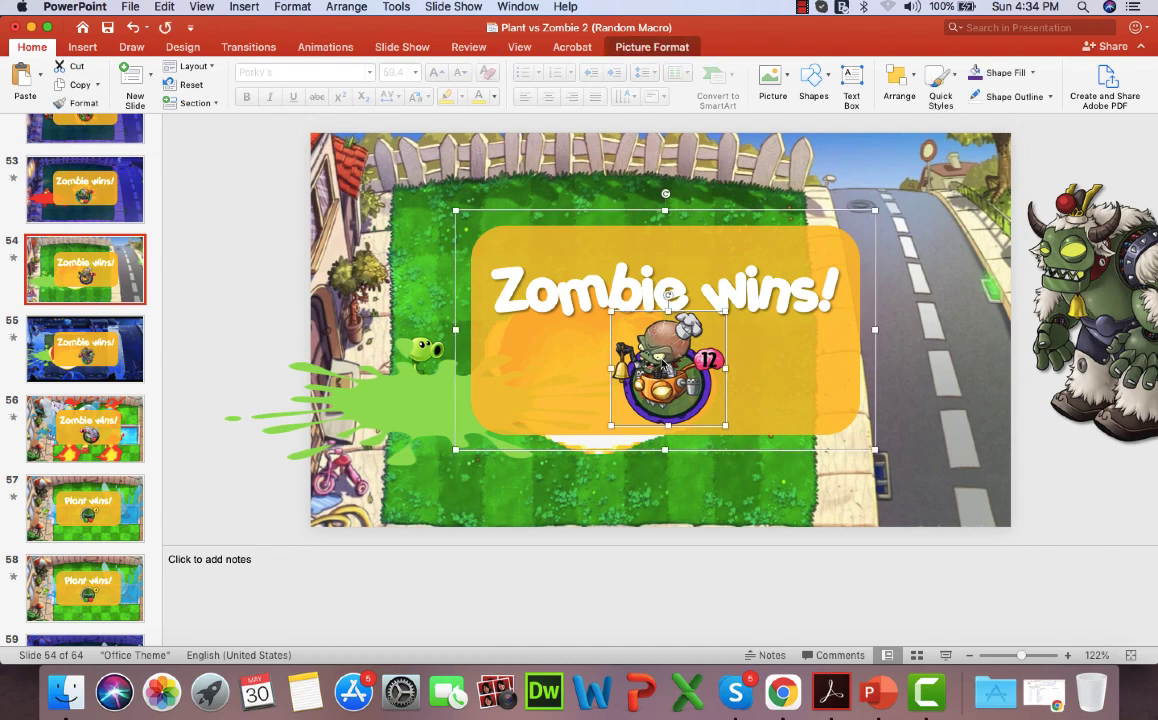
right_click(668, 370)
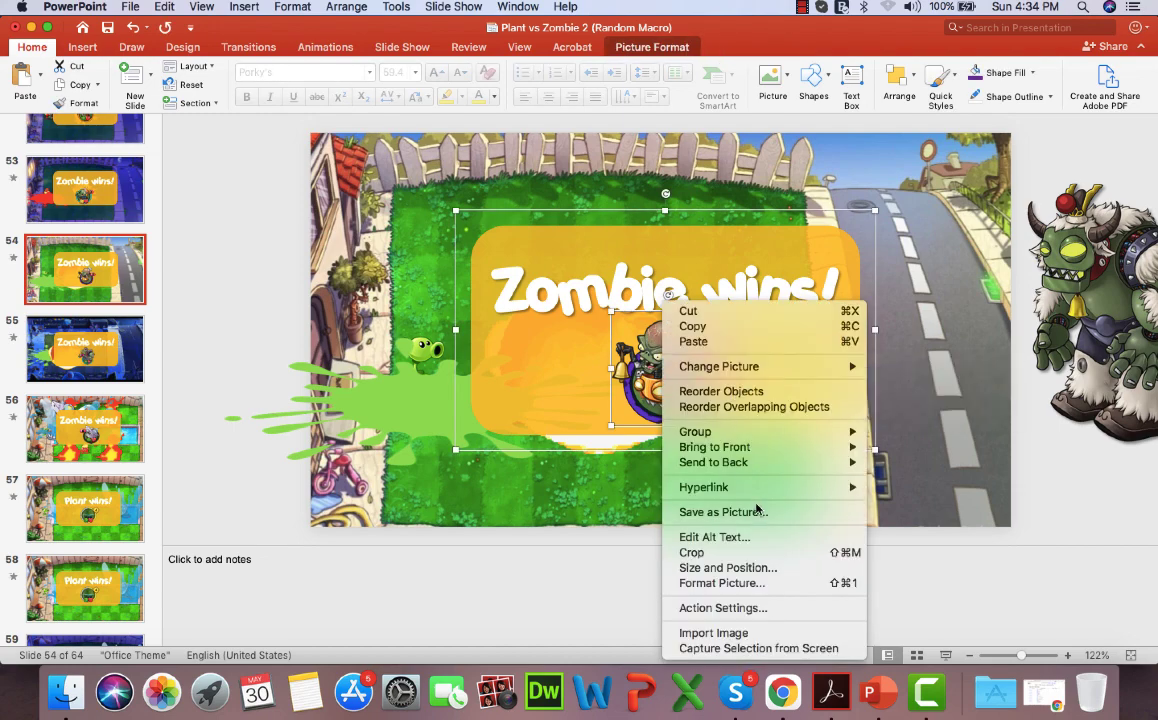
left_click(722, 608)
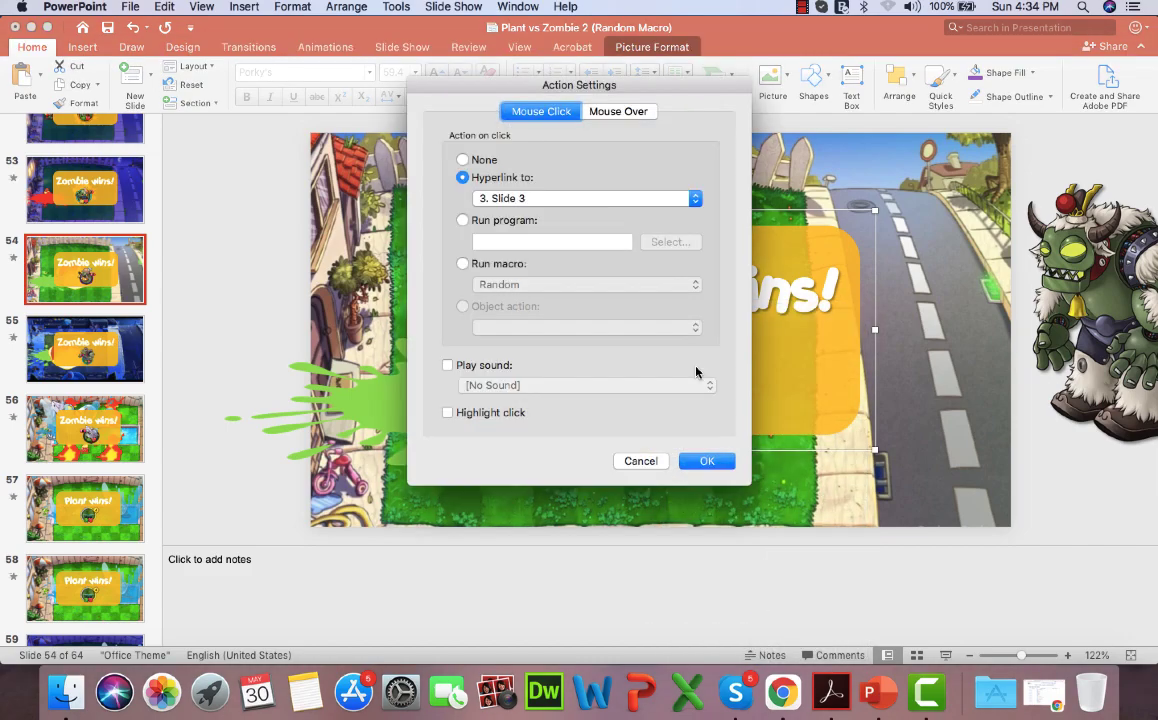
left_click(706, 460)
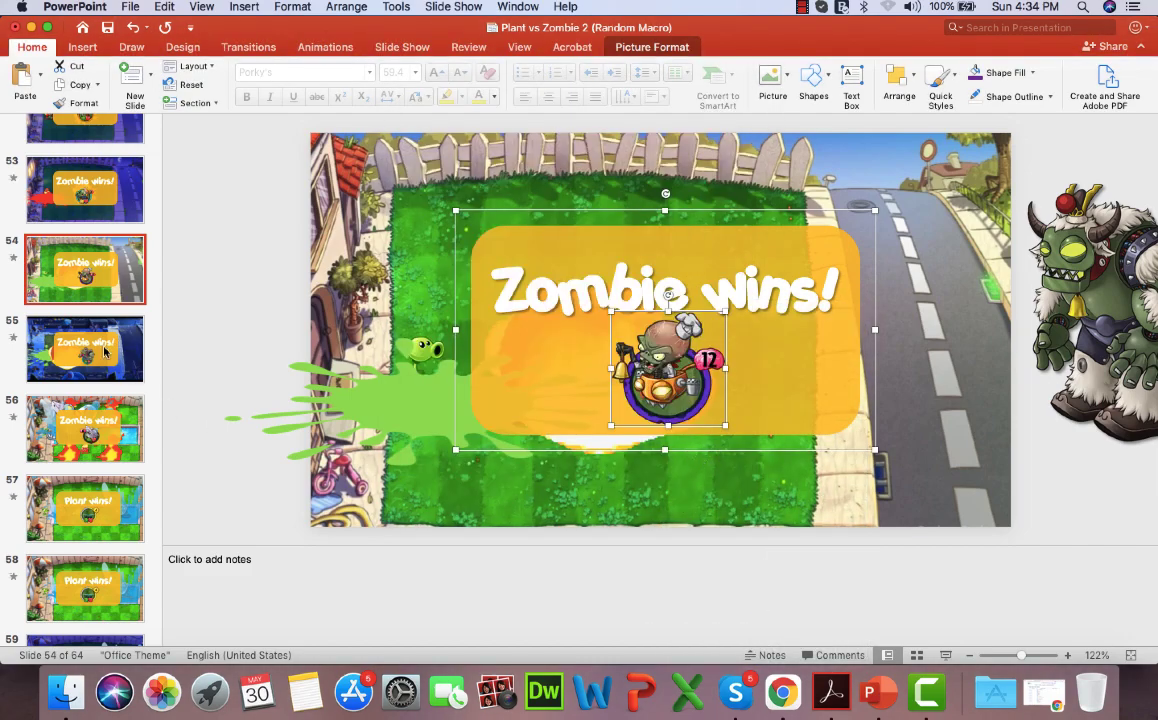
Set the slide 55 Zombie wins! icon's hyperlink target to Slide 3
left_click(86, 348)
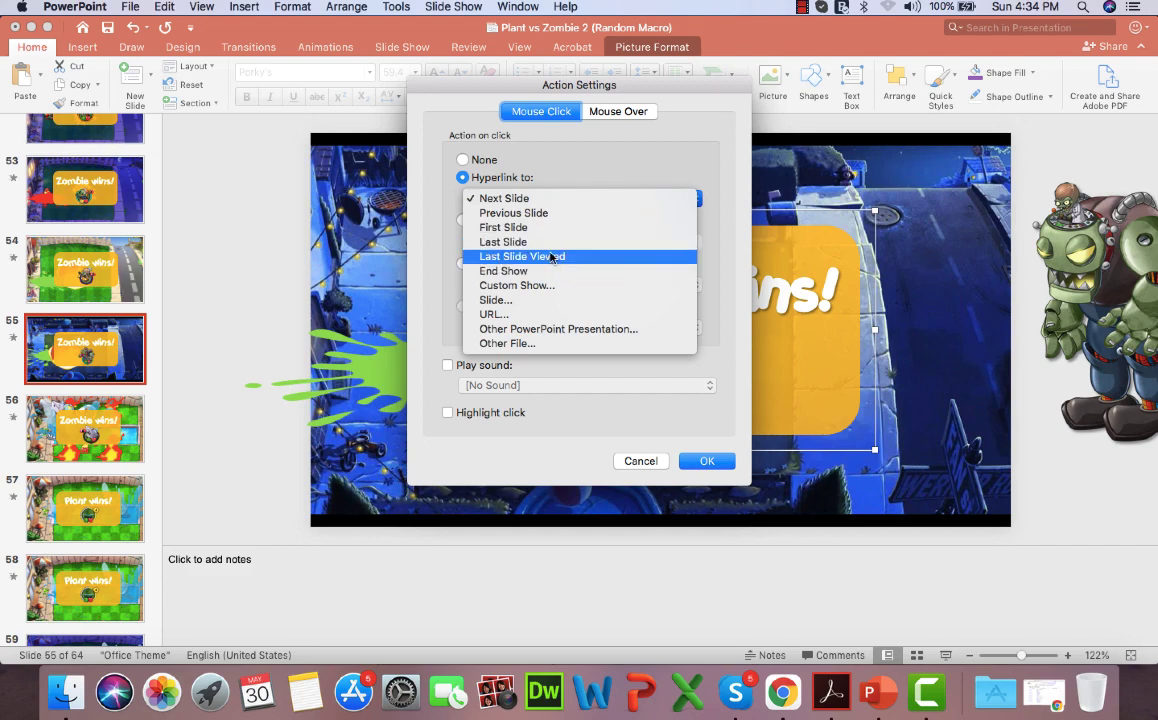
left_click(496, 300)
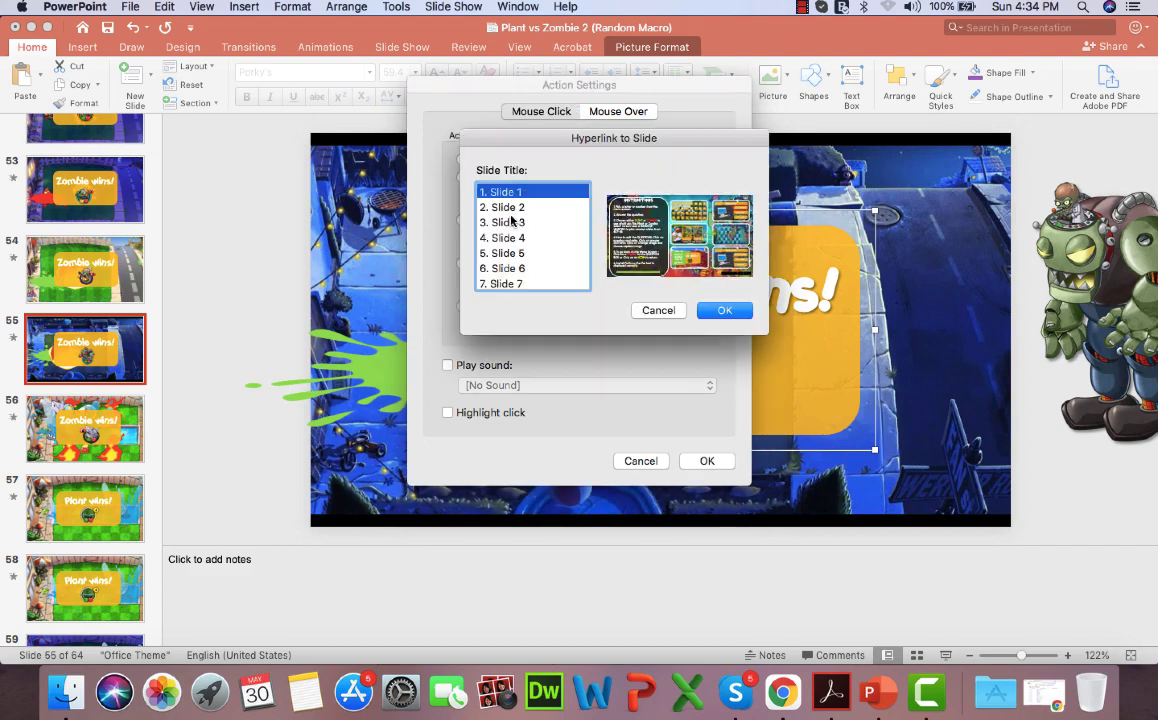
left_click(724, 310)
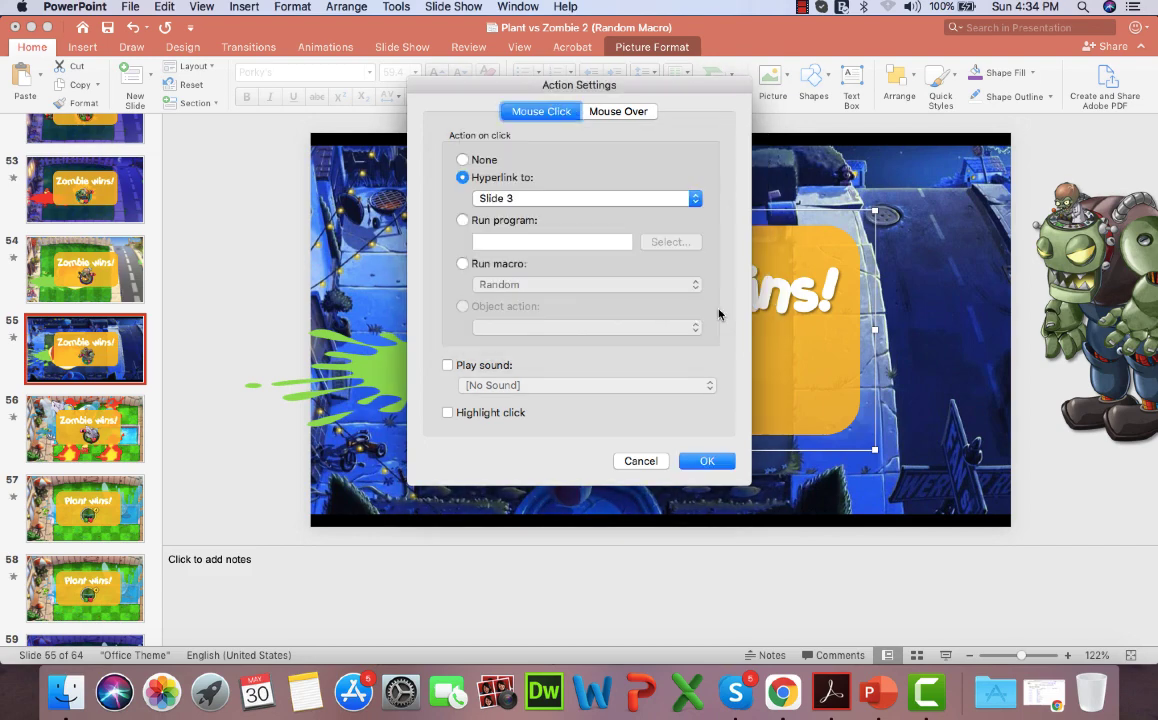
left_click(706, 460)
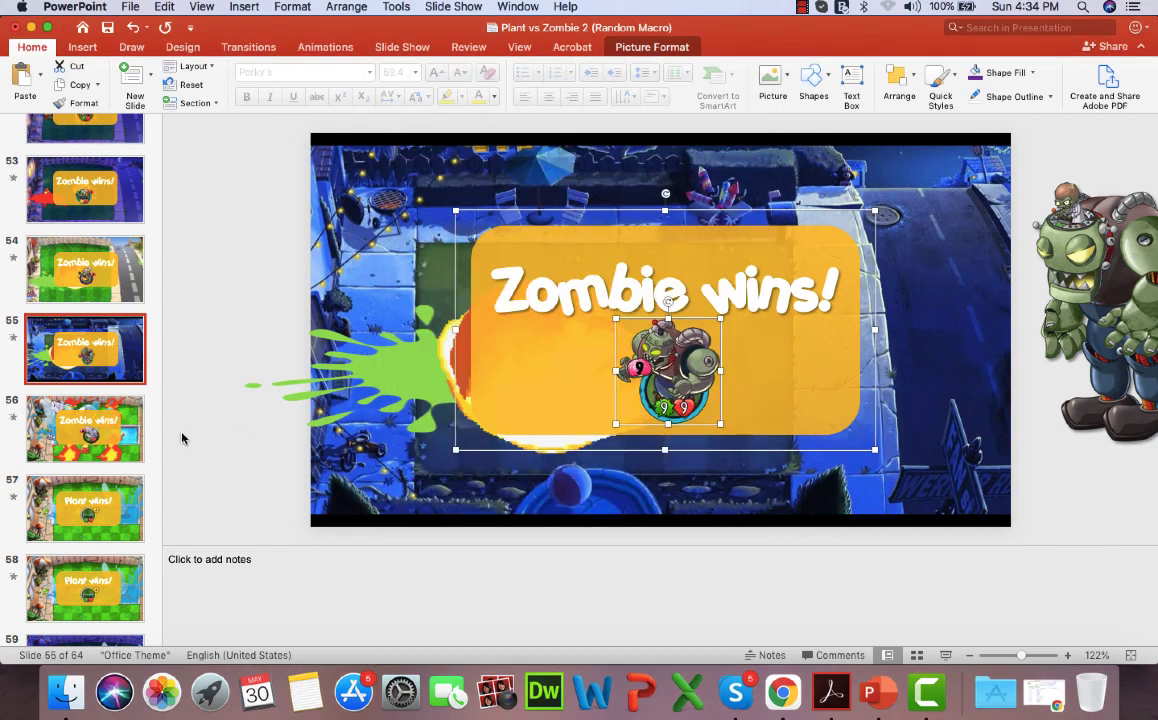
Set the slide 56 Zombie wins! icon to hyperlink to Slide 3 on click
left_click(86, 428)
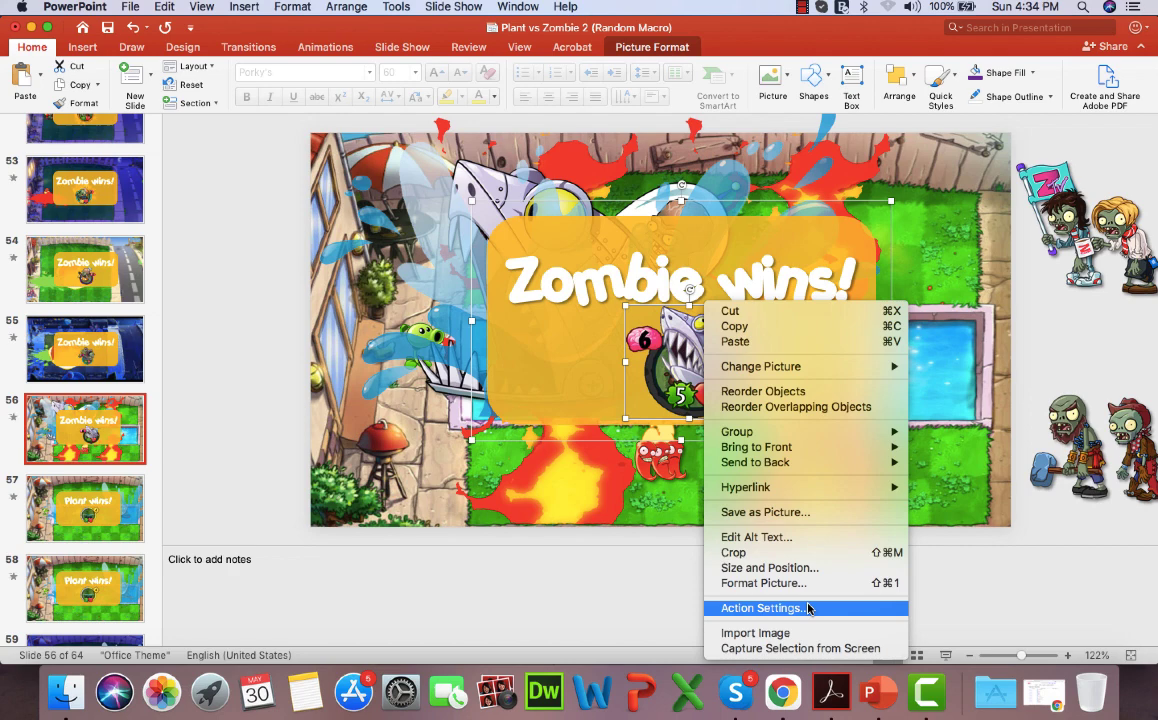
left_click(762, 608)
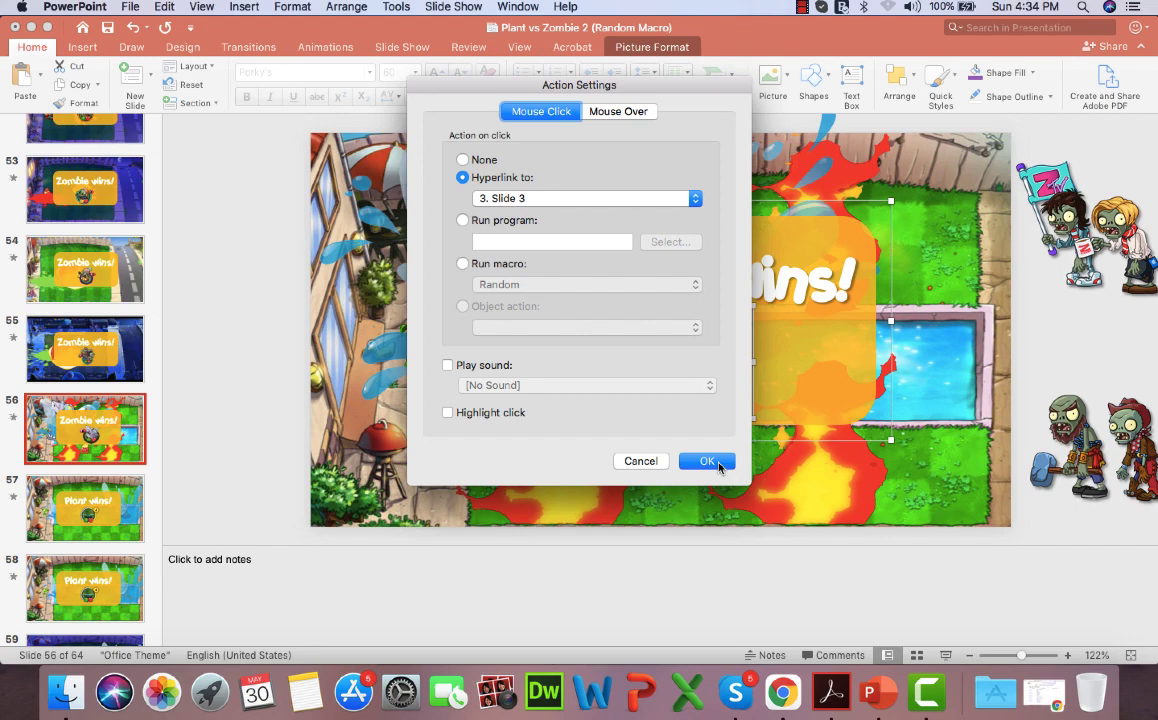
left_click(708, 460)
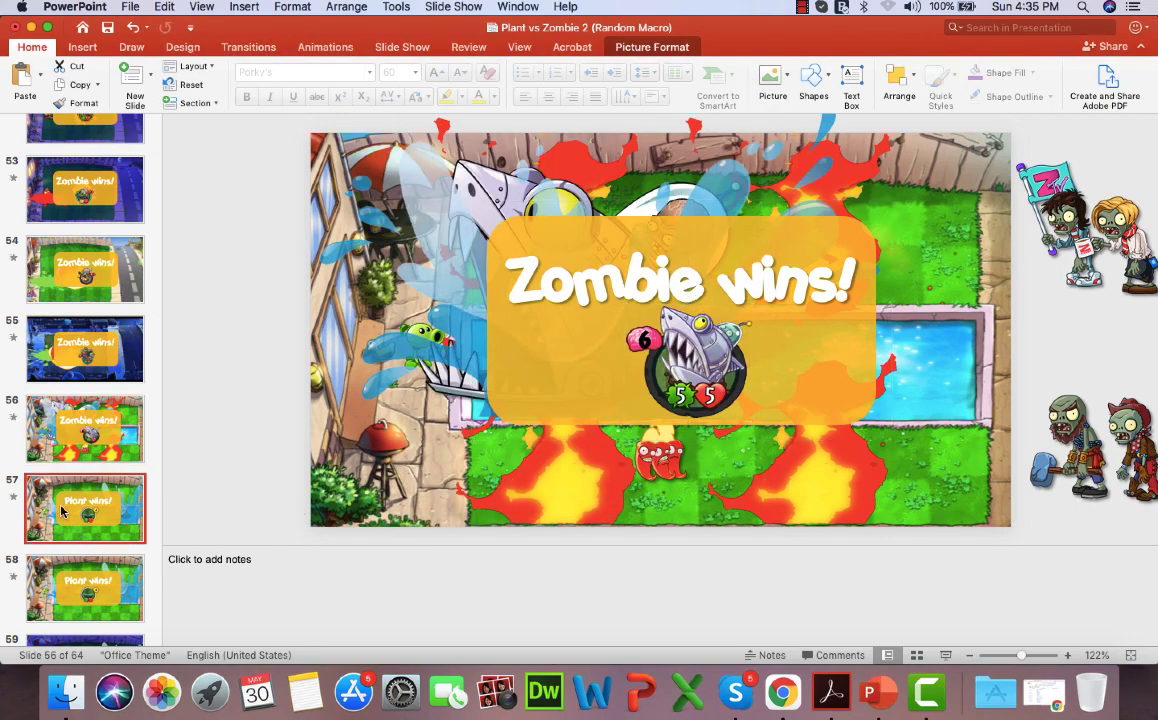
Set the winner icons on slides 57 and 58 to hyperlink to Slide 3 on click
left_click(86, 508)
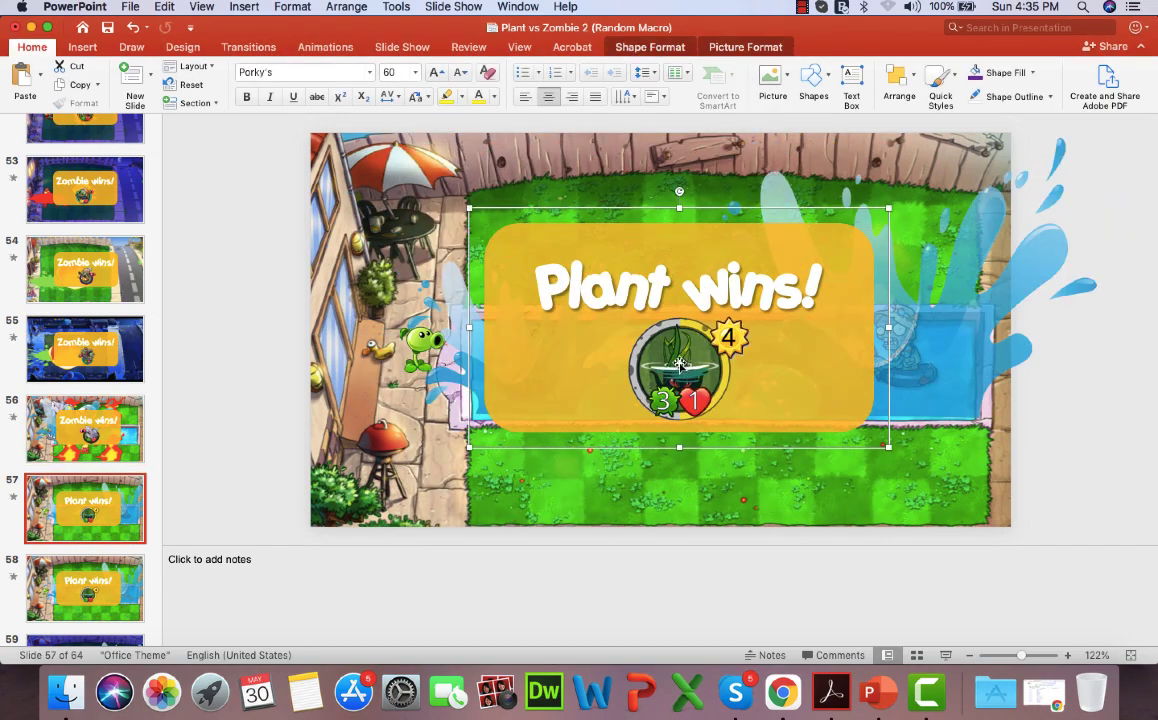
right_click(680, 364)
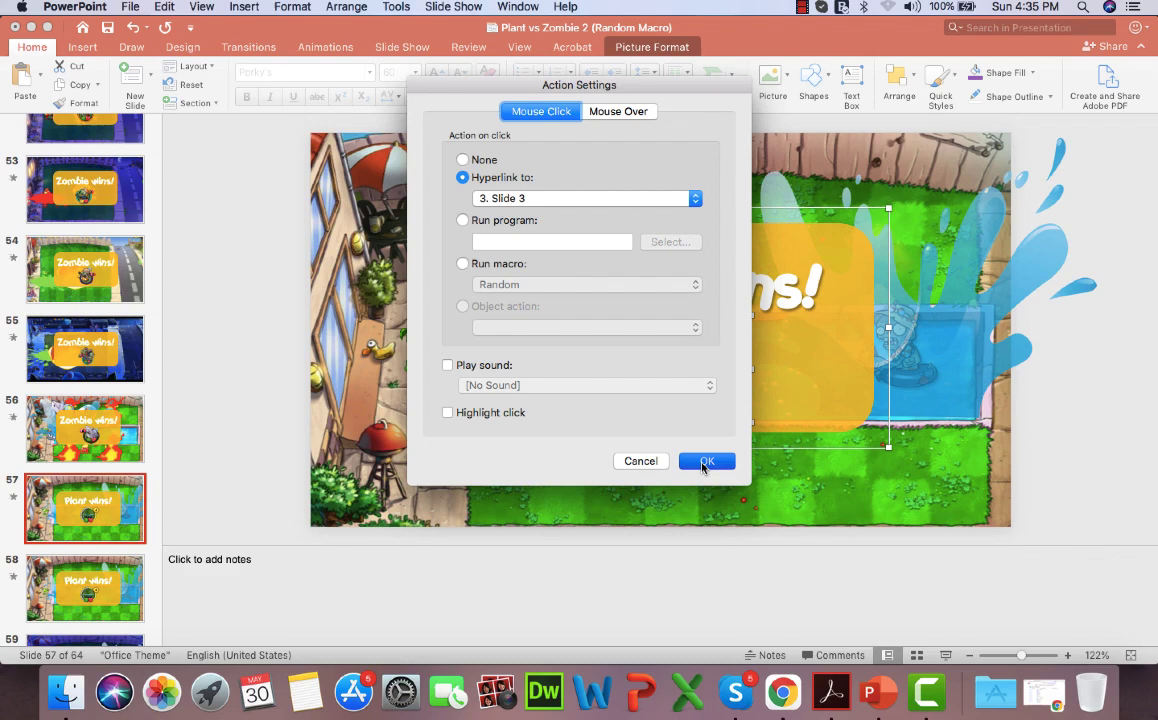
left_click(708, 460)
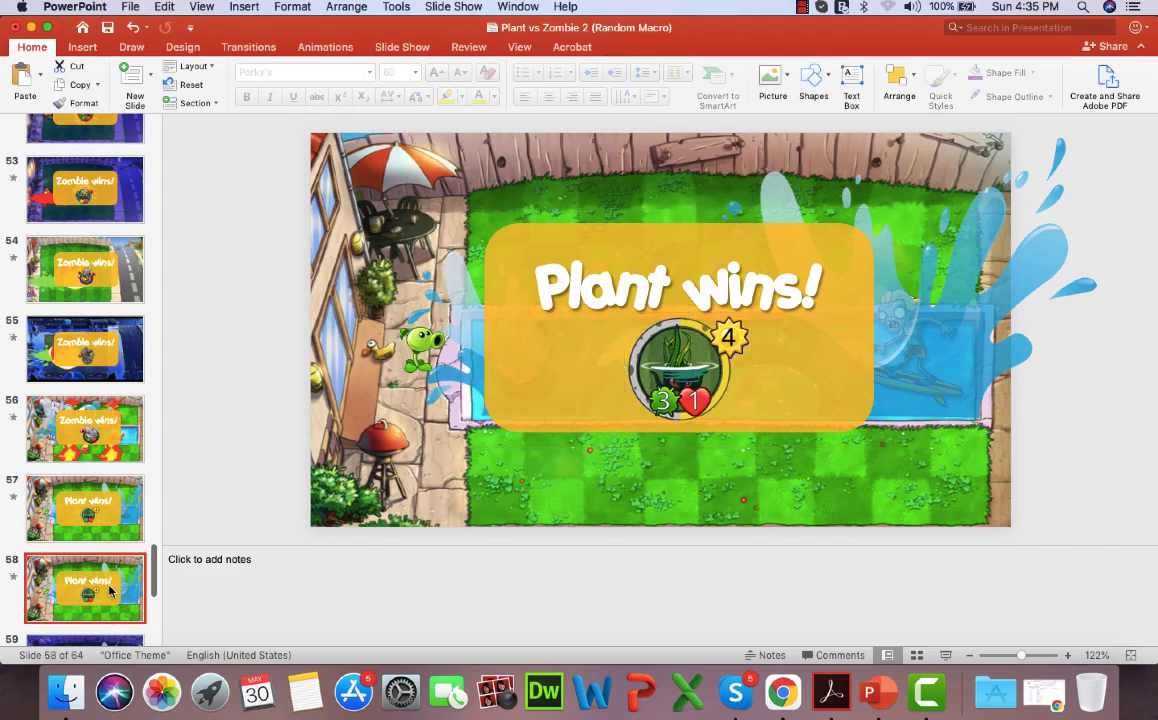
scroll("down", 3)
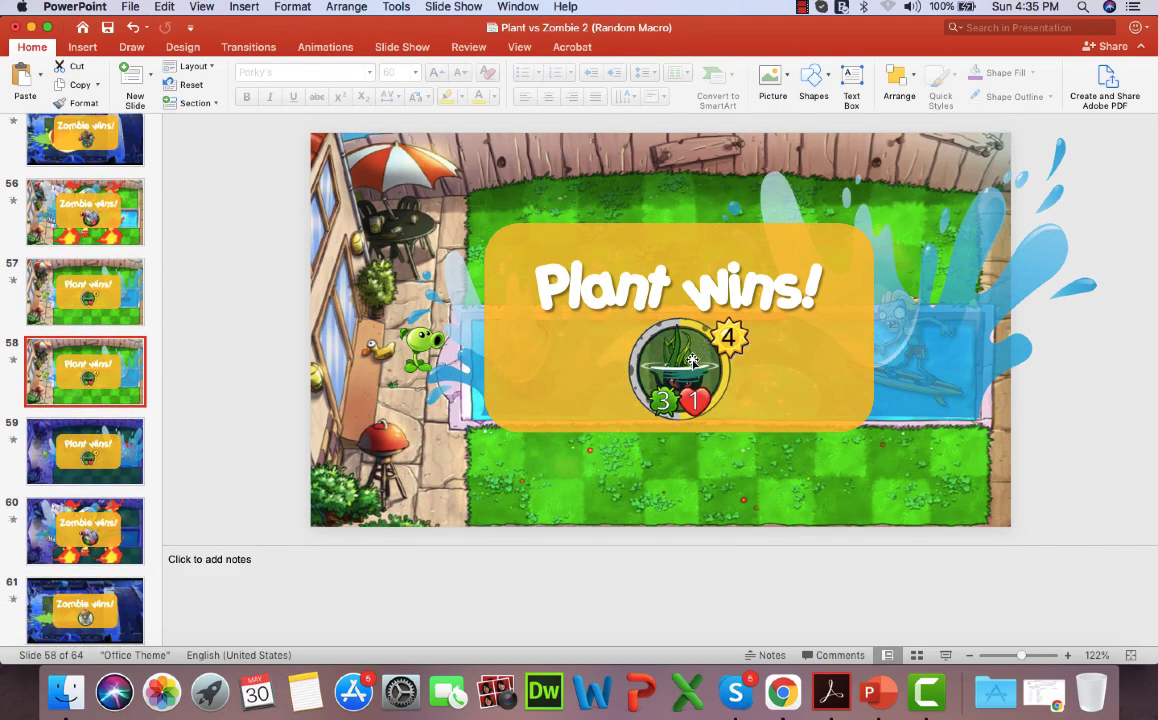
left_click(688, 362)
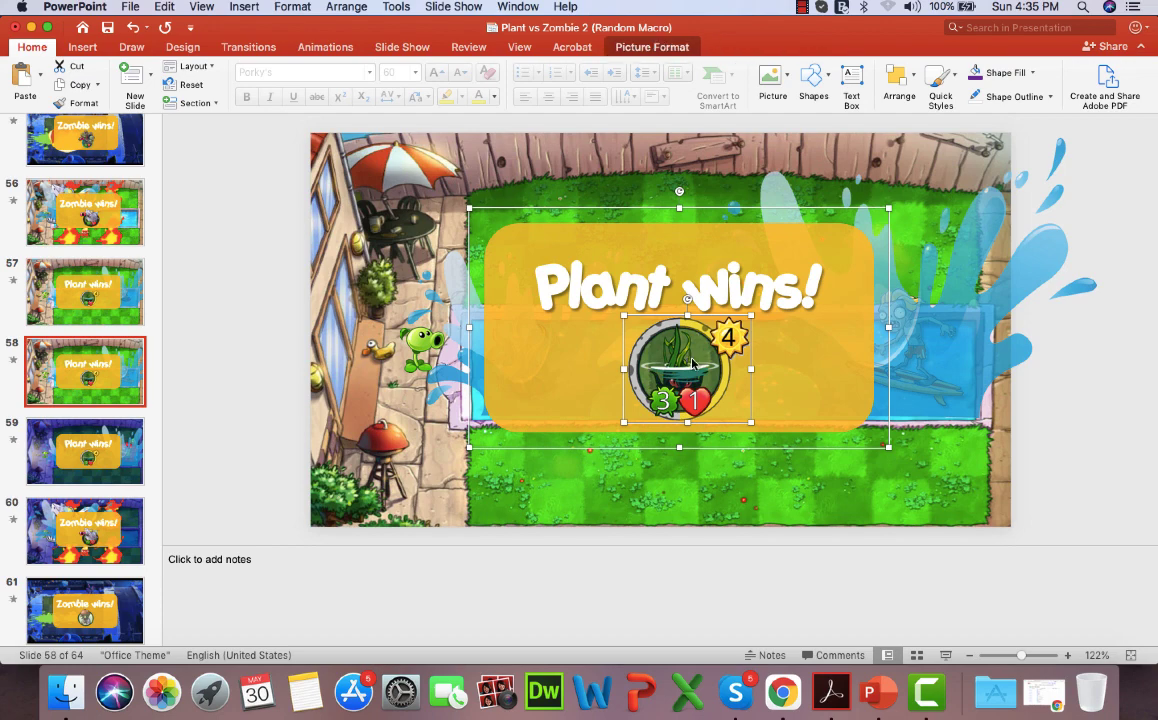
right_click(684, 370)
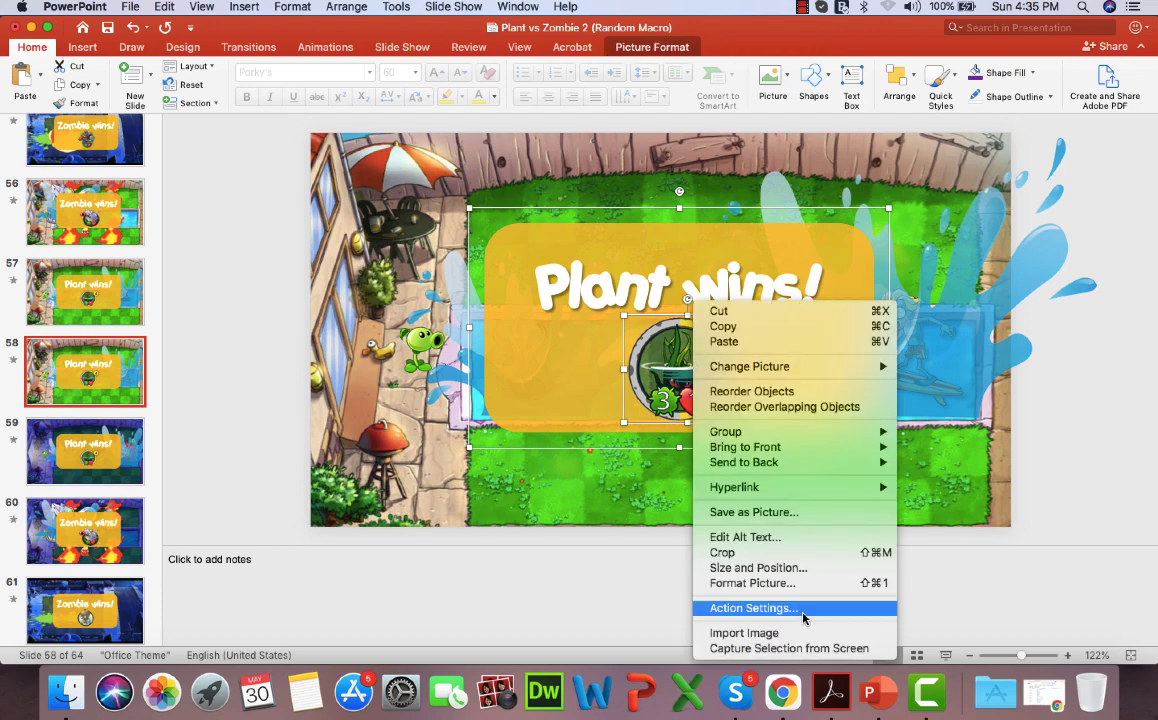
left_click(752, 608)
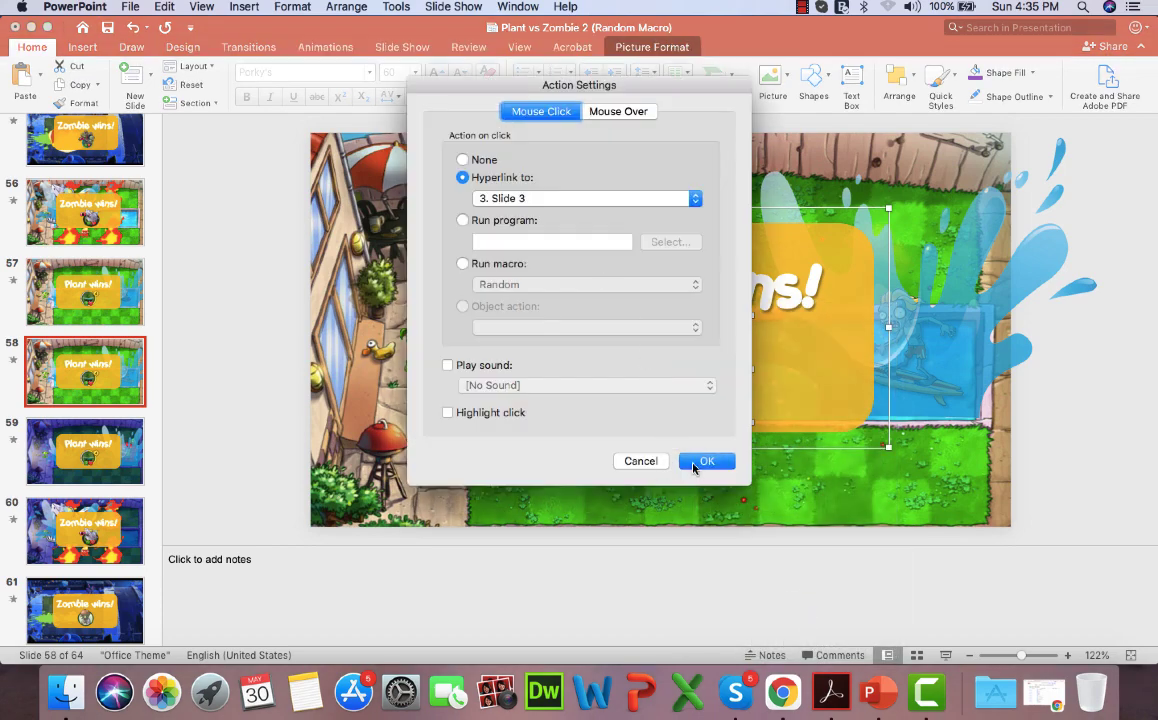
left_click(706, 460)
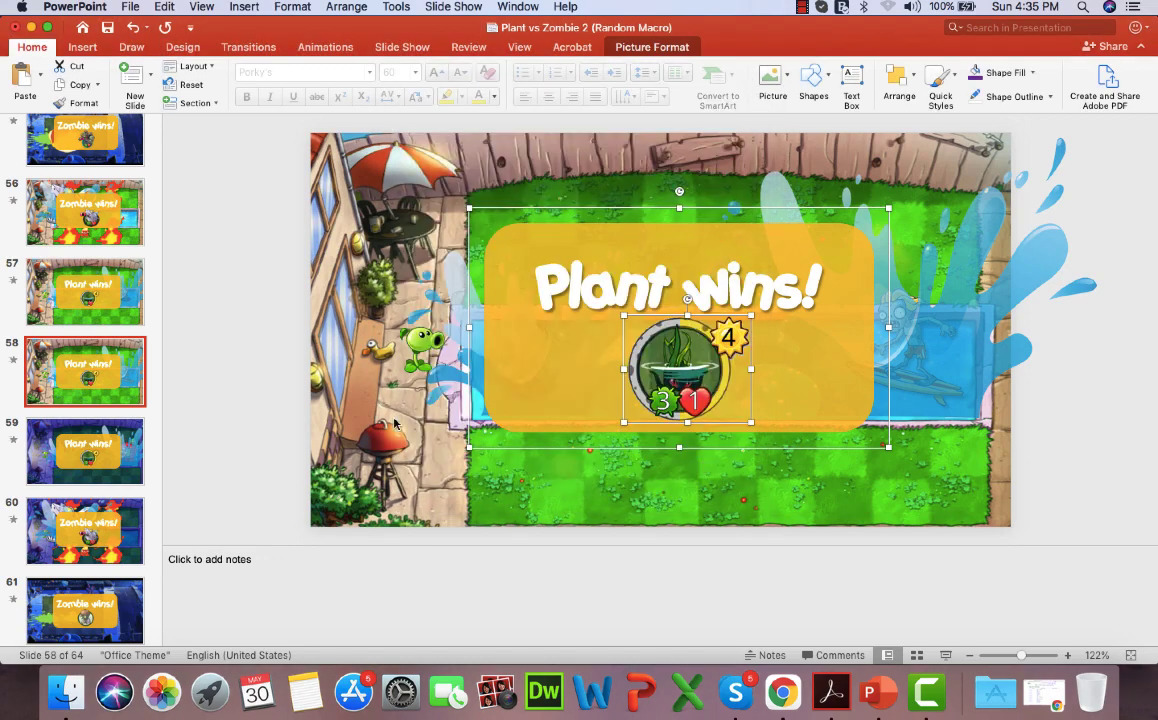
Set the winner icons on slides 59 and 60 to hyperlink to Slide 3, then move to slide 61
left_click(86, 452)
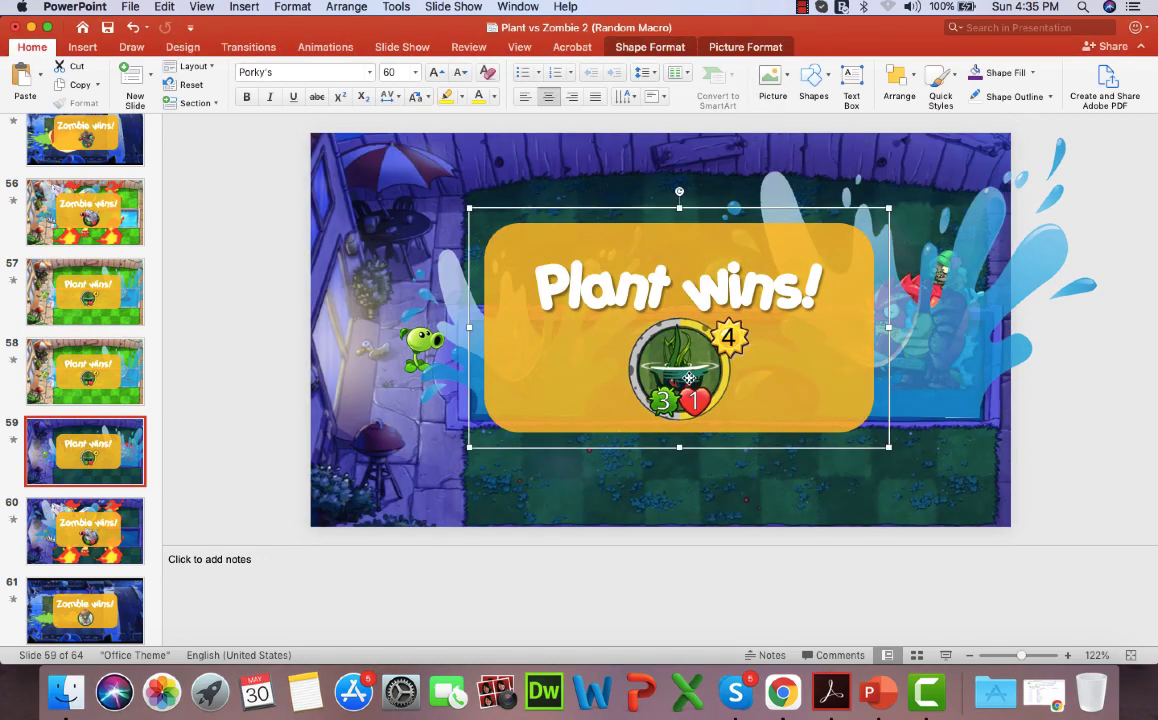
right_click(680, 378)
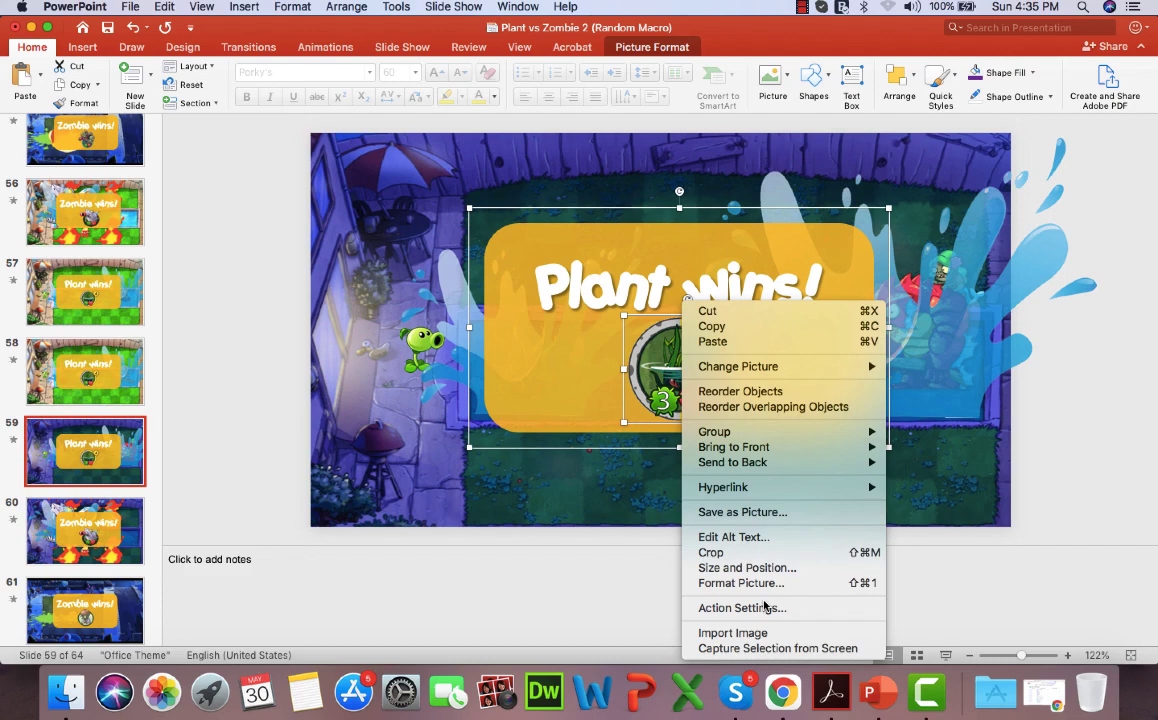
left_click(742, 608)
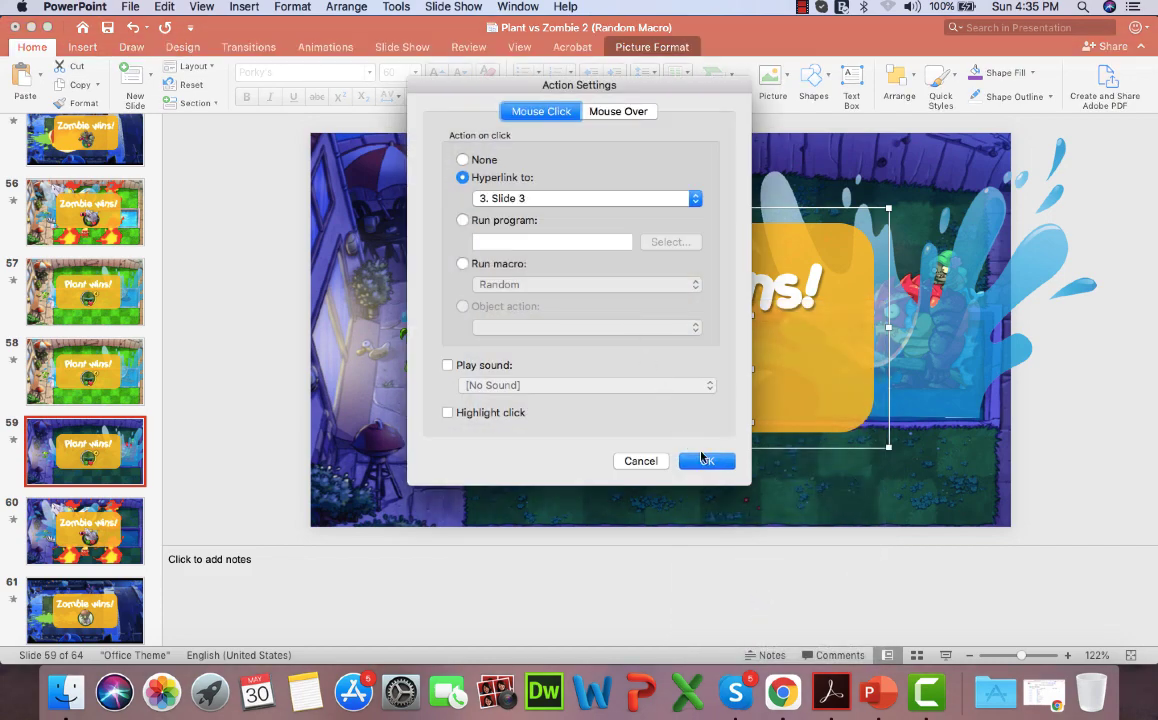
left_click(706, 460)
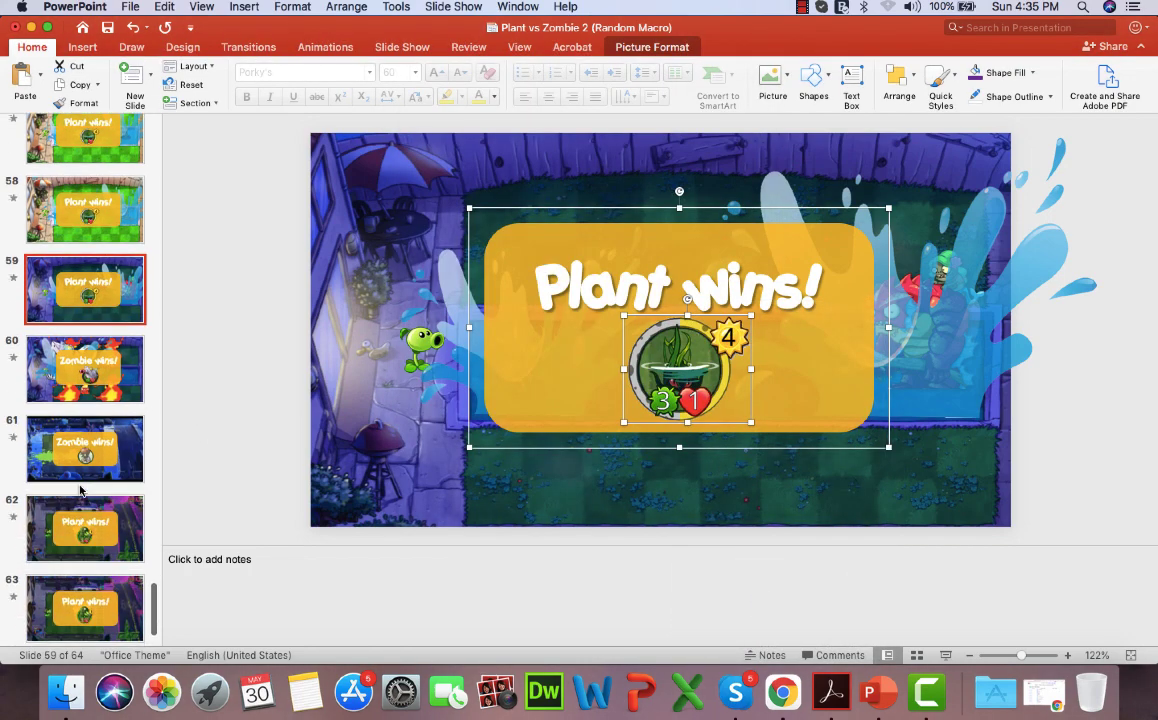
left_click(86, 368)
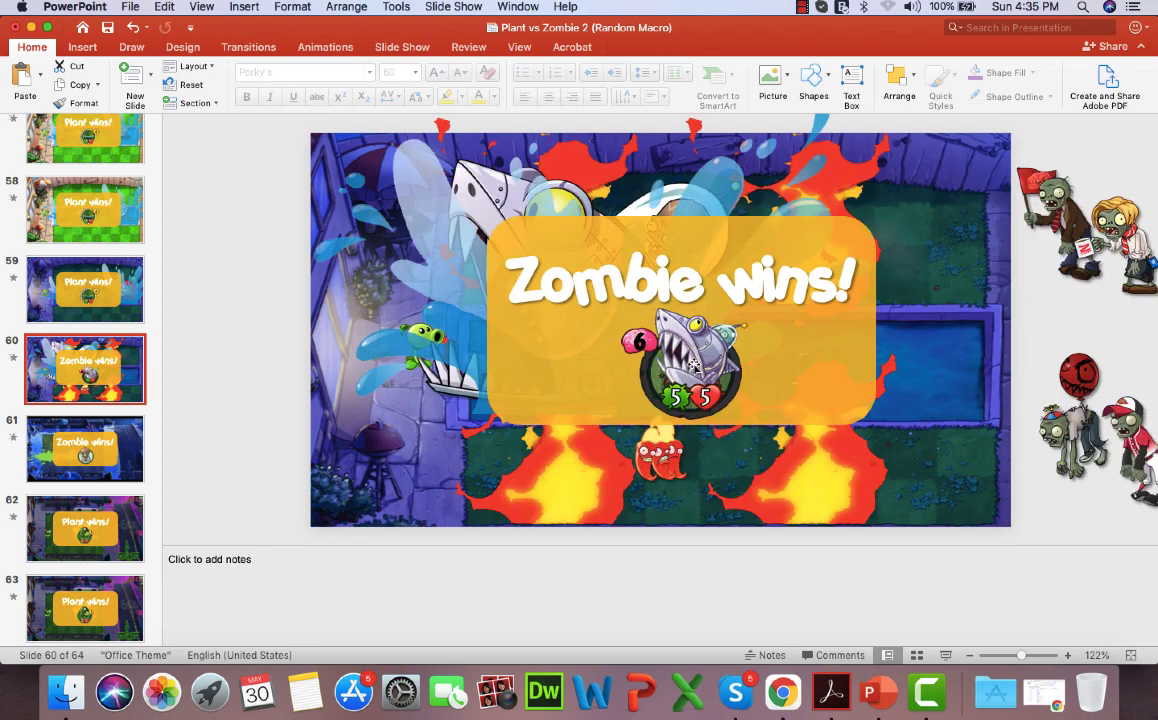
left_click(684, 364)
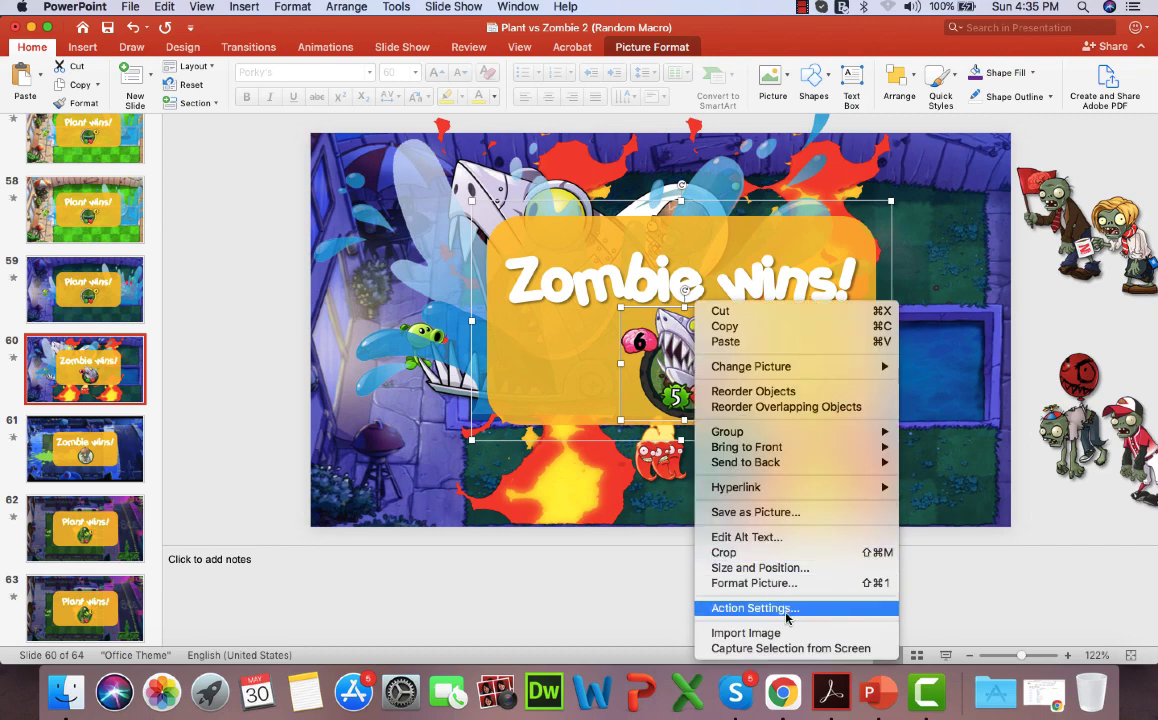
left_click(754, 608)
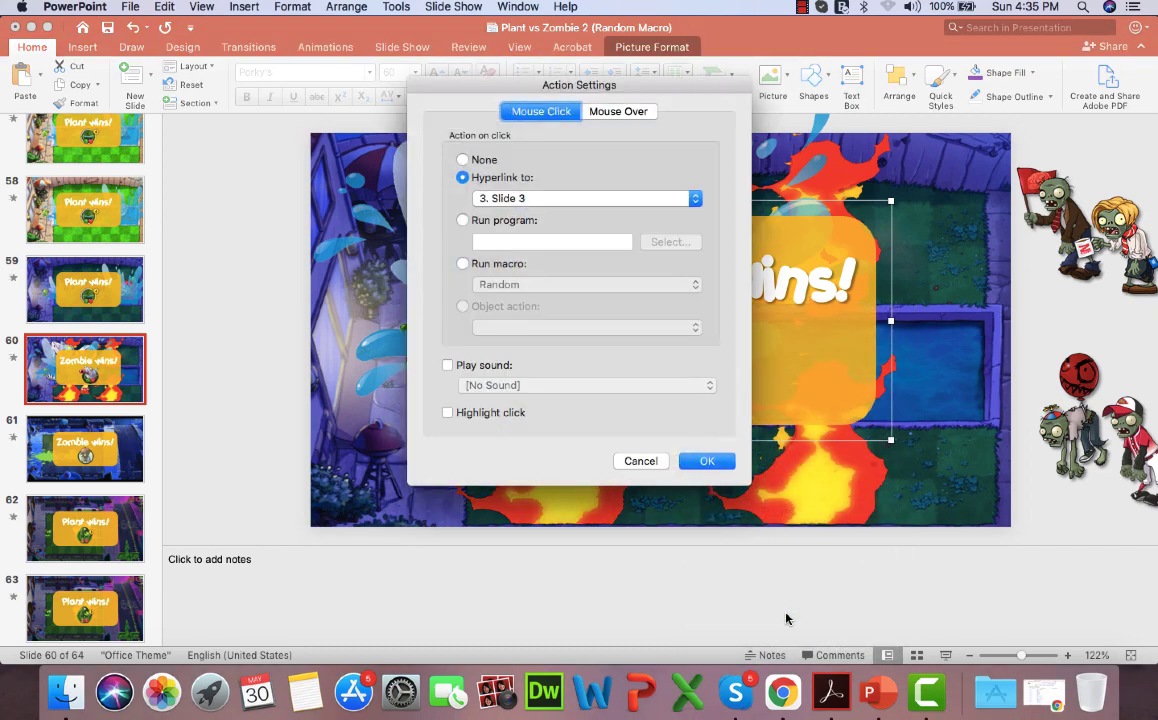
mouse_move(720, 446)
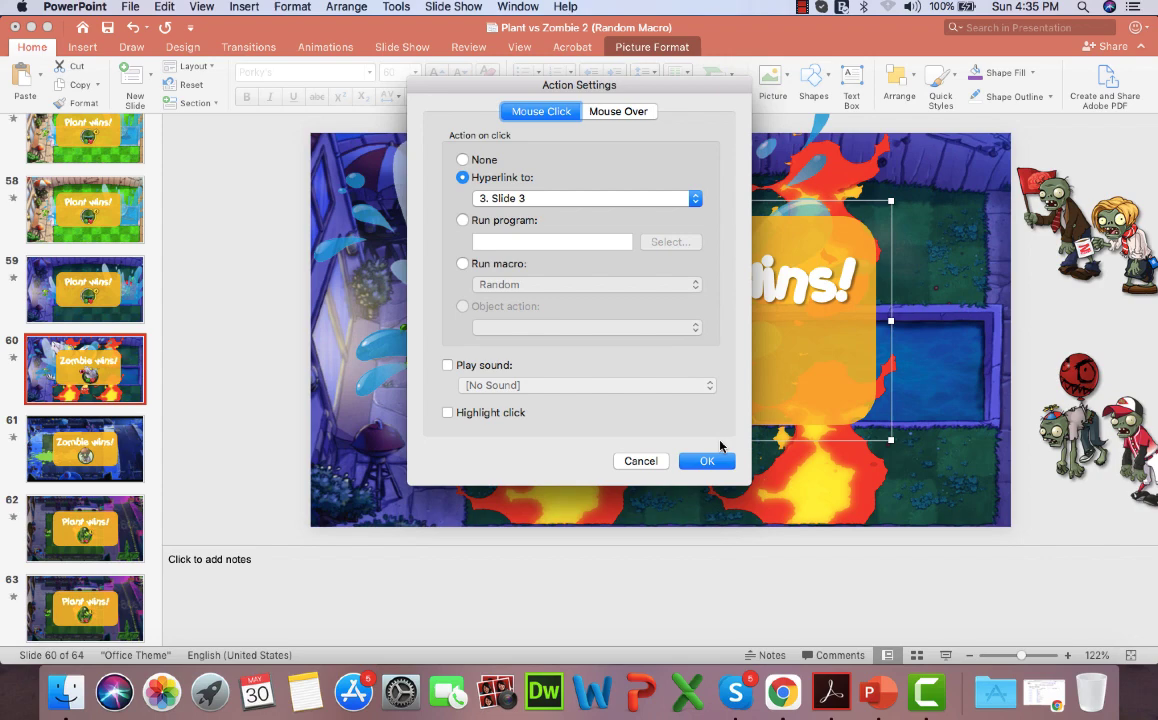
mouse_move(720, 460)
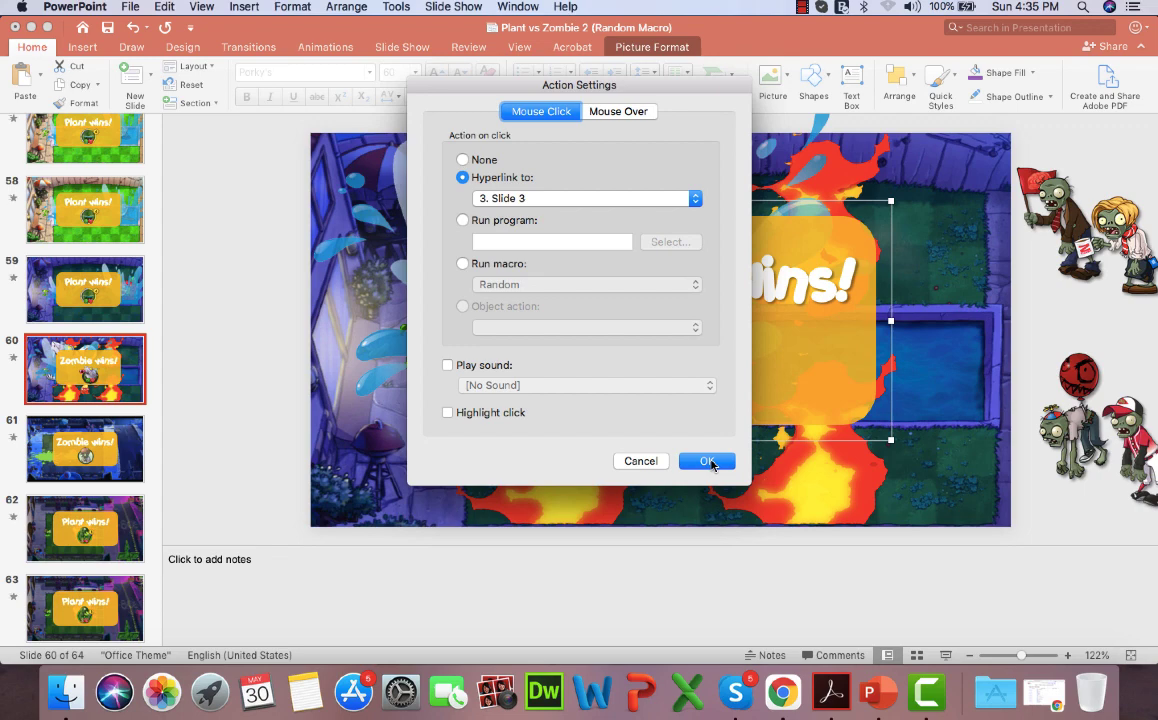
left_click(708, 460)
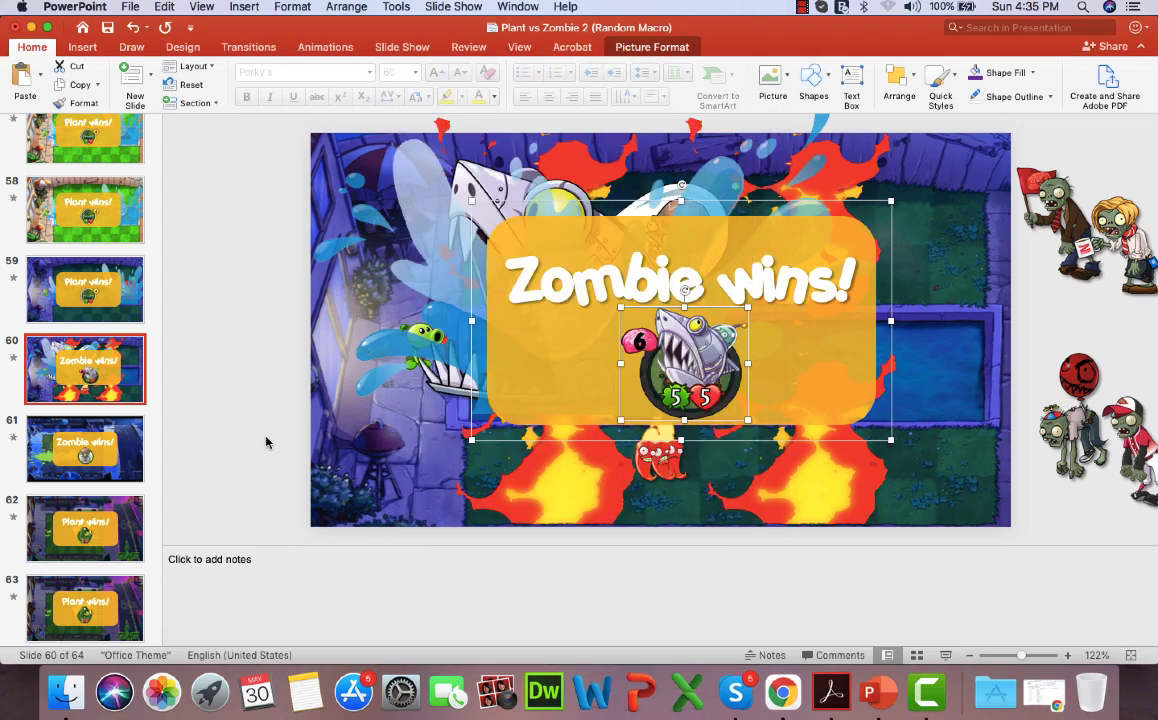
left_click(86, 448)
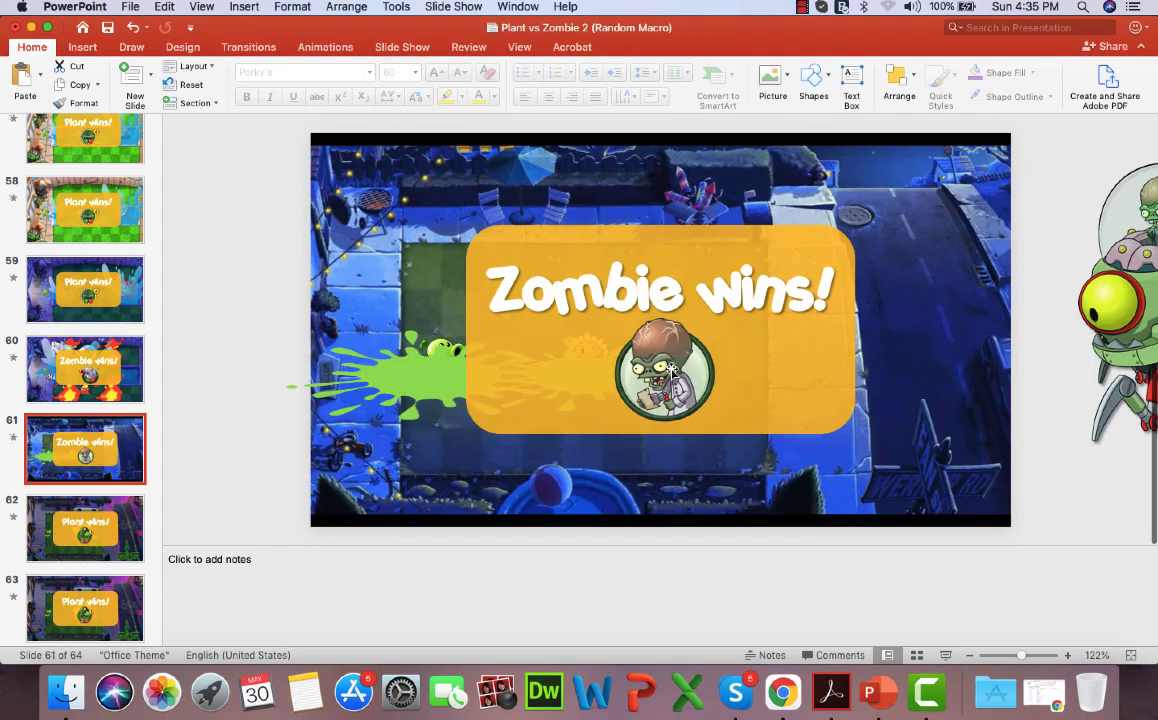
Give the slide 61 zombie icon a Hyperlink to: Slide... action targeting Slide 3
left_click(662, 372)
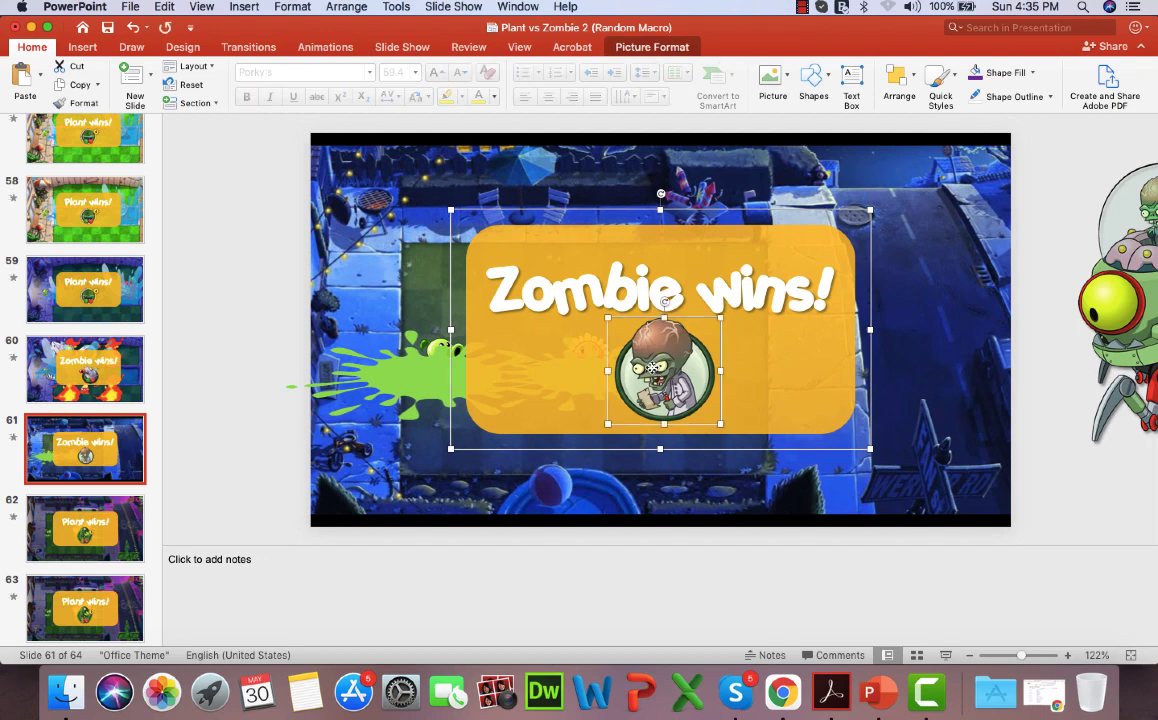
right_click(660, 370)
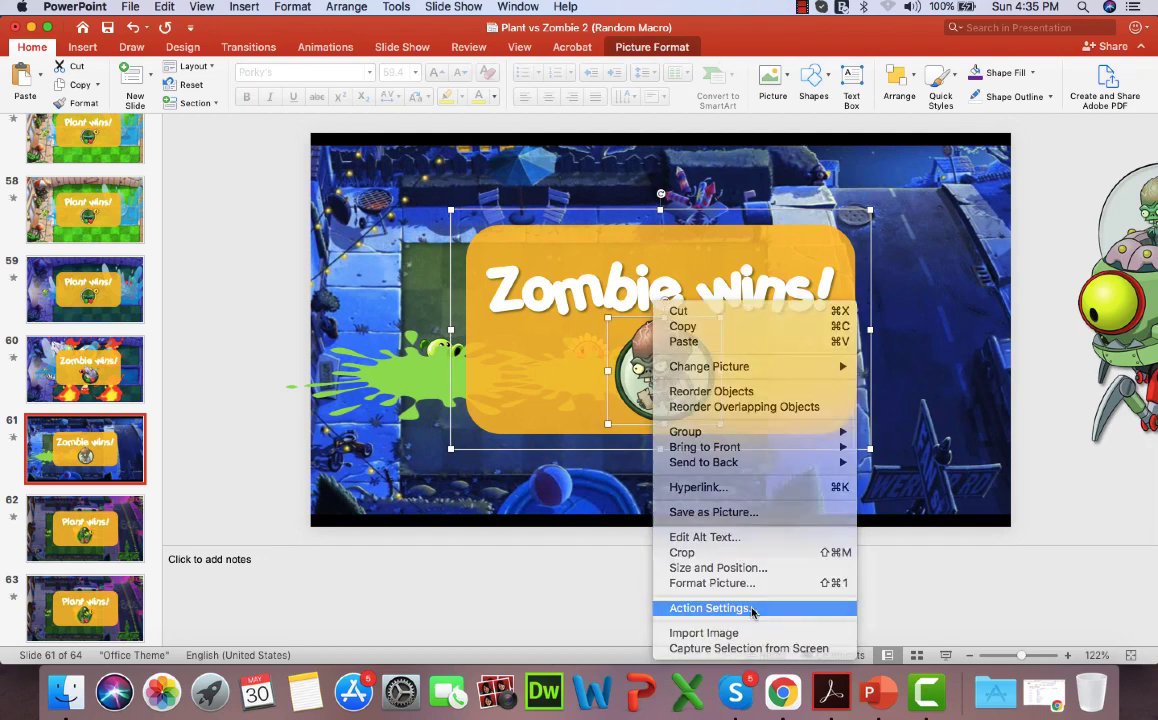
left_click(712, 608)
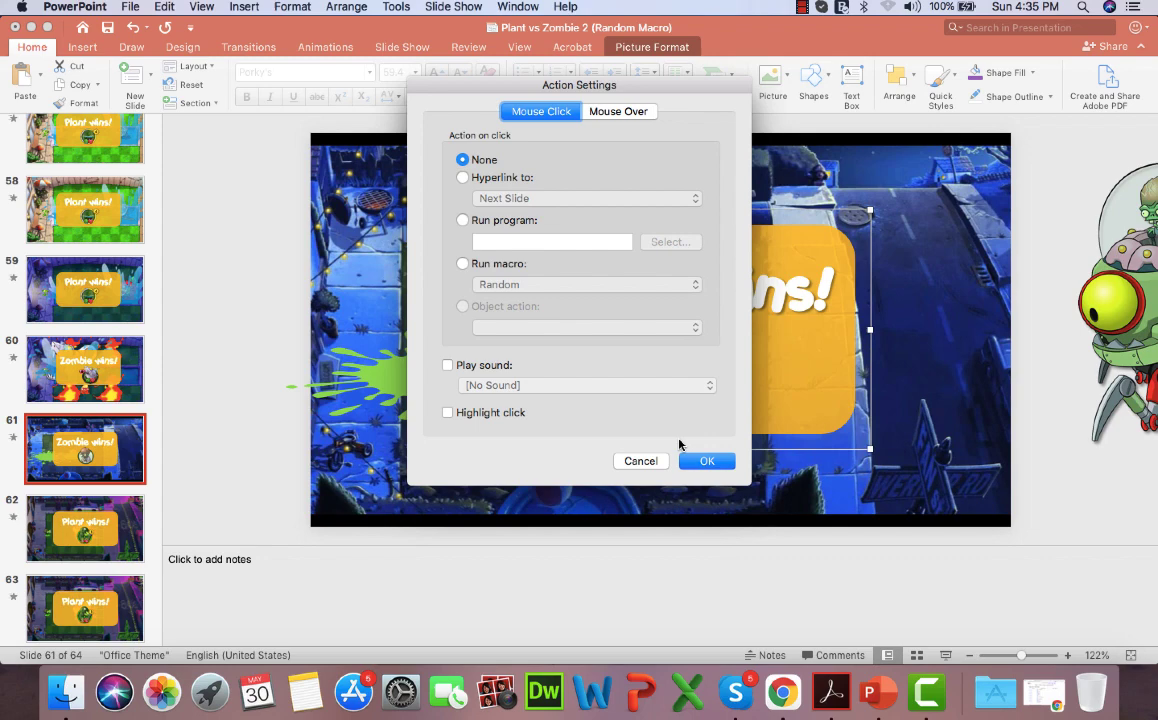
left_click(462, 176)
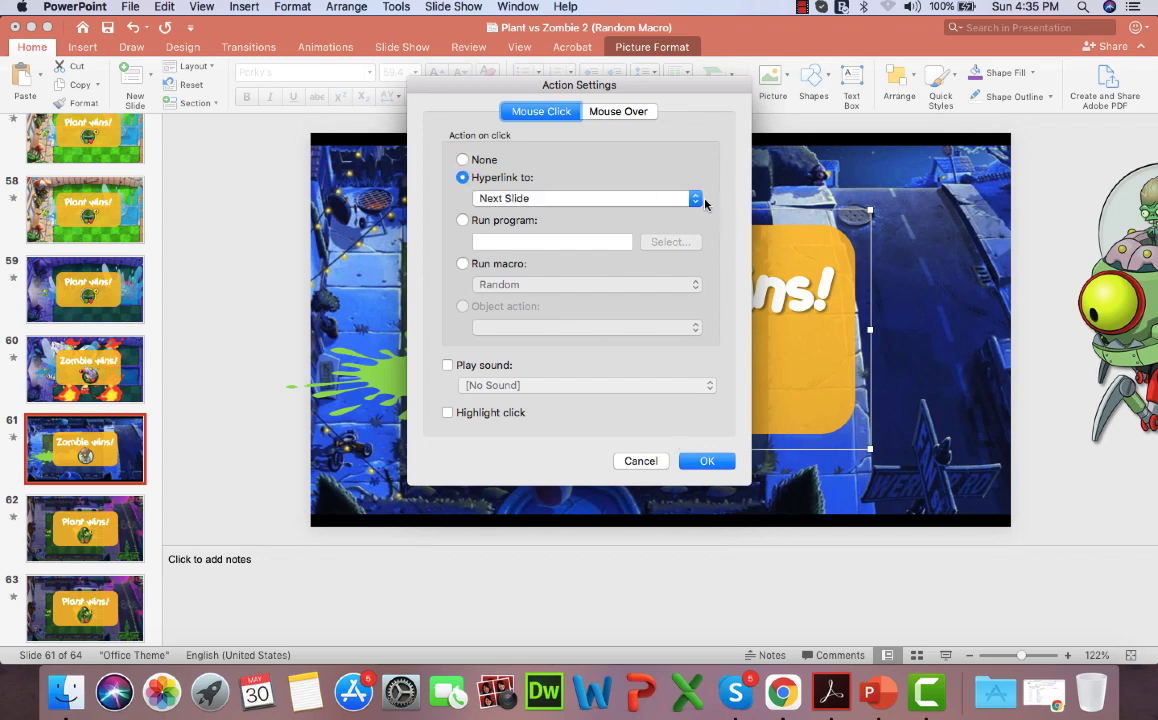
left_click(694, 198)
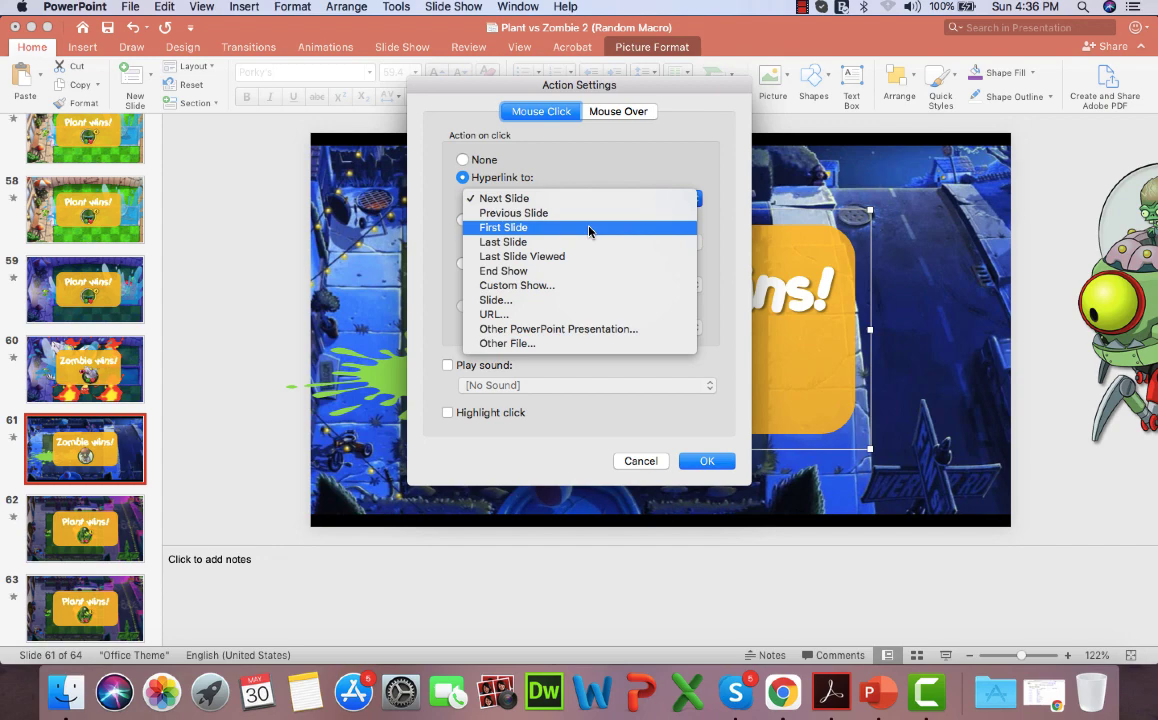
mouse_move(534, 300)
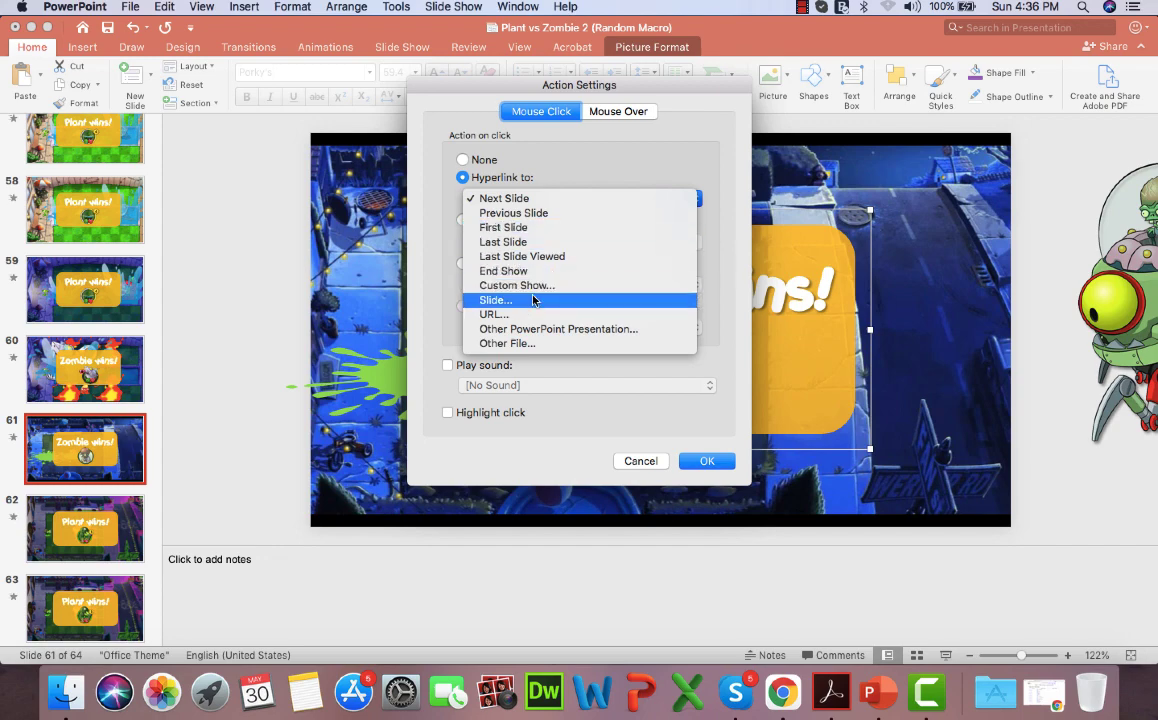
left_click(496, 300)
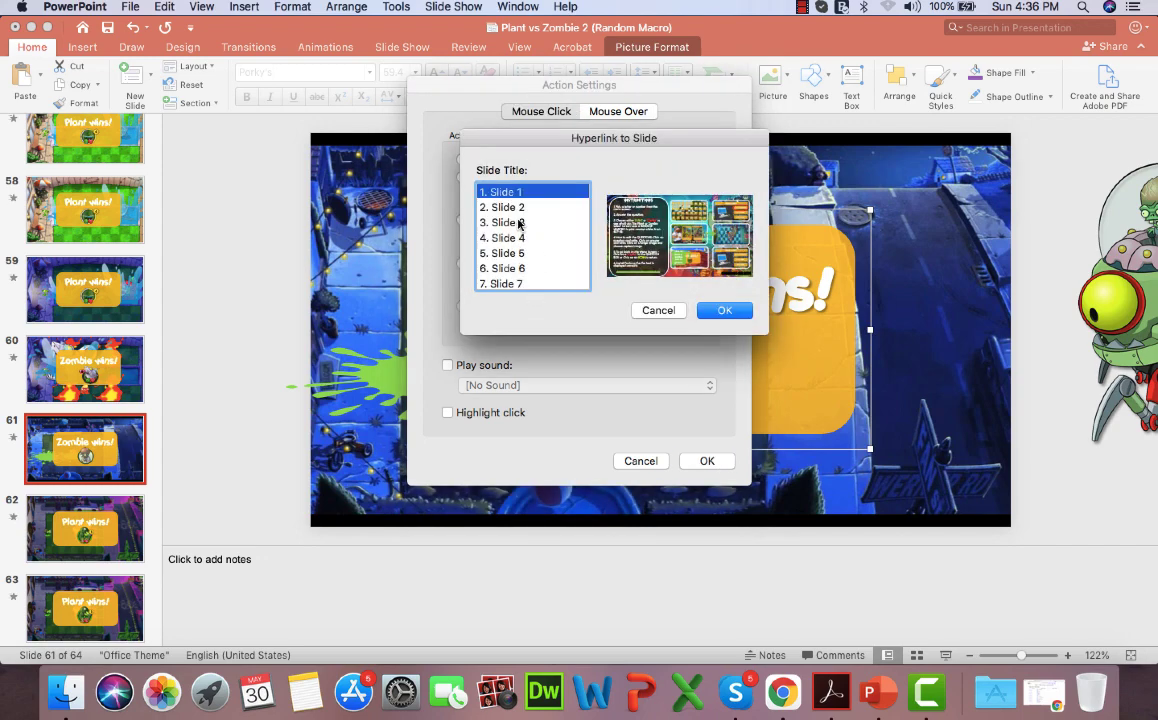
left_click(724, 310)
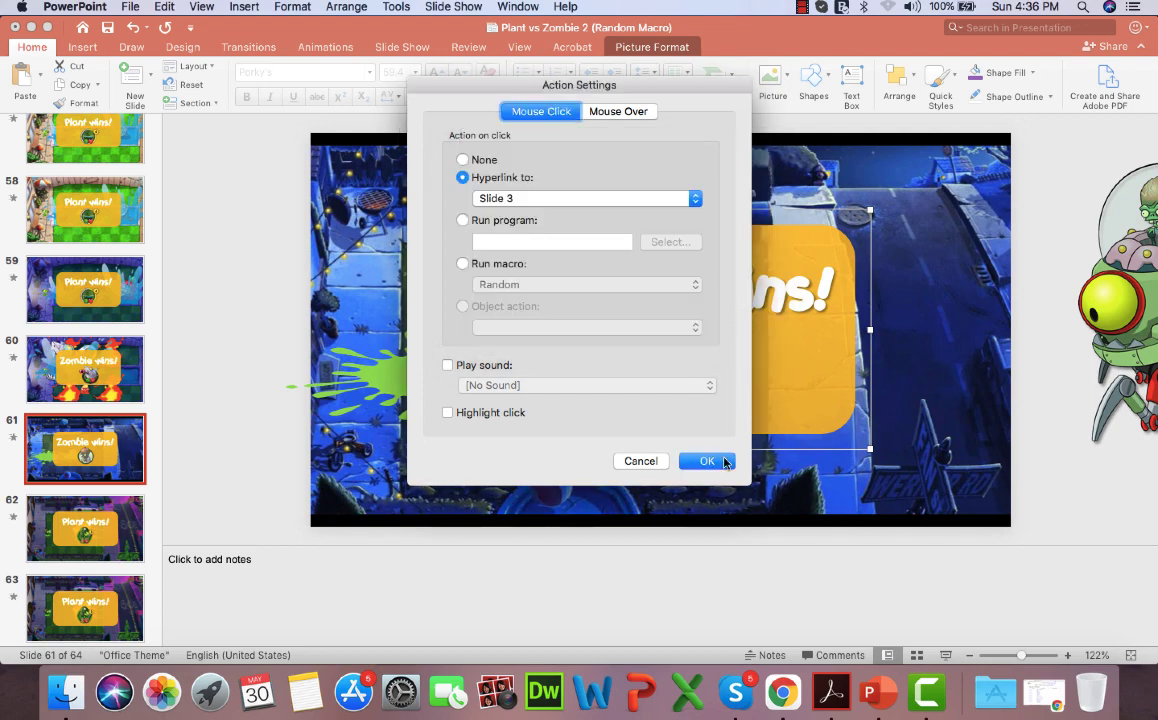
left_click(706, 460)
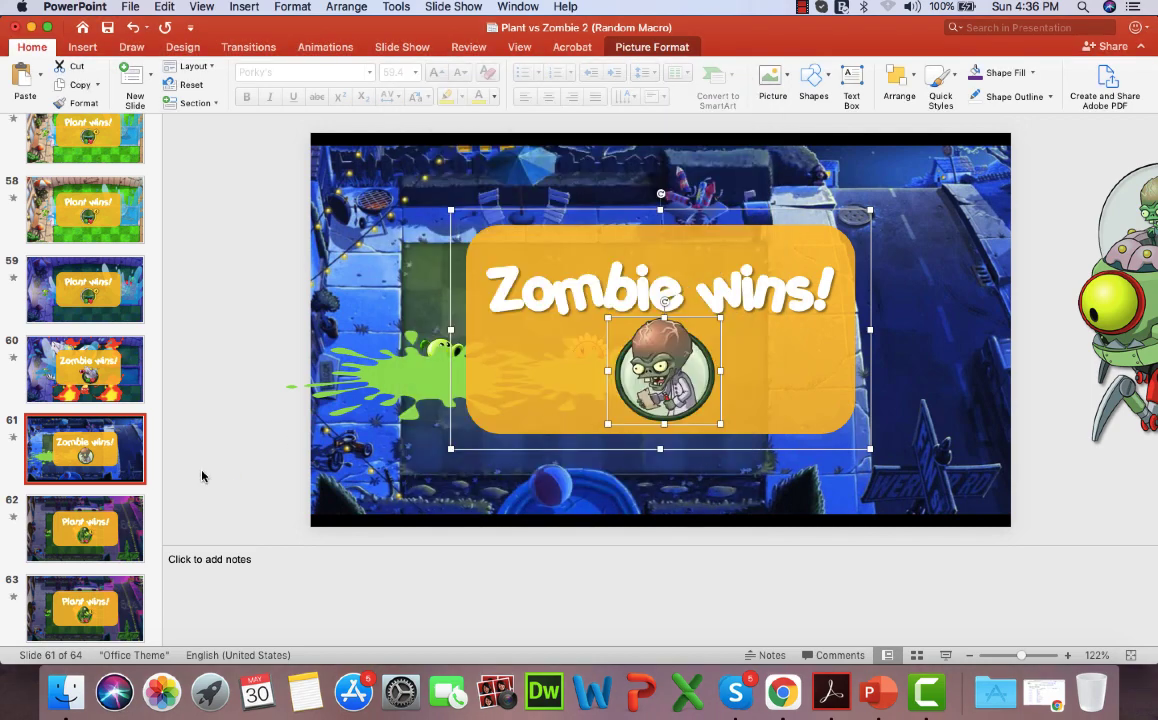
scroll("down", 3)
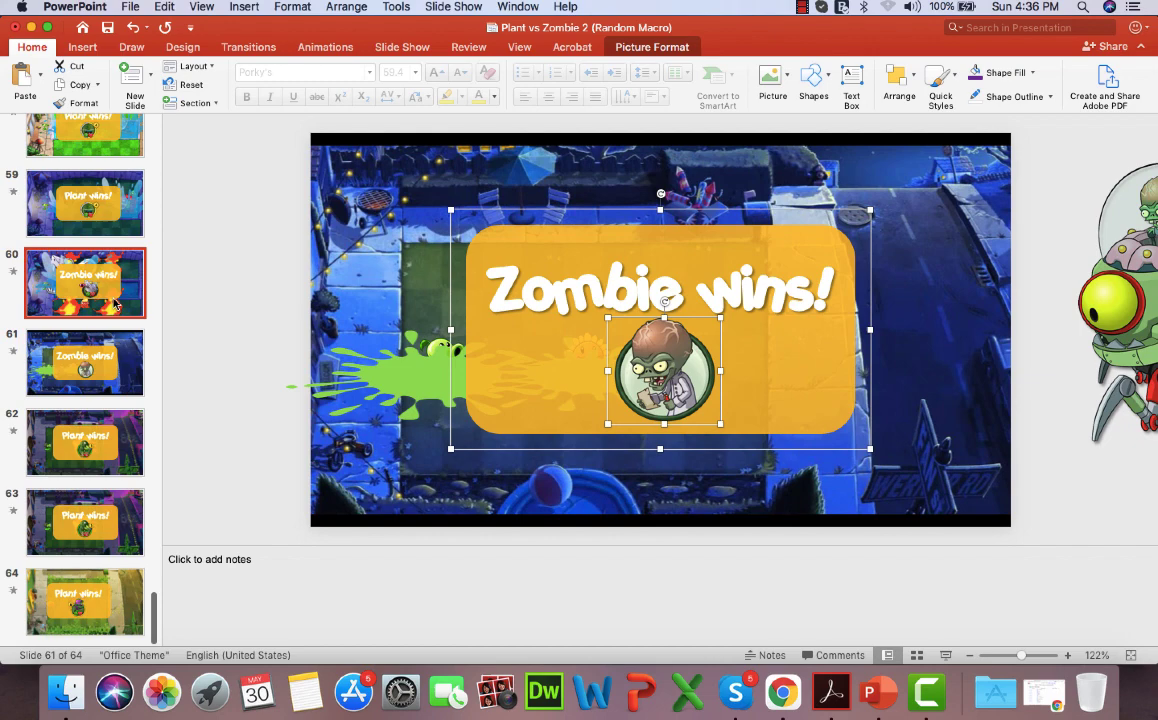
Set the Plant wins! icon on slide 62 to hyperlink to Slide 3 on click
left_click(86, 284)
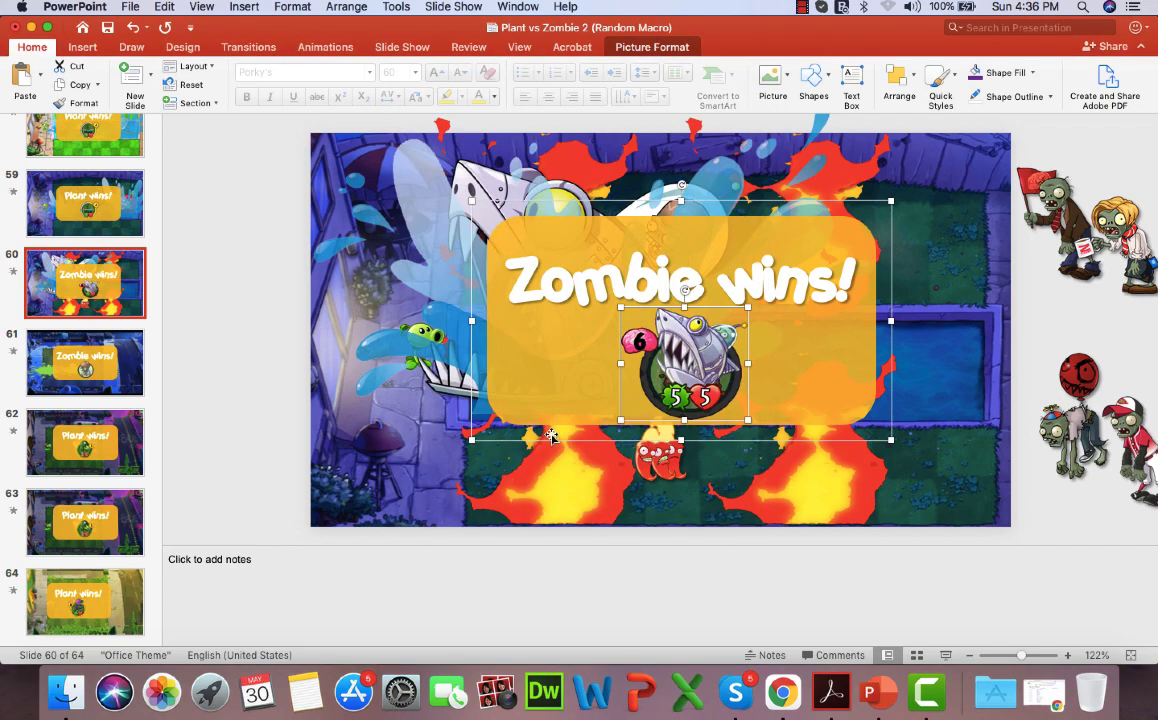
left_click(86, 442)
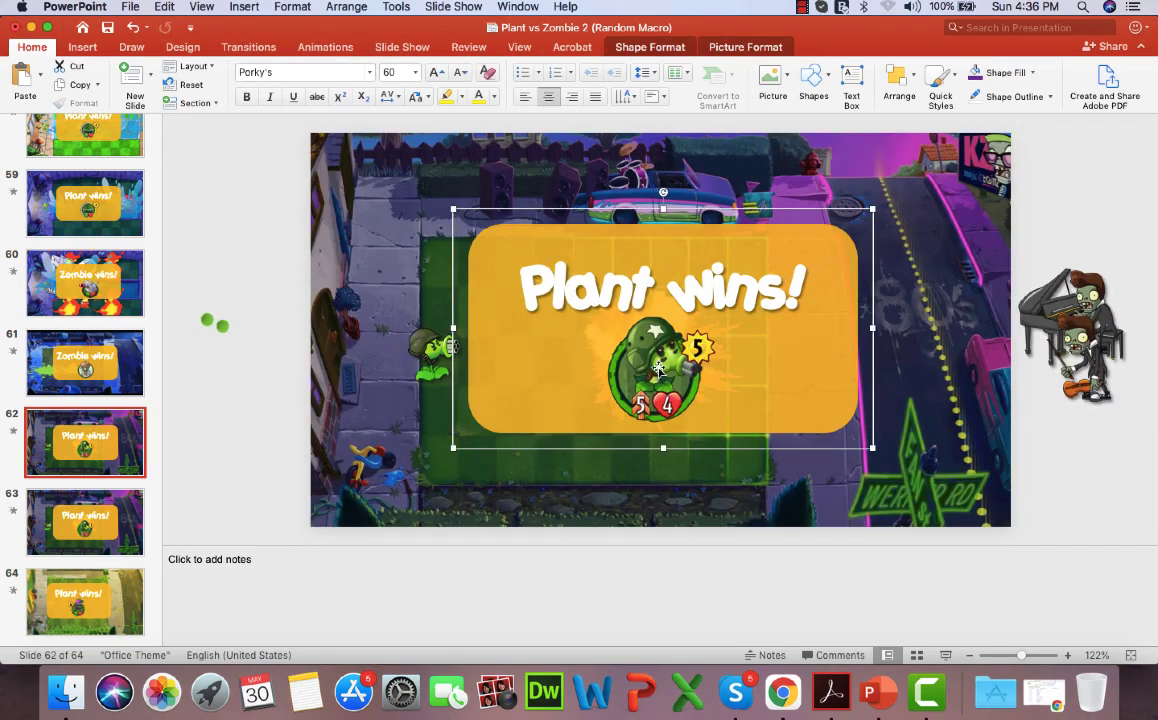
right_click(660, 370)
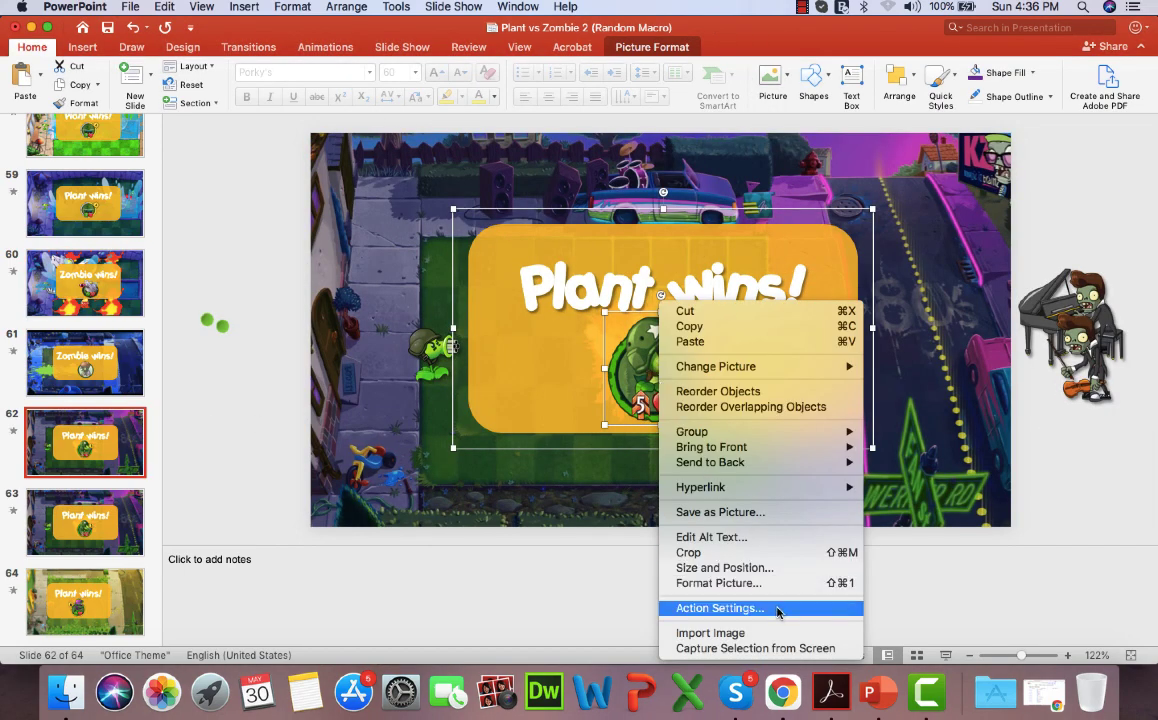
left_click(718, 608)
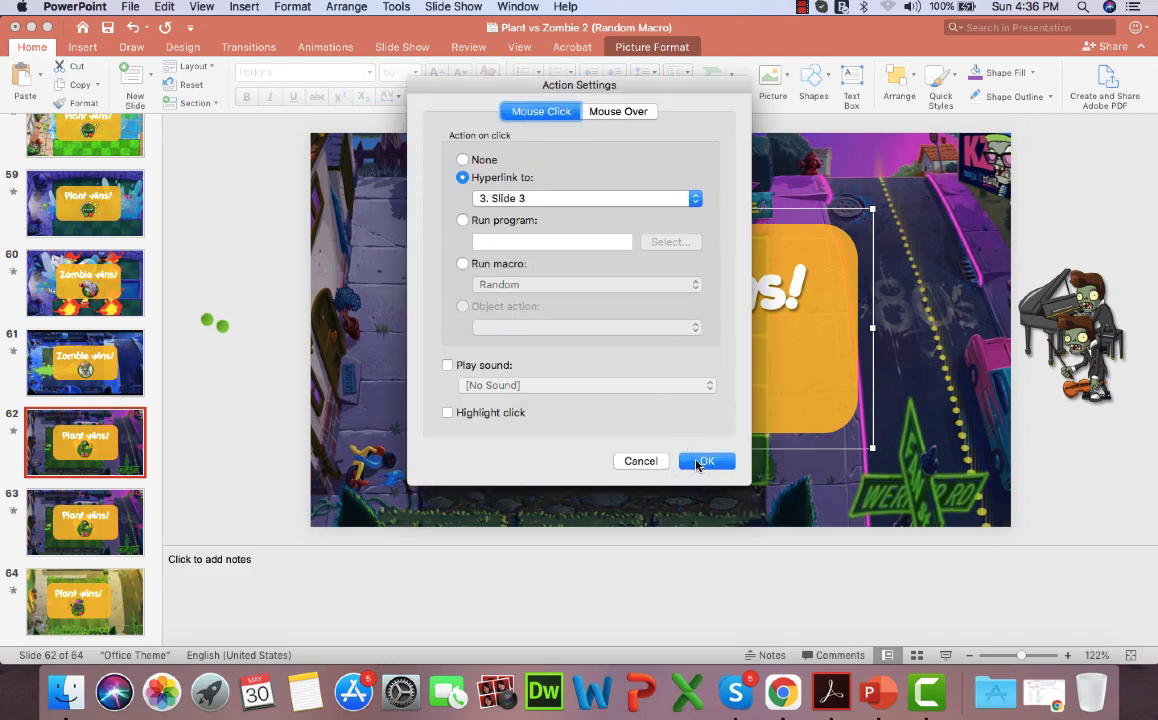
left_click(706, 460)
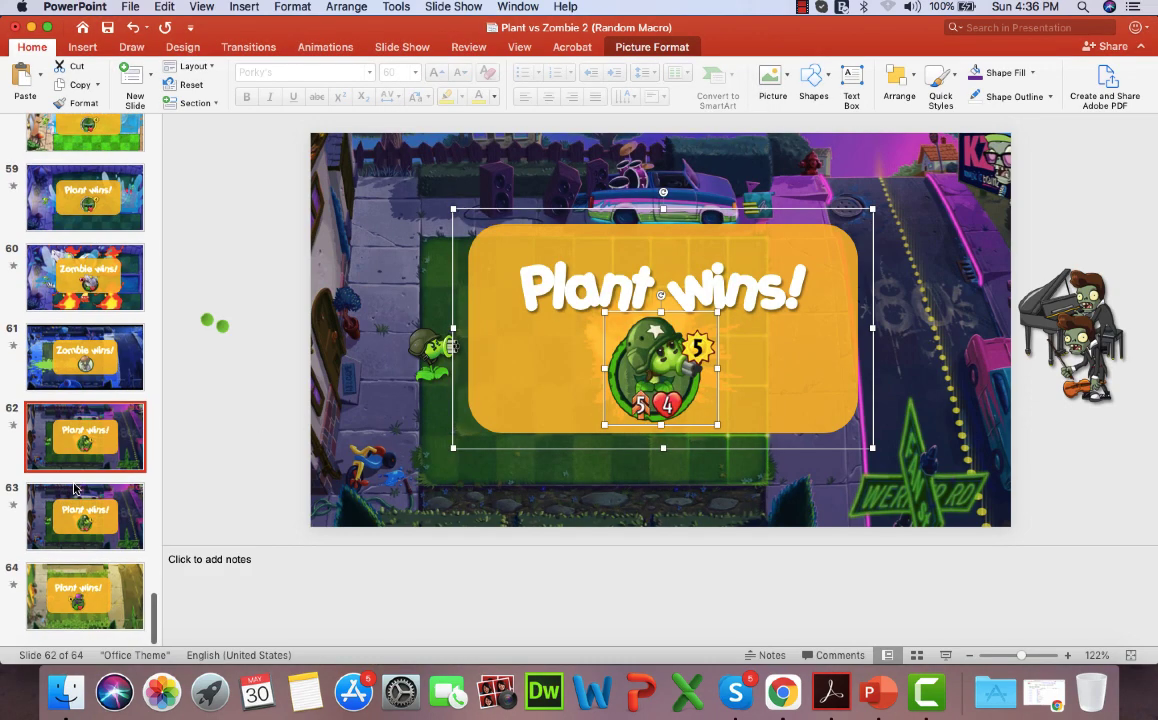
Set the slide 63 plant icon to hyperlink to Slide 3, then move to slide 64's icon
left_click(86, 516)
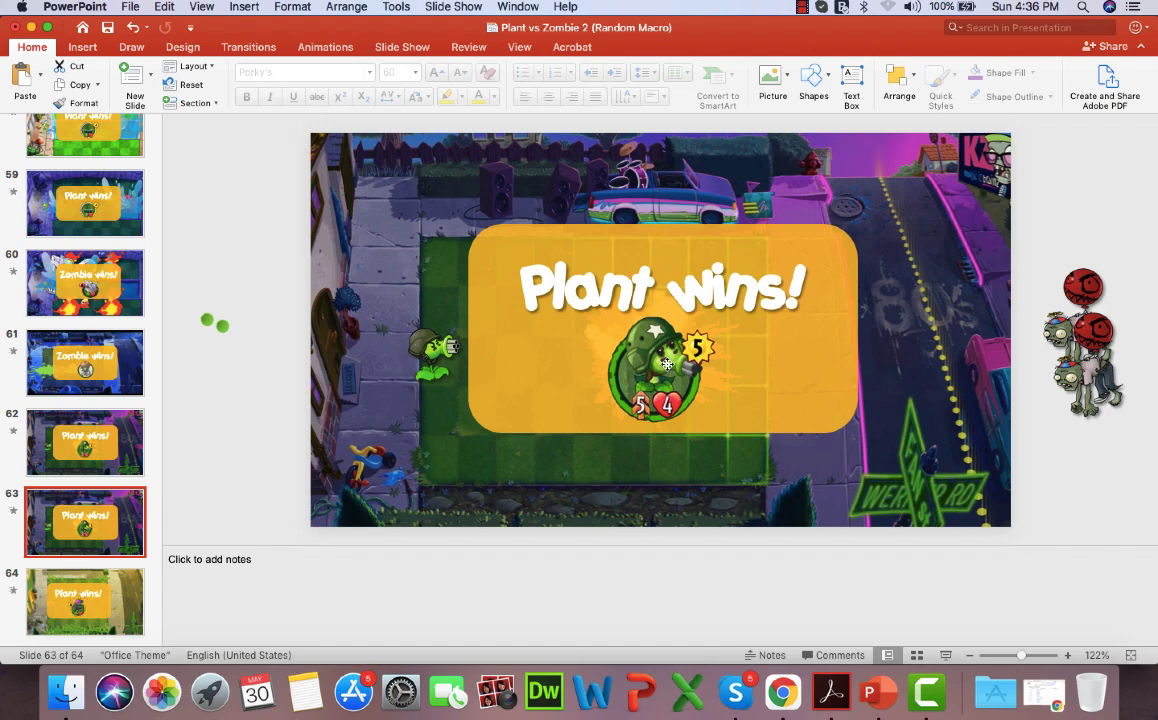
left_click(660, 364)
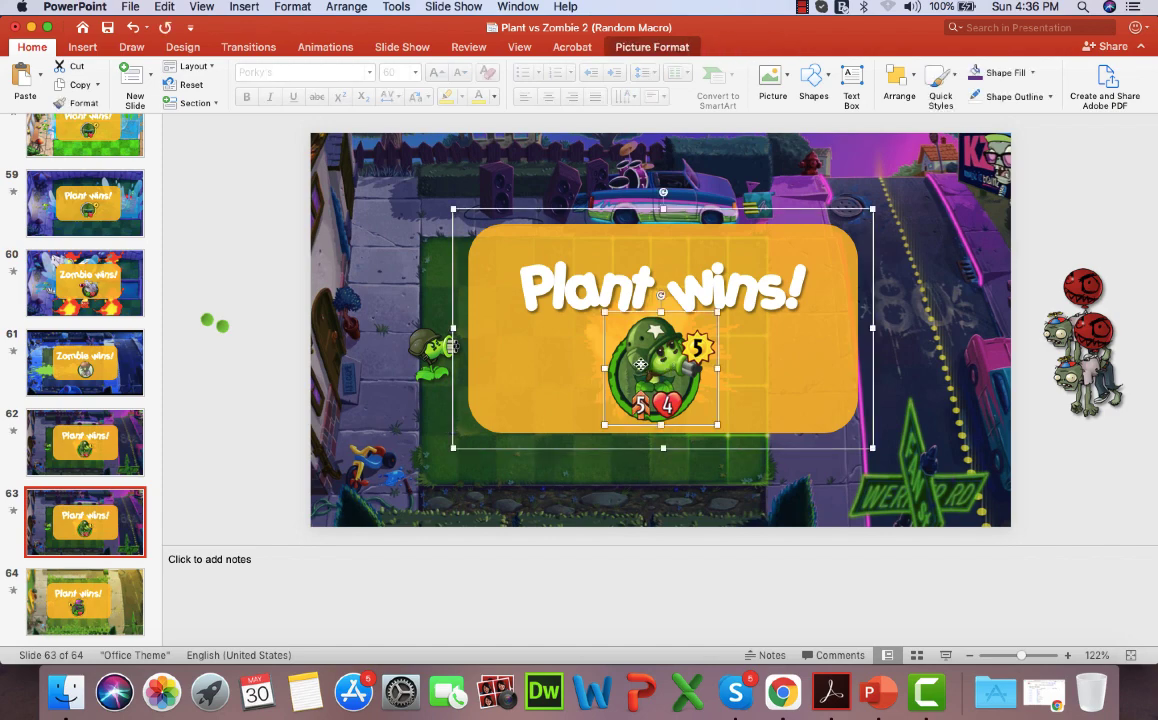
right_click(640, 364)
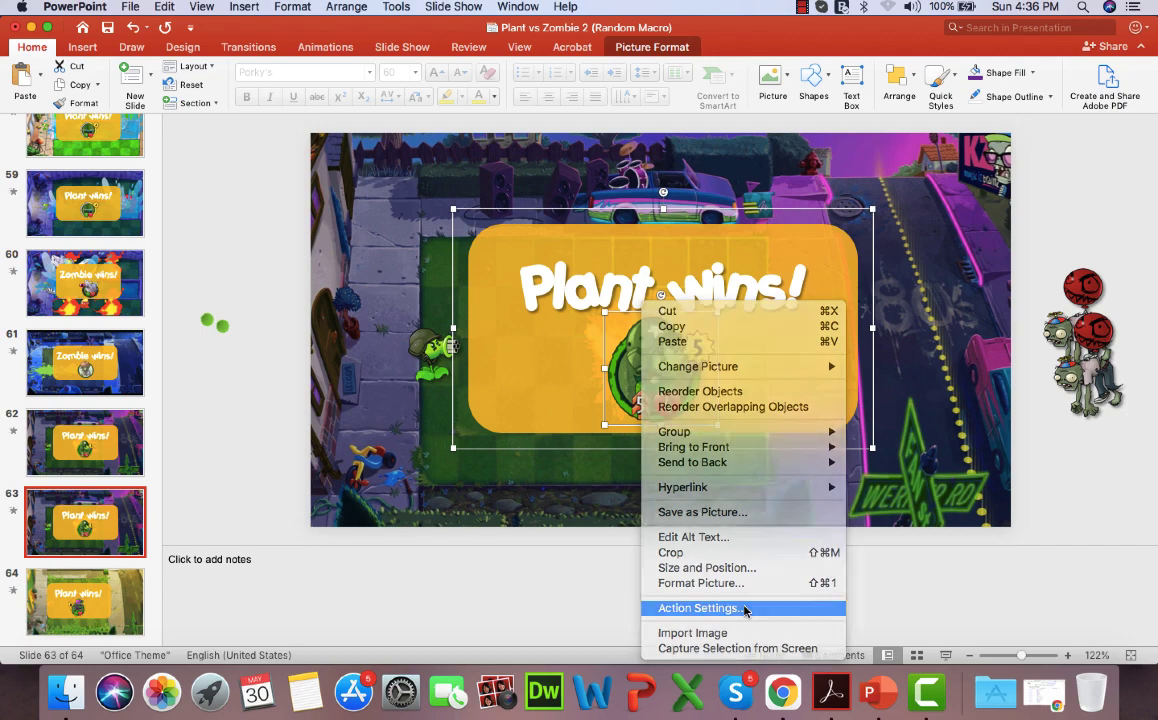
left_click(700, 608)
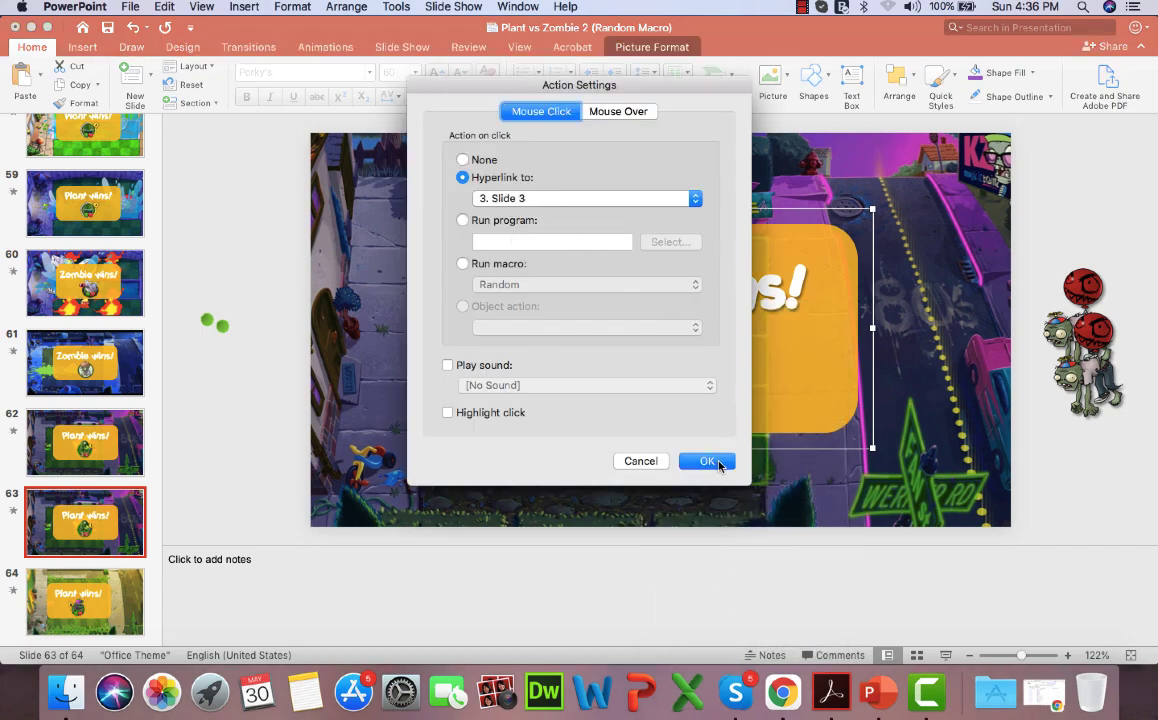
left_click(708, 460)
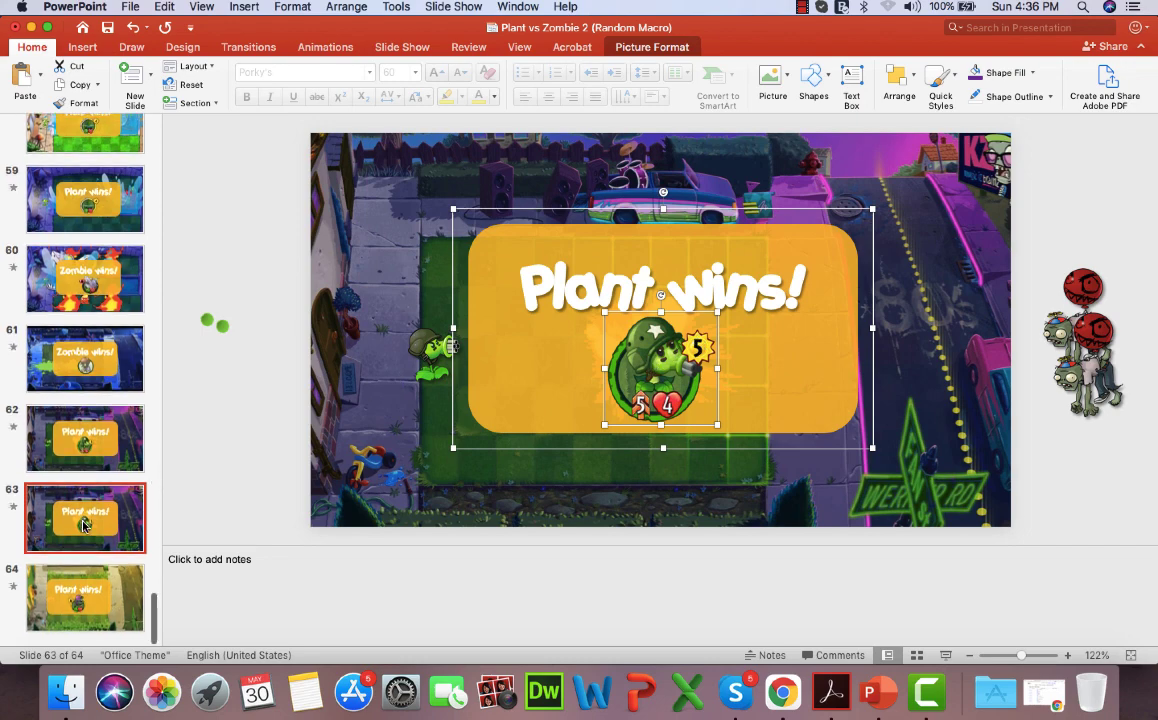
left_click(86, 600)
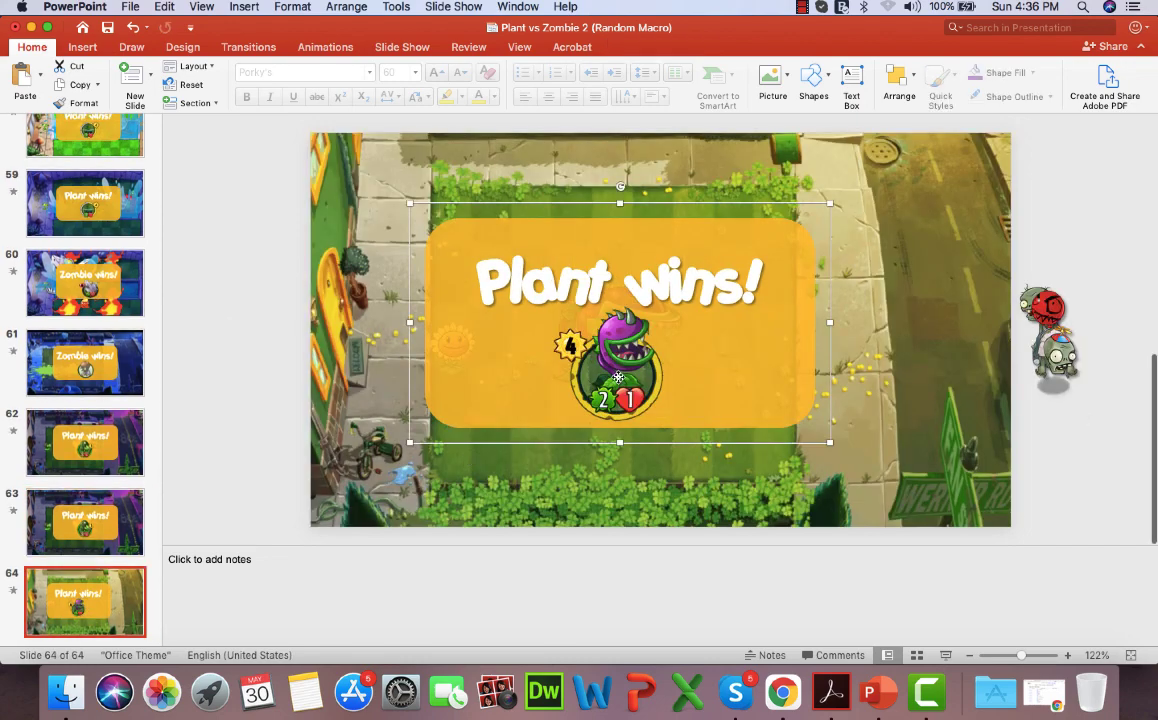
right_click(616, 376)
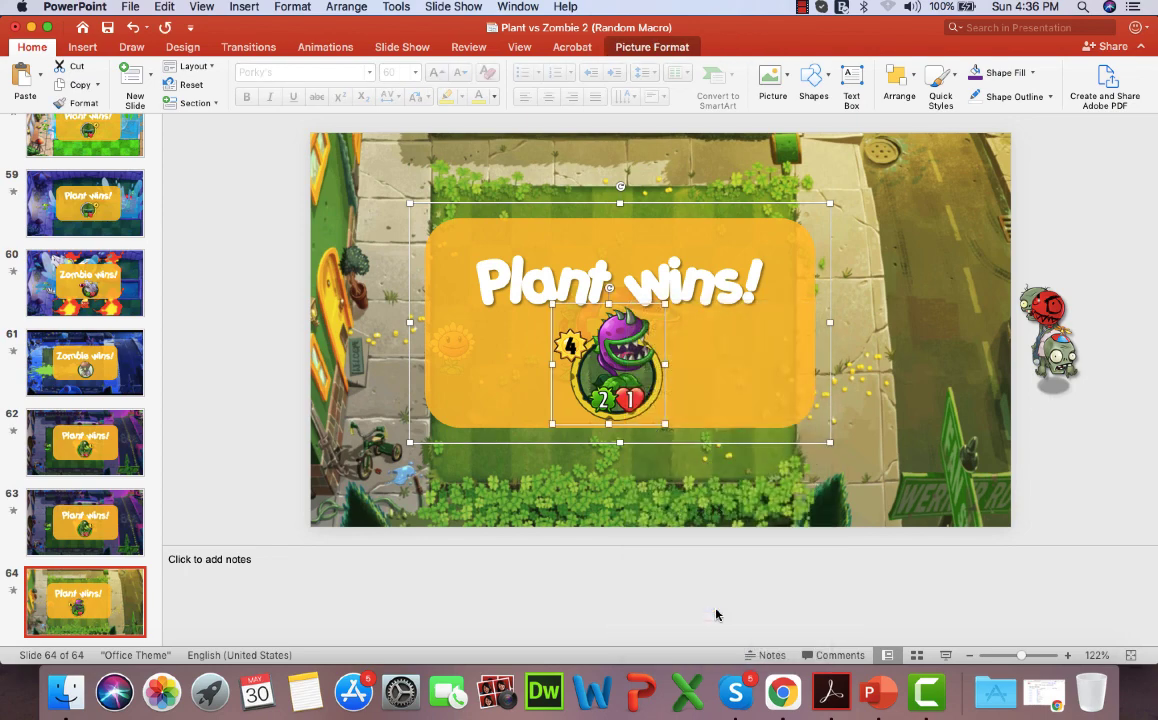
mouse_move(714, 468)
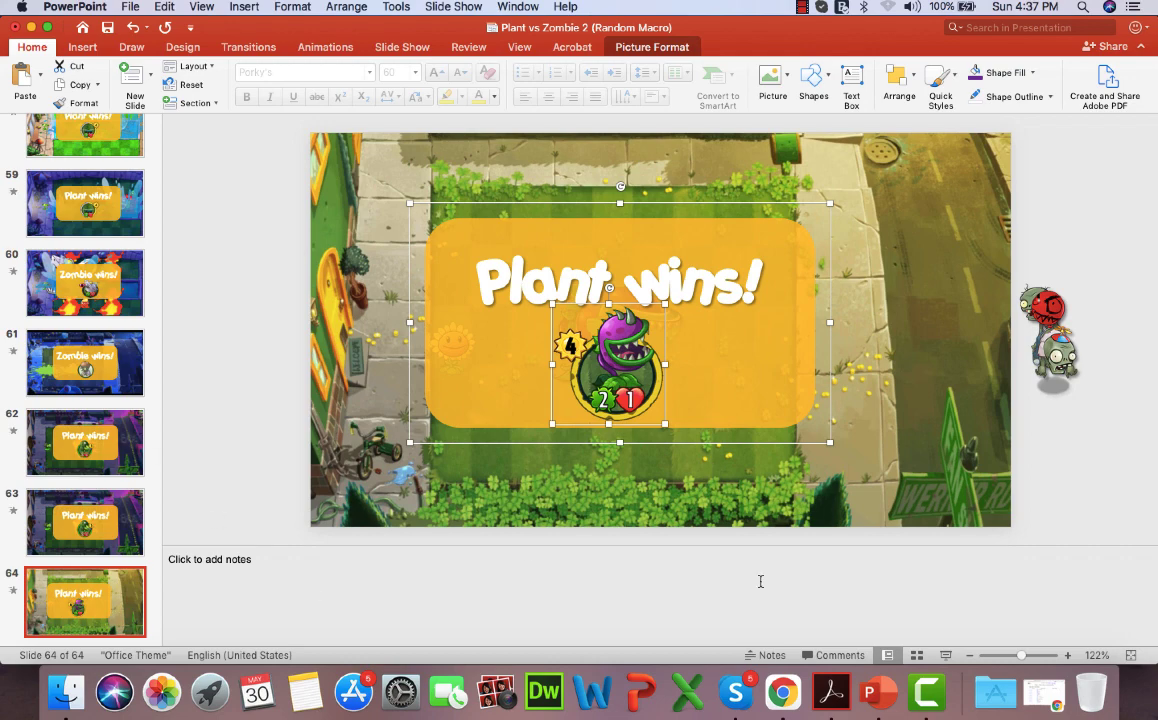
mouse_move(944, 656)
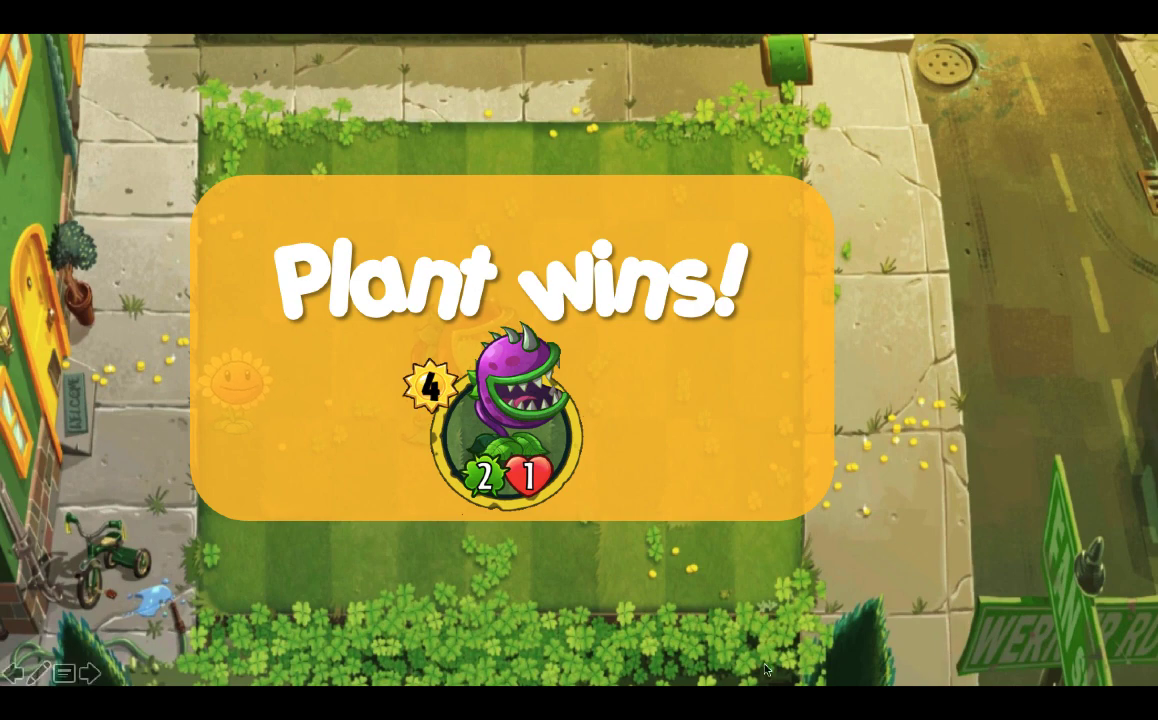
mouse_move(510, 388)
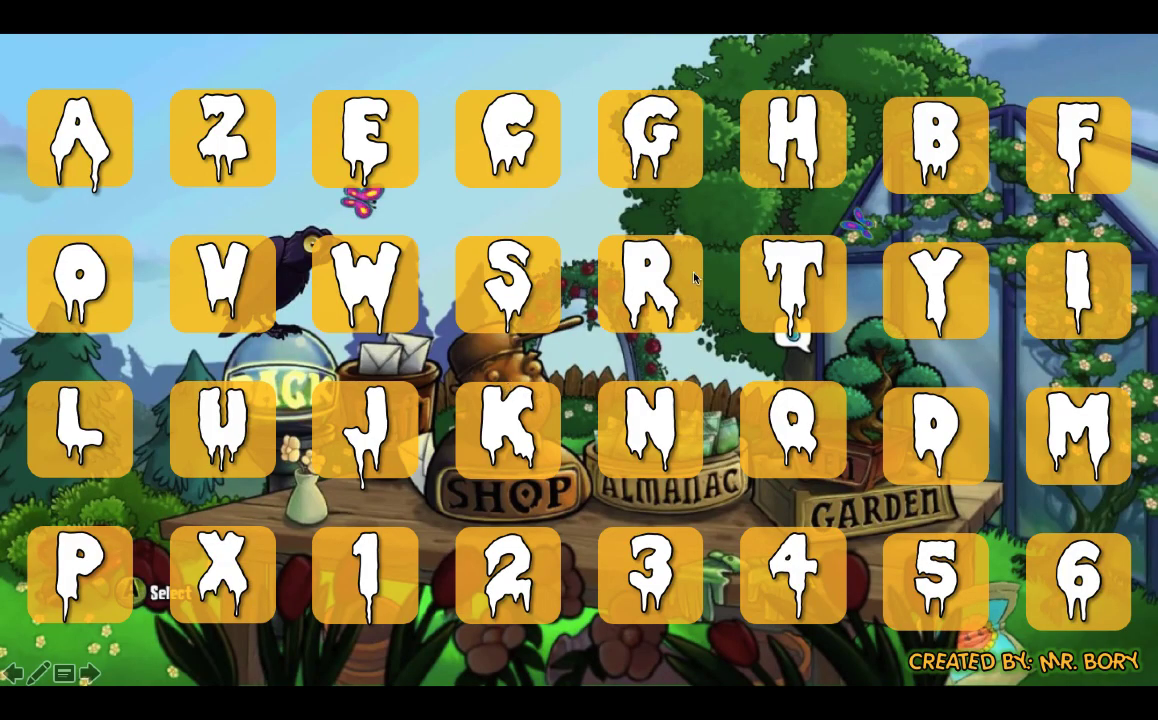
mouse_move(928, 560)
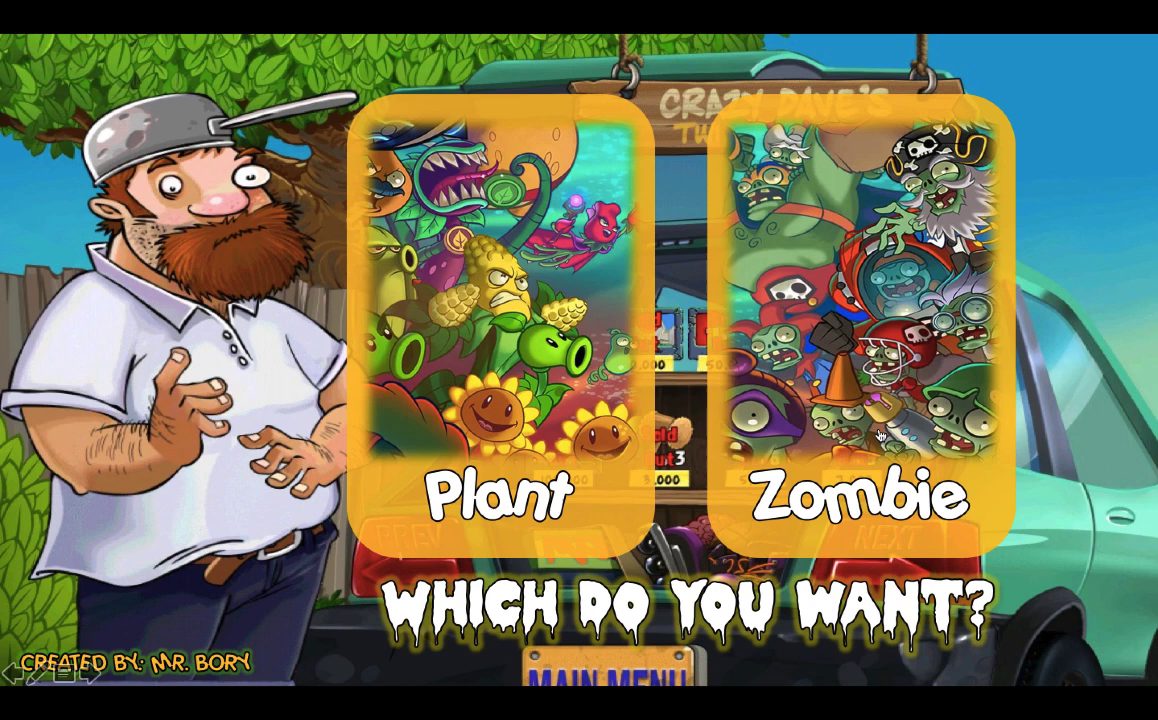
mouse_move(776, 324)
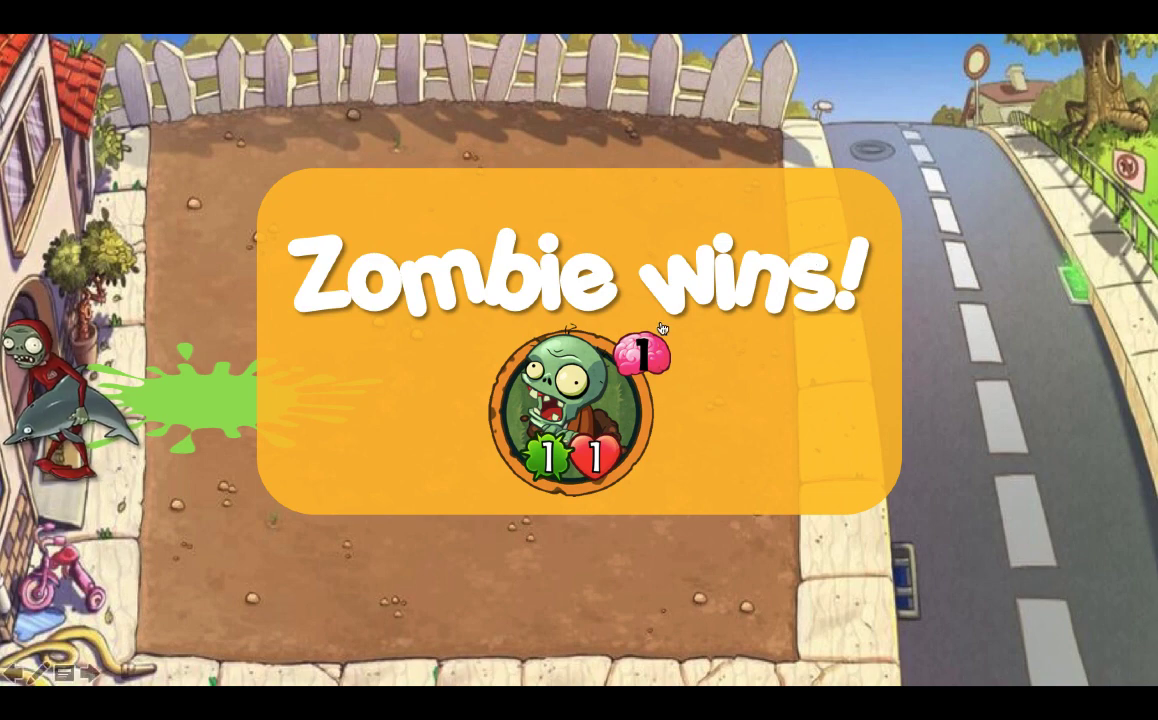
mouse_move(564, 400)
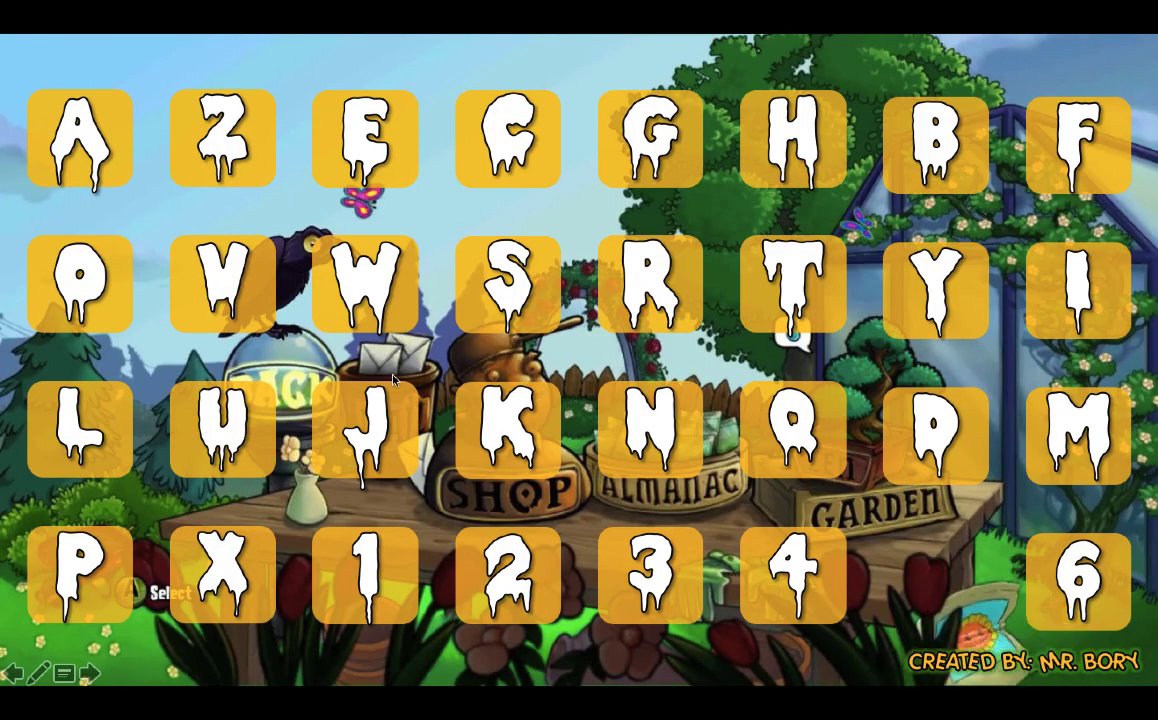
mouse_move(720, 172)
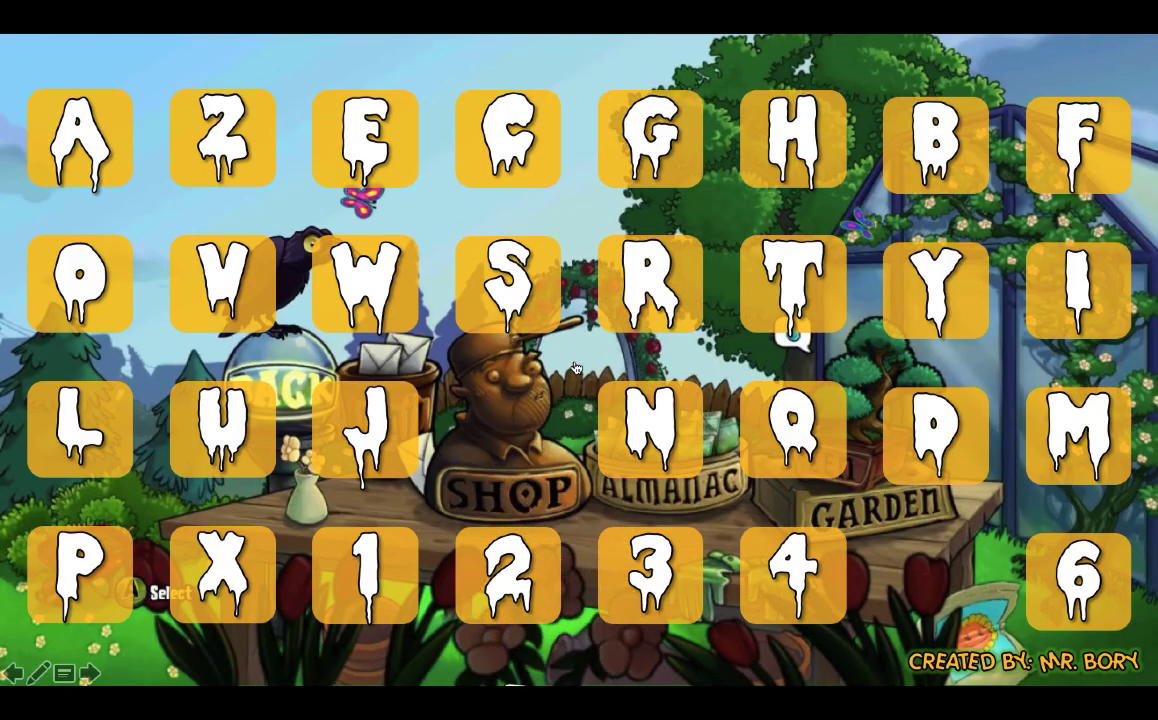
mouse_move(576, 368)
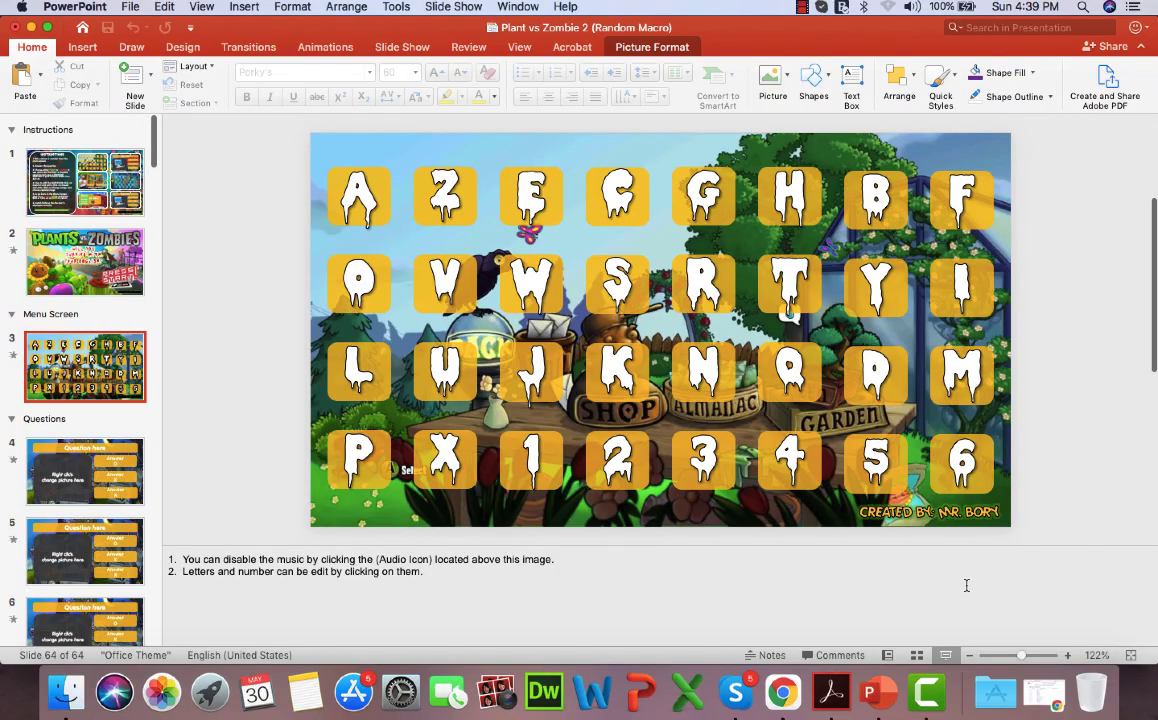
Select the slide 3 letter-menu thumbnail and browse the deck's thumbnails down and back up
left_click(86, 366)
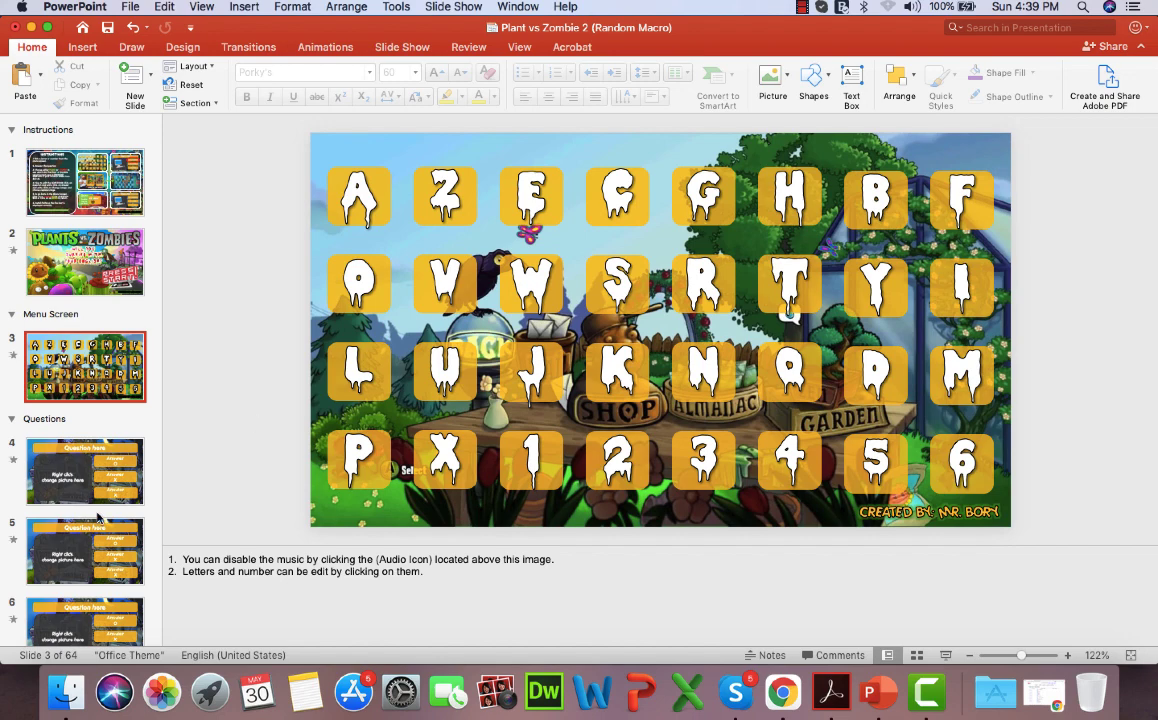
scroll("down", 3)
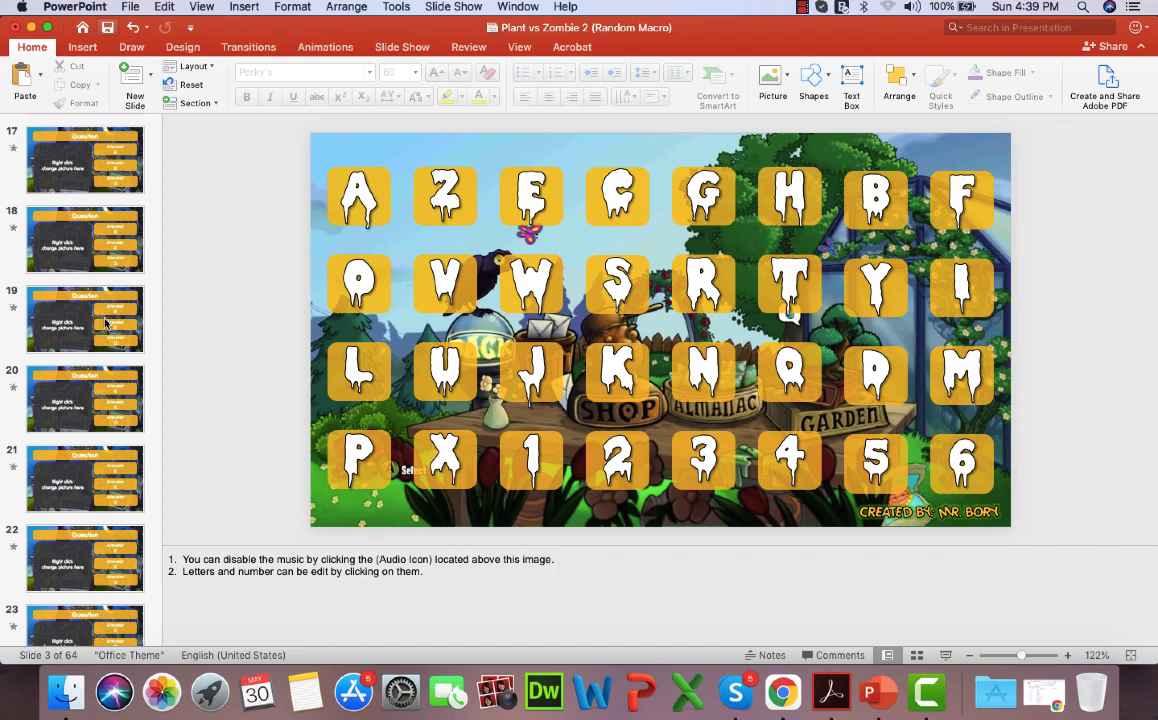
scroll("down", 3)
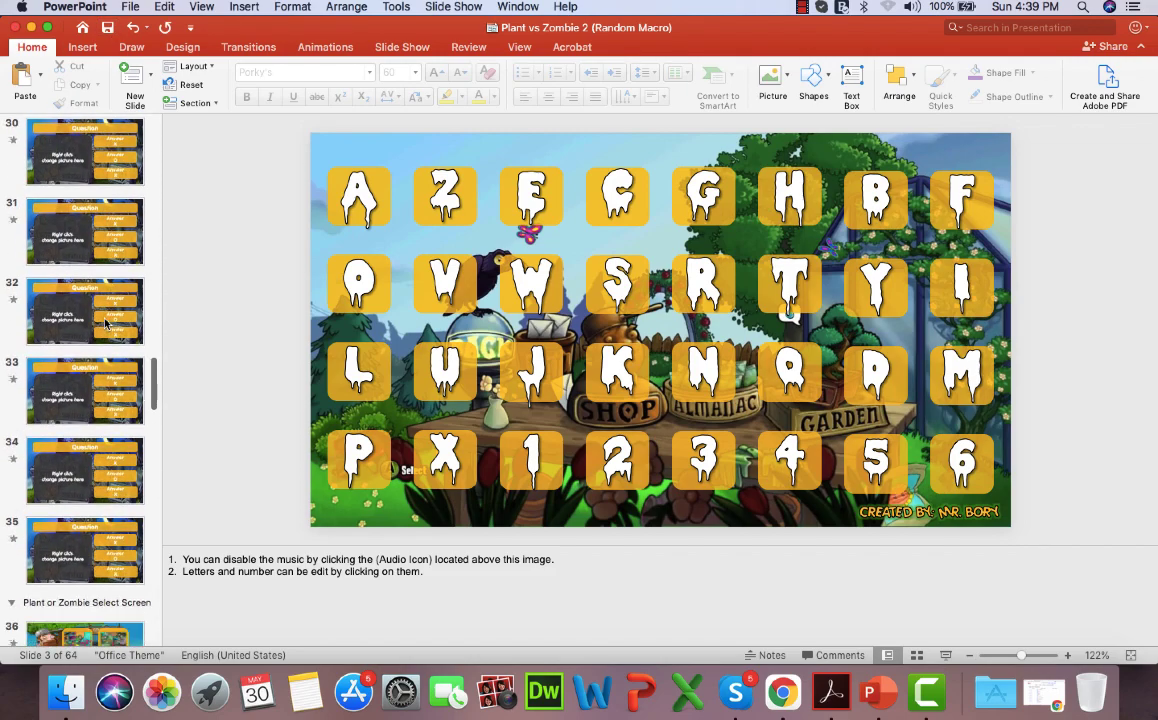
scroll("down", 3)
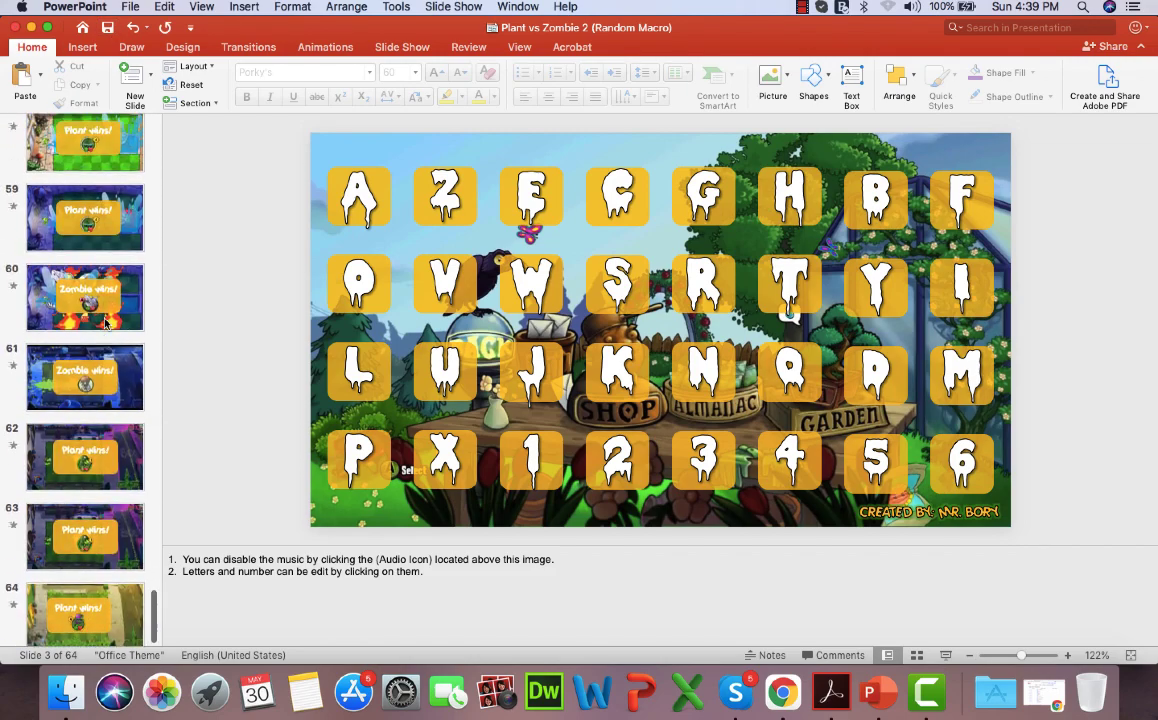
scroll("up", 3)
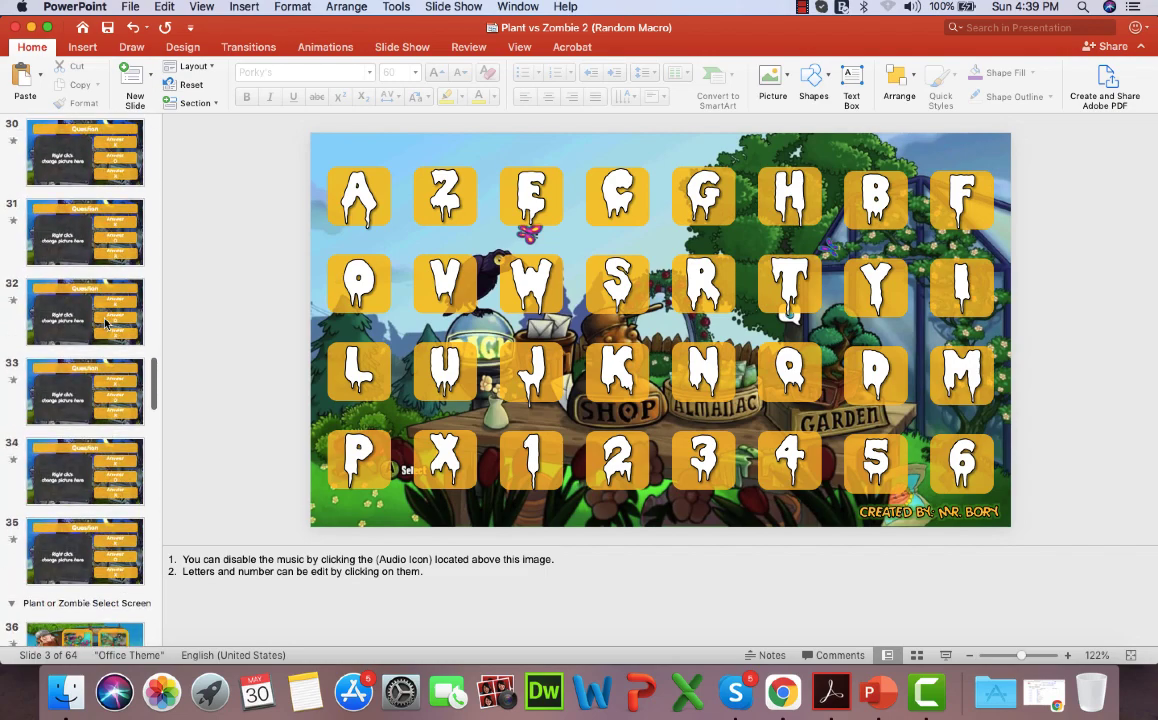
scroll("up", 3)
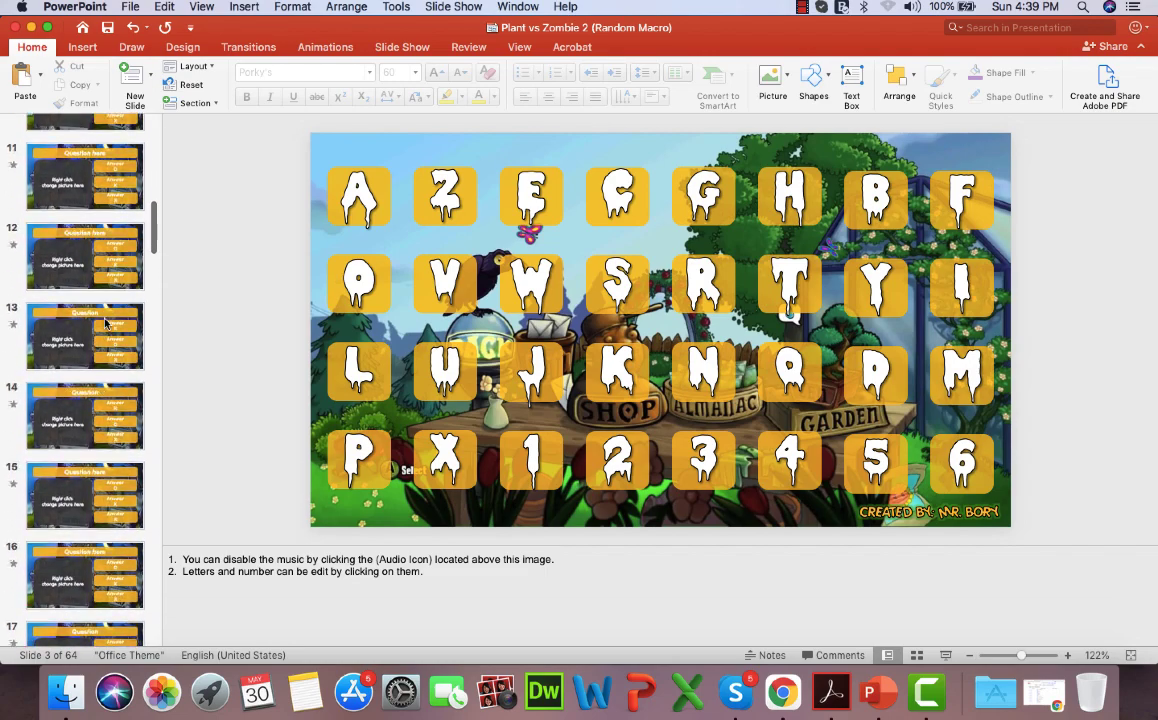
scroll("up", 3)
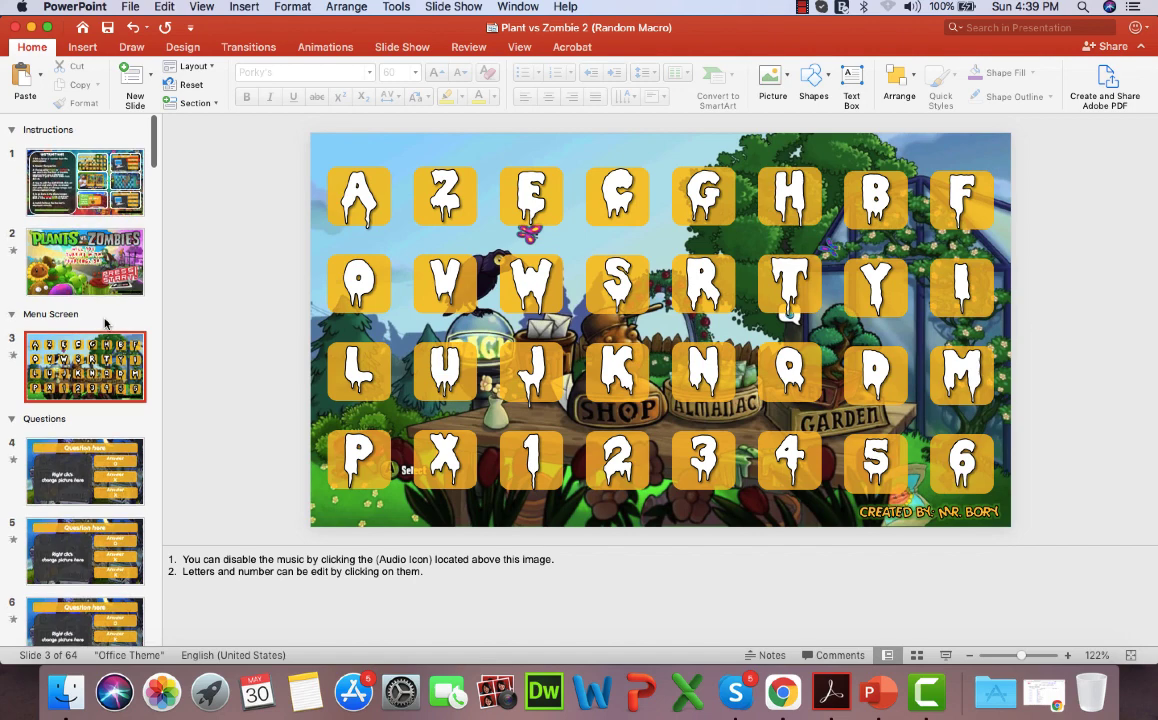
mouse_move(238, 378)
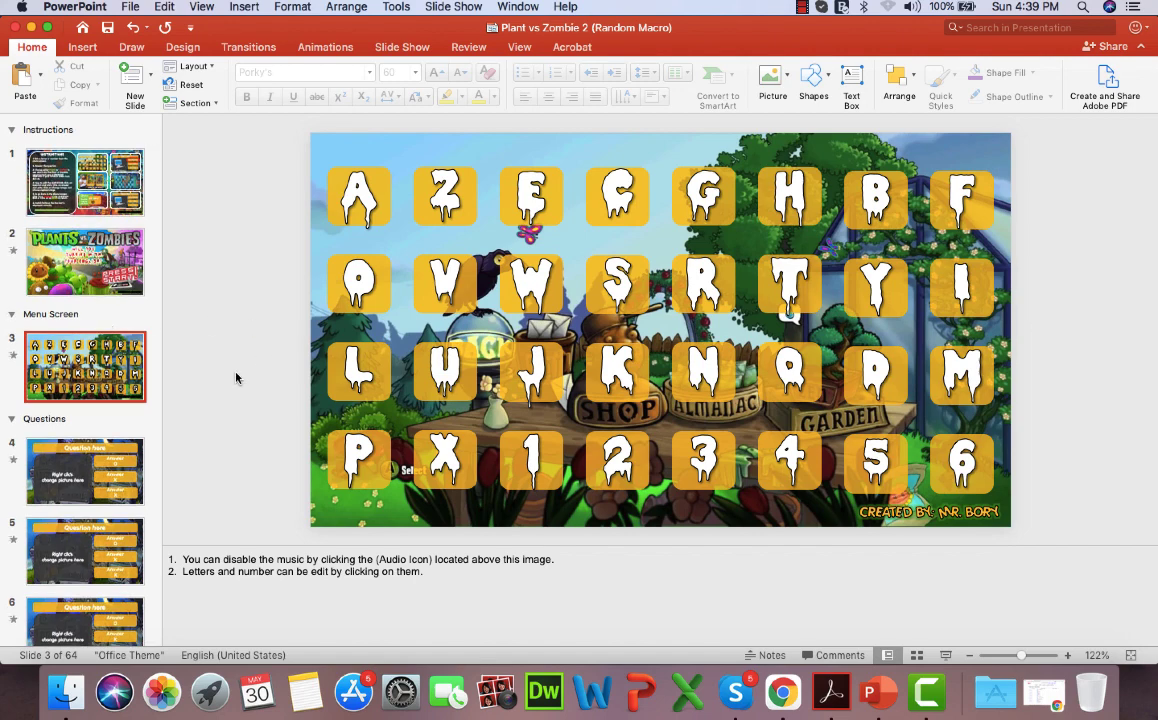